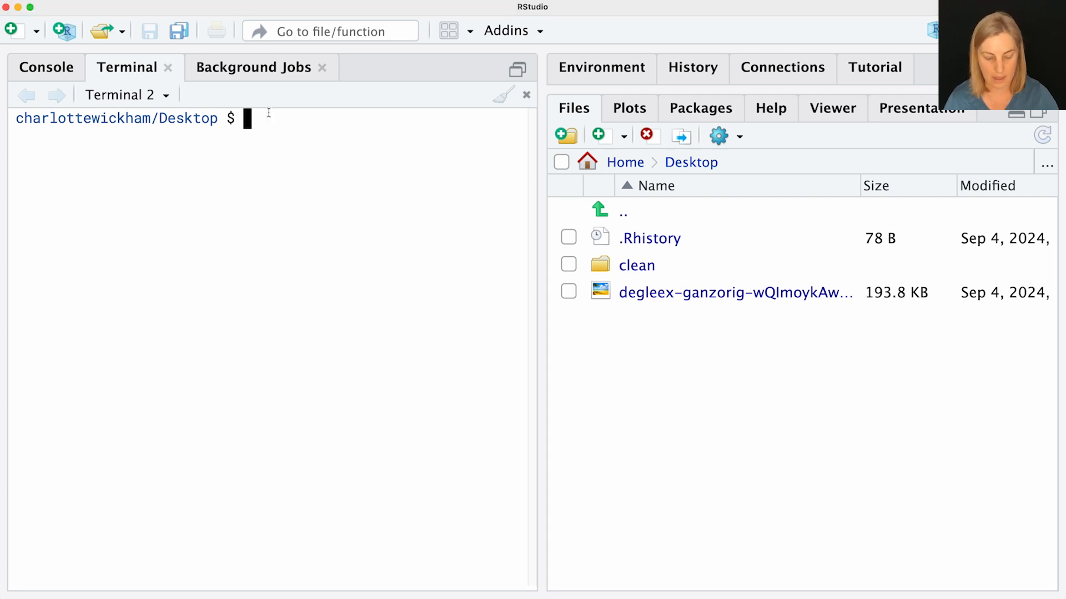
Run quarto use template EmilHvitfeldt/website-template in the terminal.
{"action": "type", "text": "quar"}
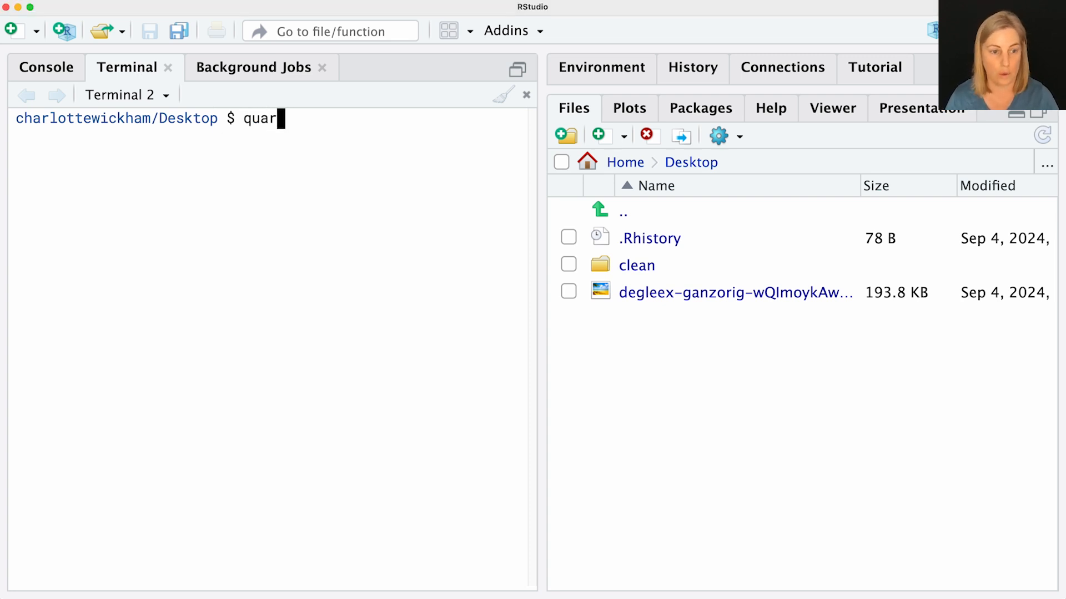
{"action": "type", "text": "to use te"}
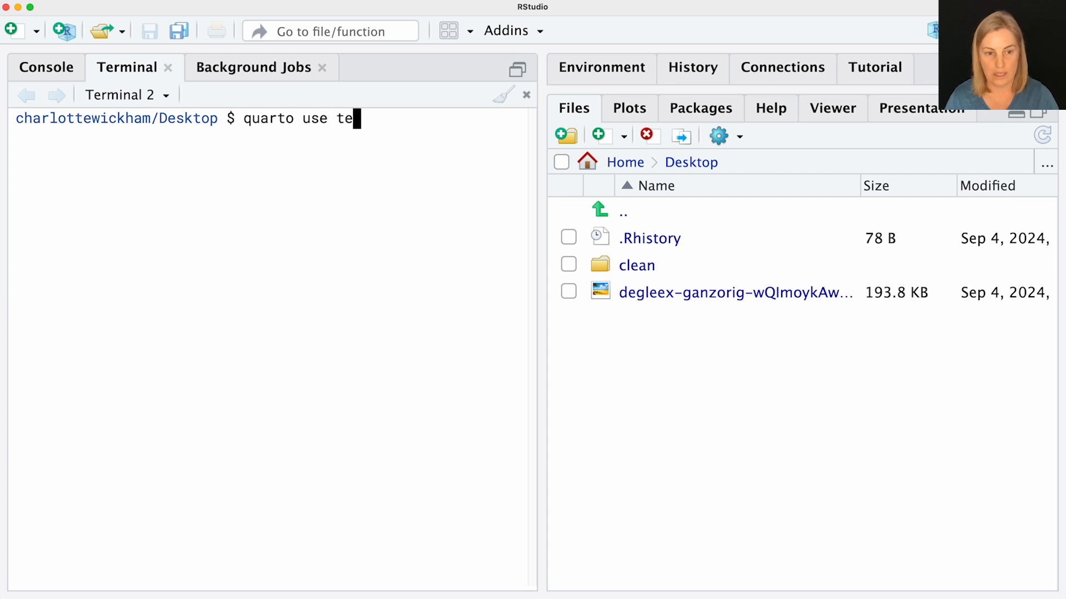
{"action": "type", "text": "mplate"}
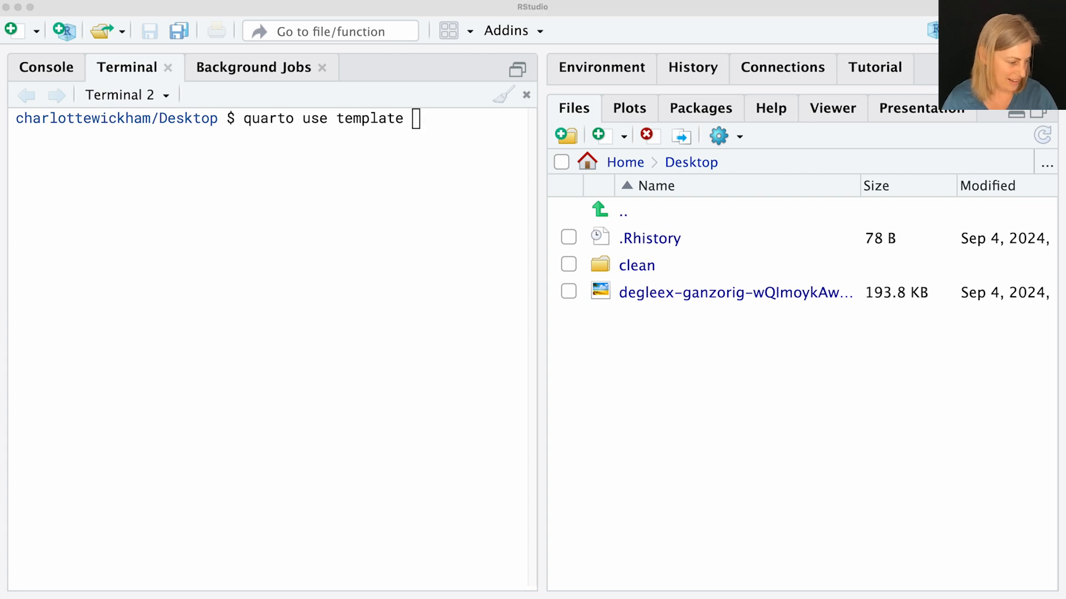
{"action": "mouse_move", "coordinate": [225, 383]}
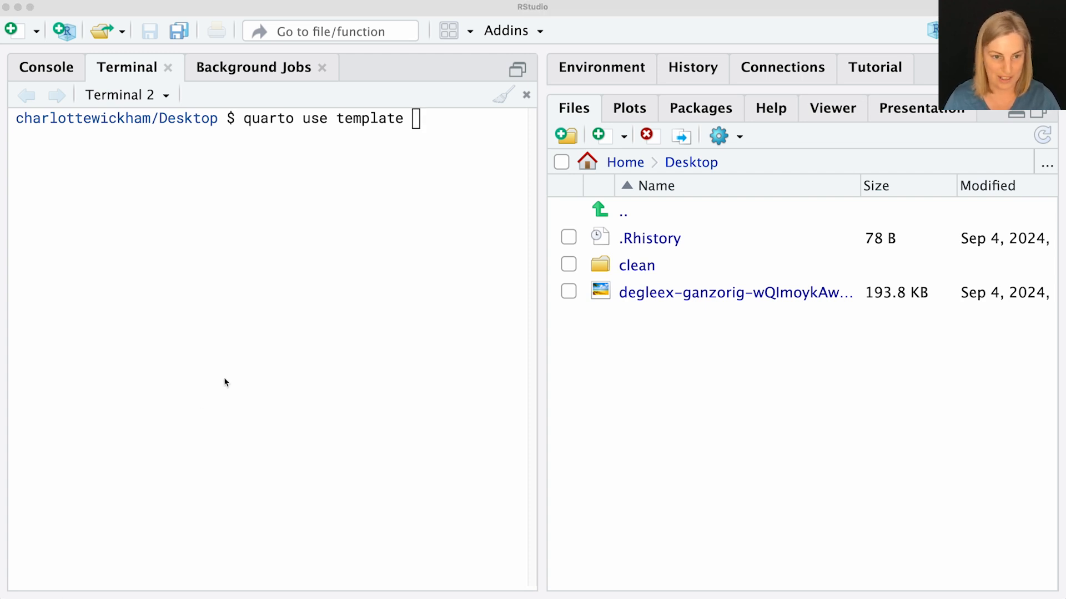
{"action": "type", "text": "EmilHvitfeldt/website-template"}
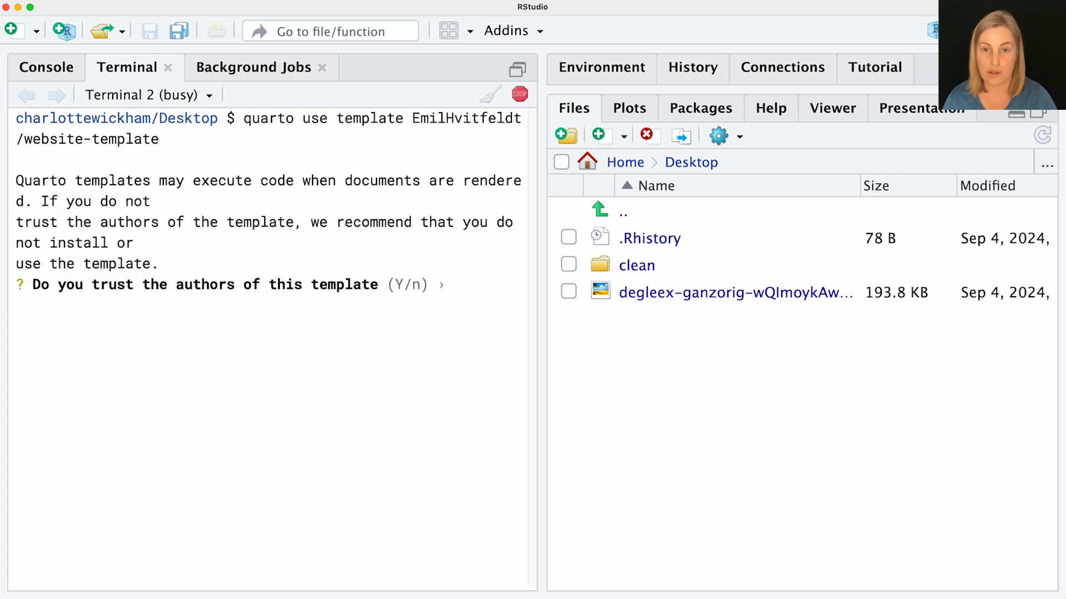
Answer Yes to trust the authors and install into a subdirectory named website.
{"action": "type", "text": "Yes"}
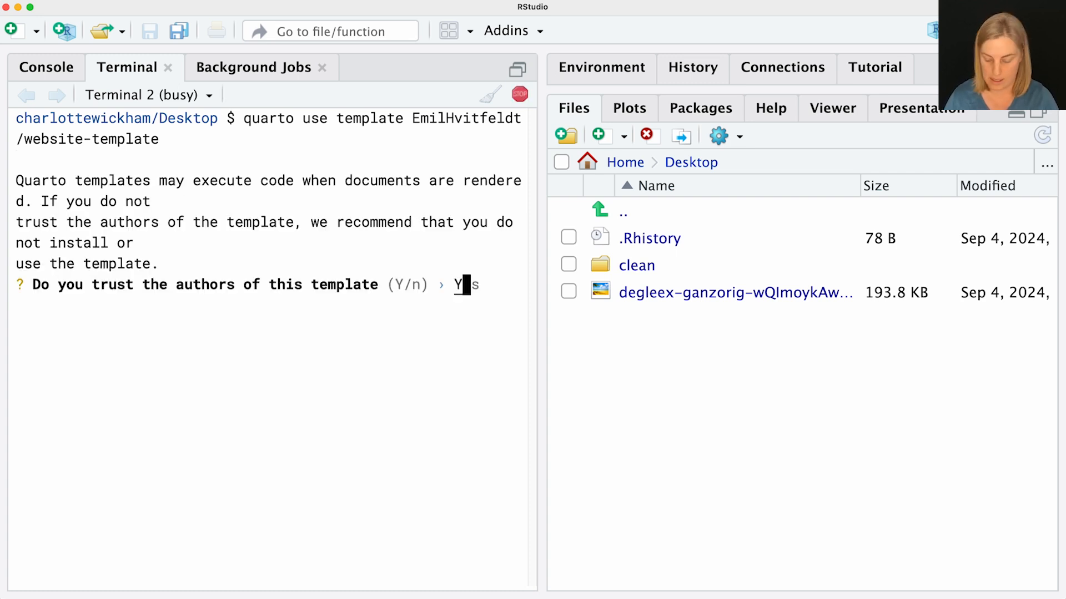
{"action": "key", "text": "Return"}
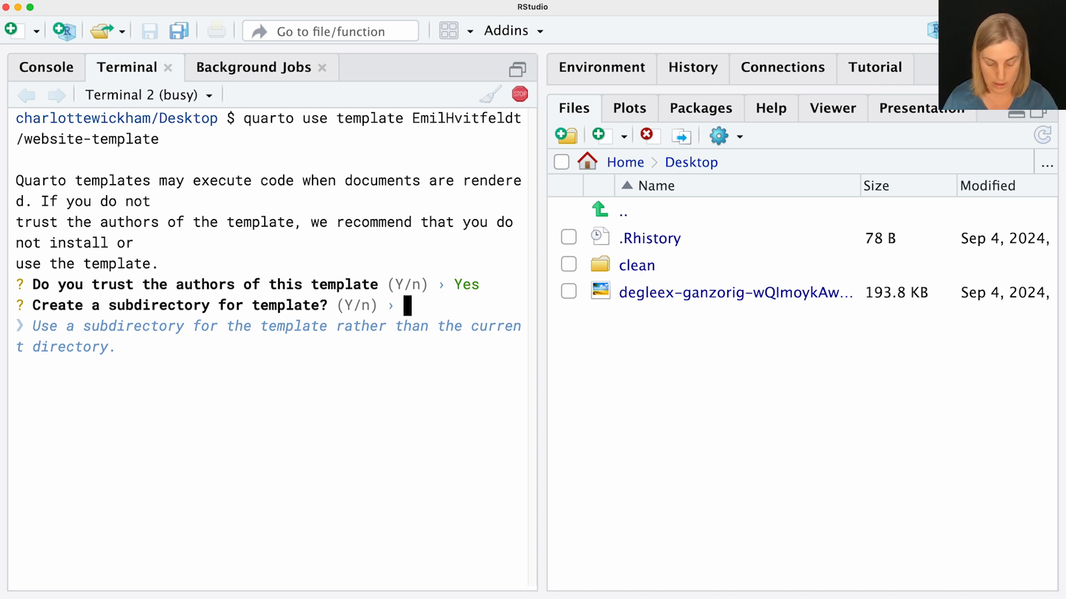
{"action": "type", "text": "website"}
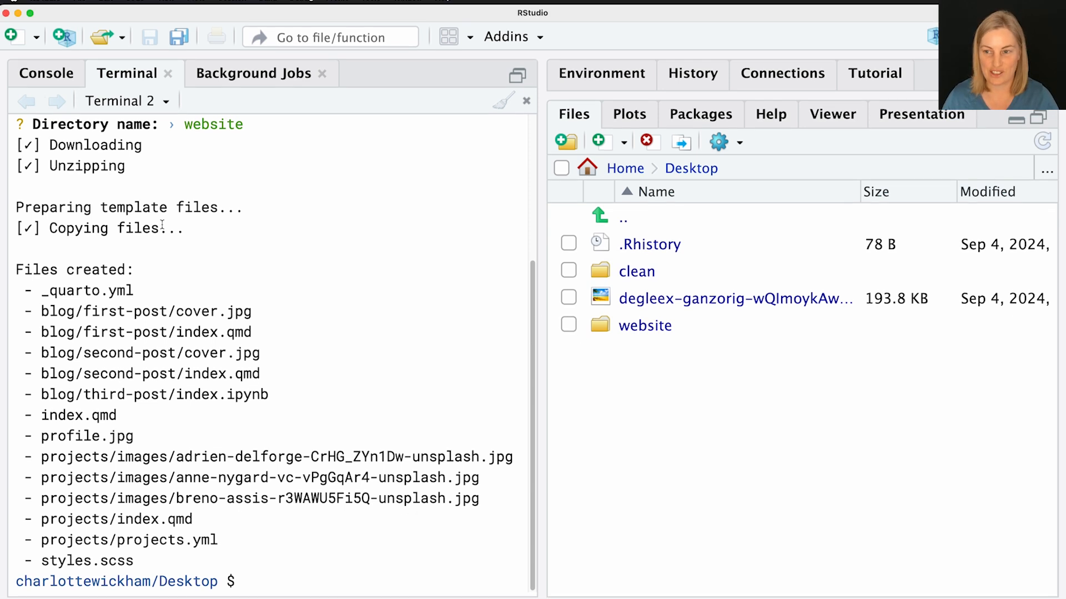
Open the Desktop website folder as an RStudio project and start a terminal in it.
{"action": "left_click", "coordinate": [79, 5]}
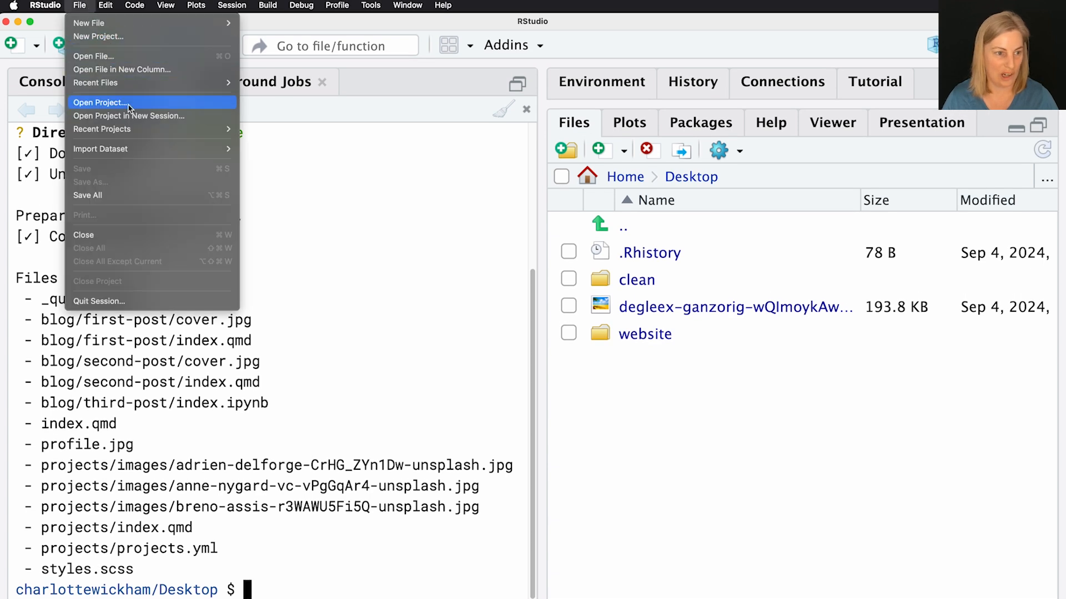
{"action": "left_click", "coordinate": [100, 103]}
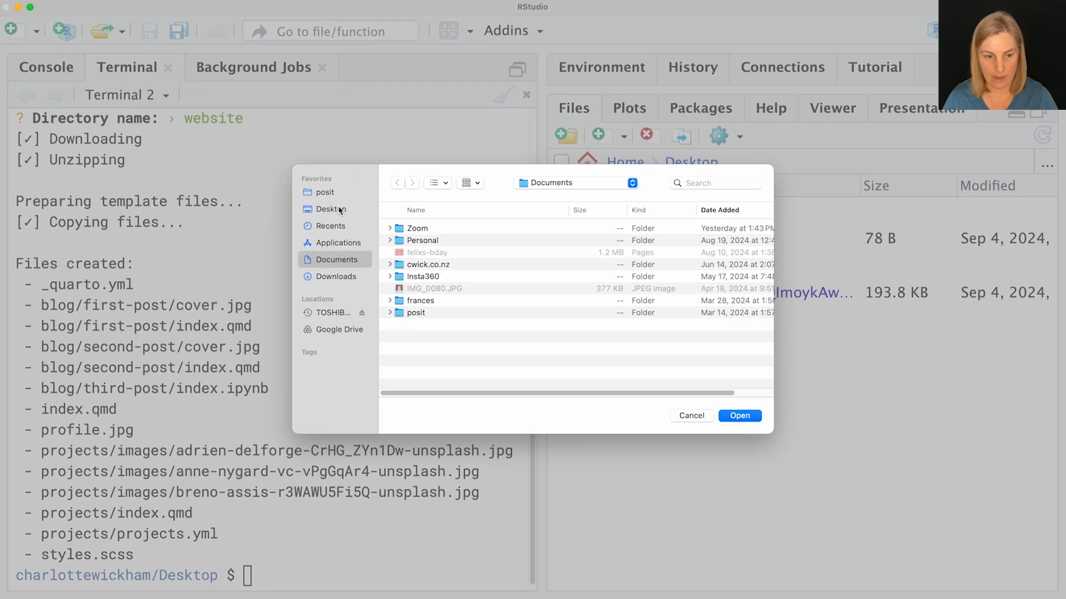
{"action": "left_click", "coordinate": [332, 208]}
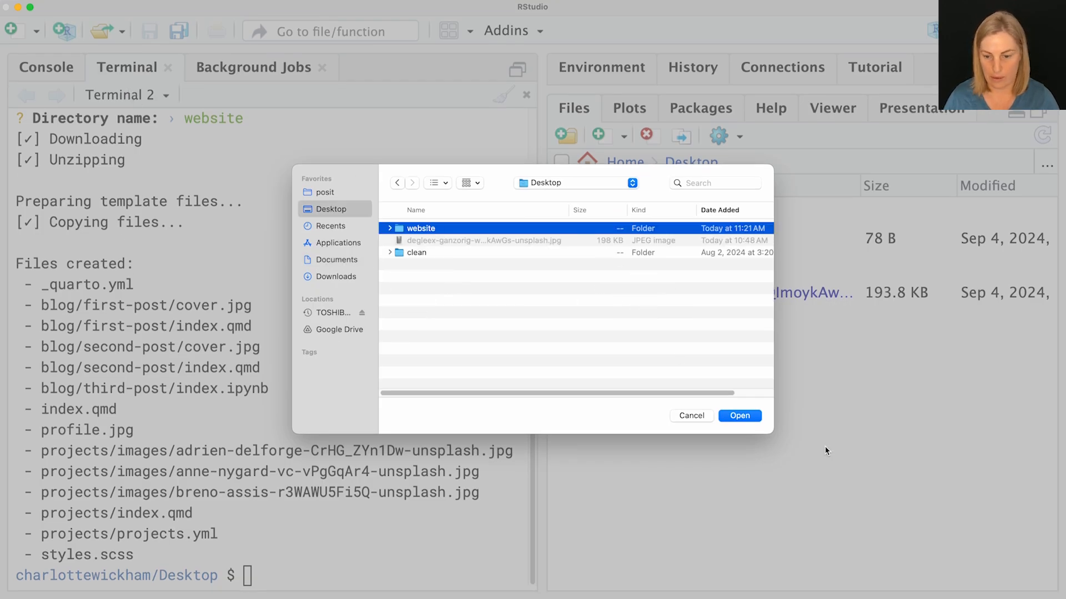
{"action": "left_click", "coordinate": [739, 415]}
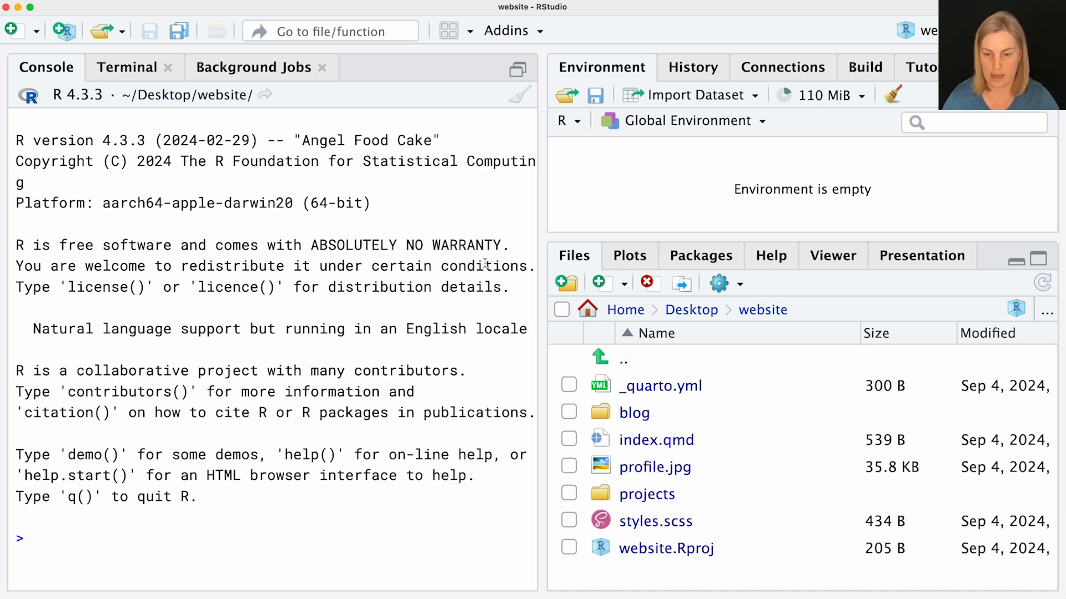
{"action": "mouse_move", "coordinate": [127, 68]}
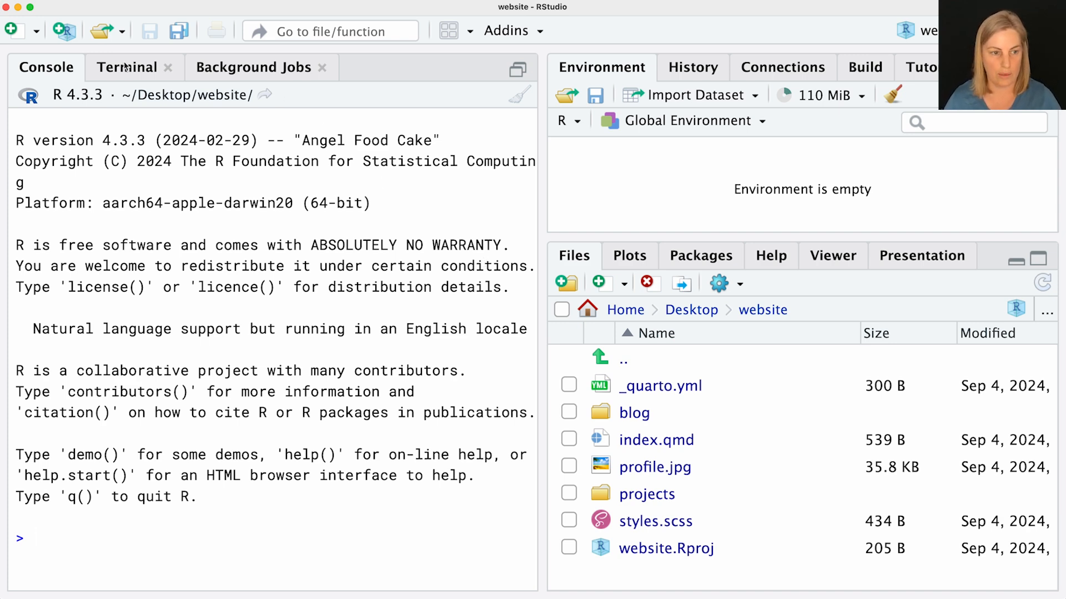
{"action": "left_click", "coordinate": [127, 67]}
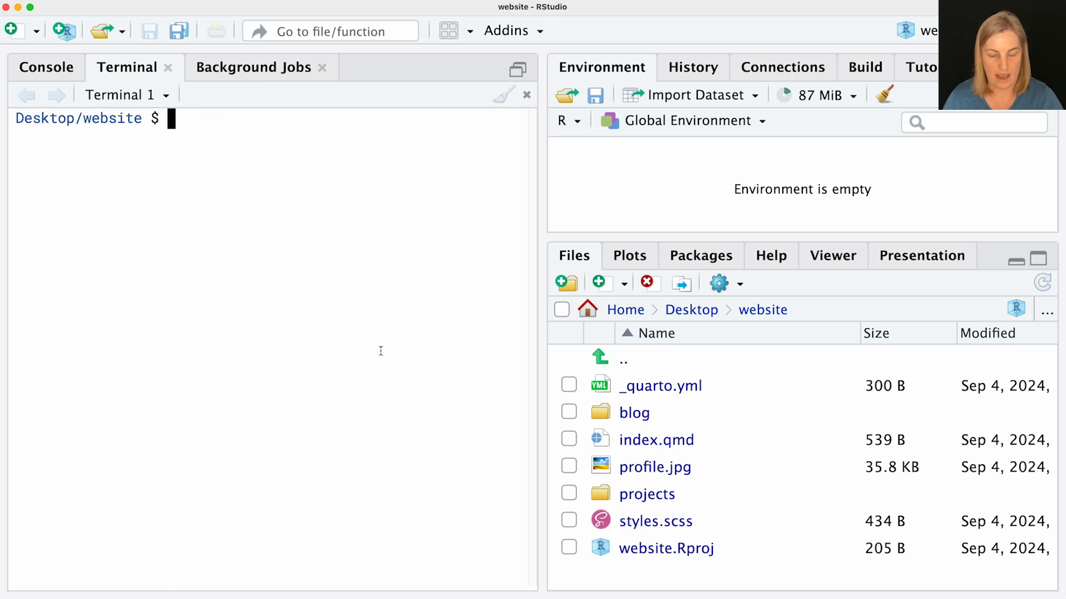
{"action": "mouse_move", "coordinate": [553, 326]}
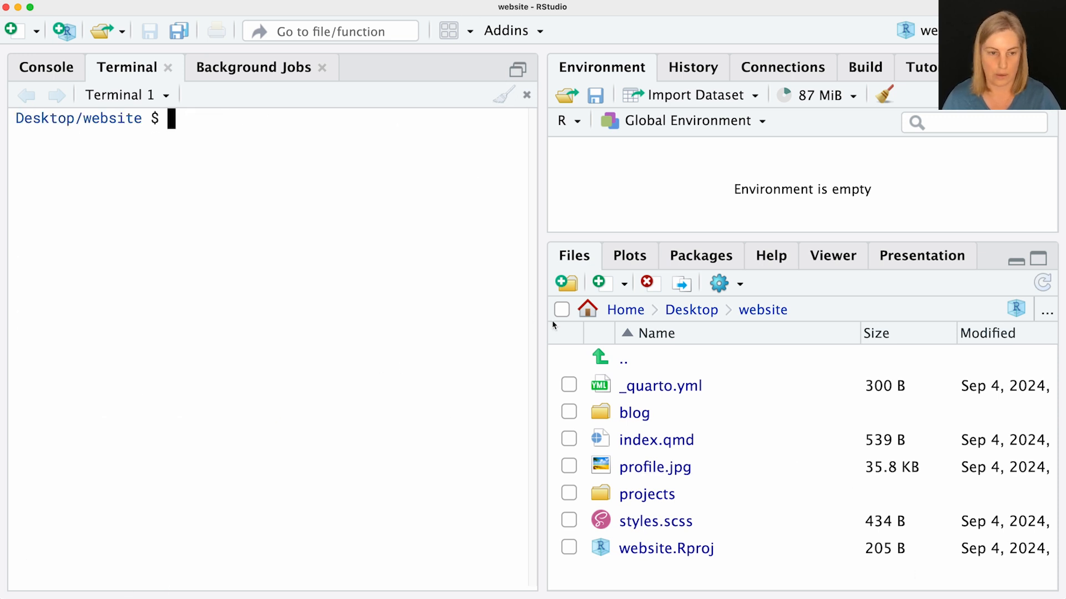
{"action": "mouse_move", "coordinate": [771, 423]}
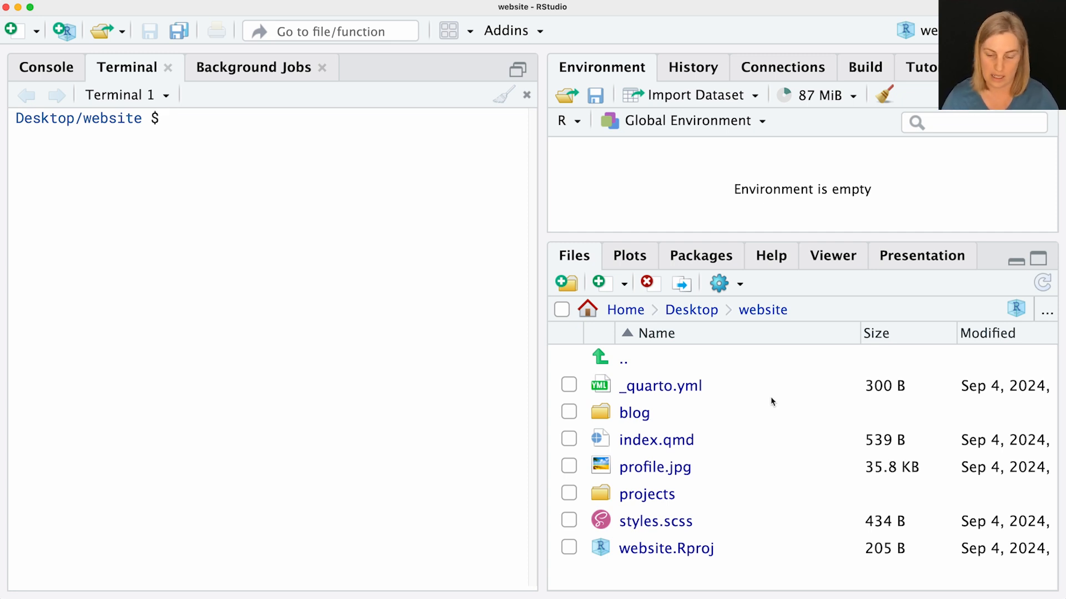
Open index.qmd from the Files pane to review the home page source.
{"action": "left_click", "coordinate": [170, 119]}
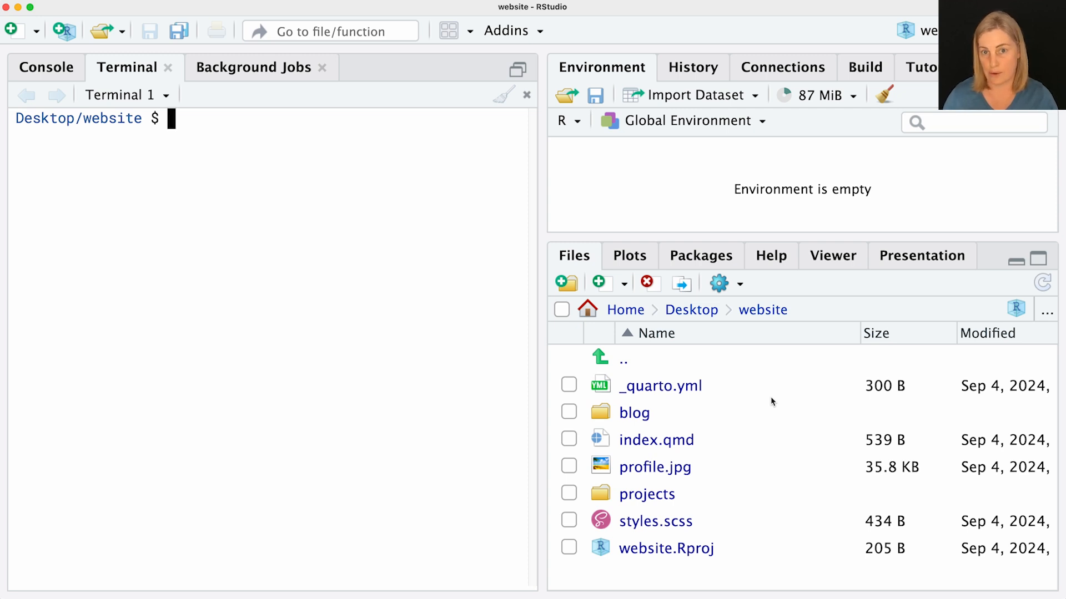
{"action": "mouse_move", "coordinate": [692, 430]}
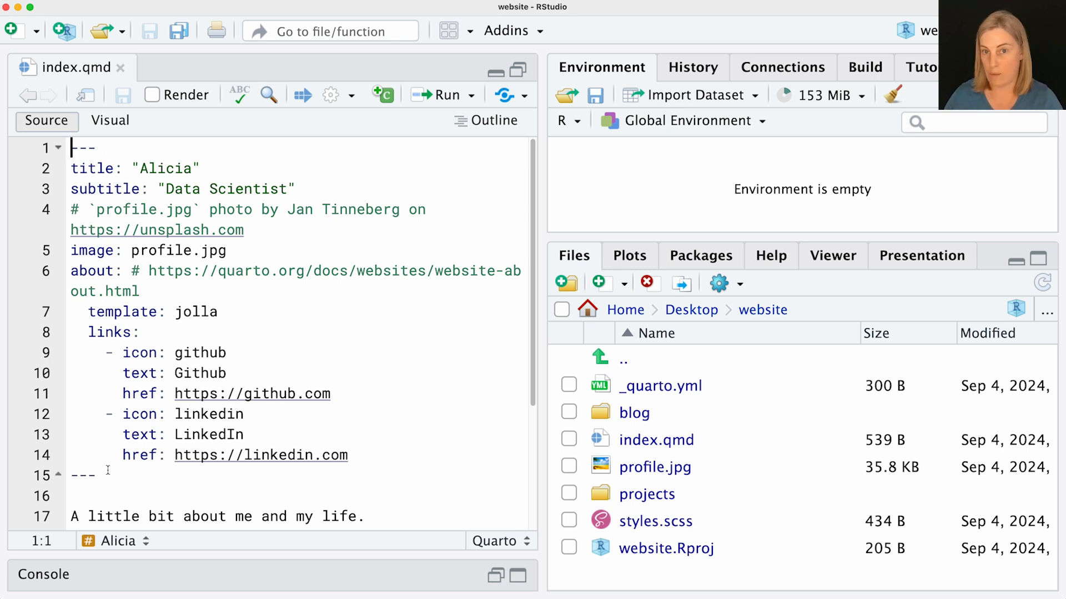
{"action": "left_click", "coordinate": [109, 476]}
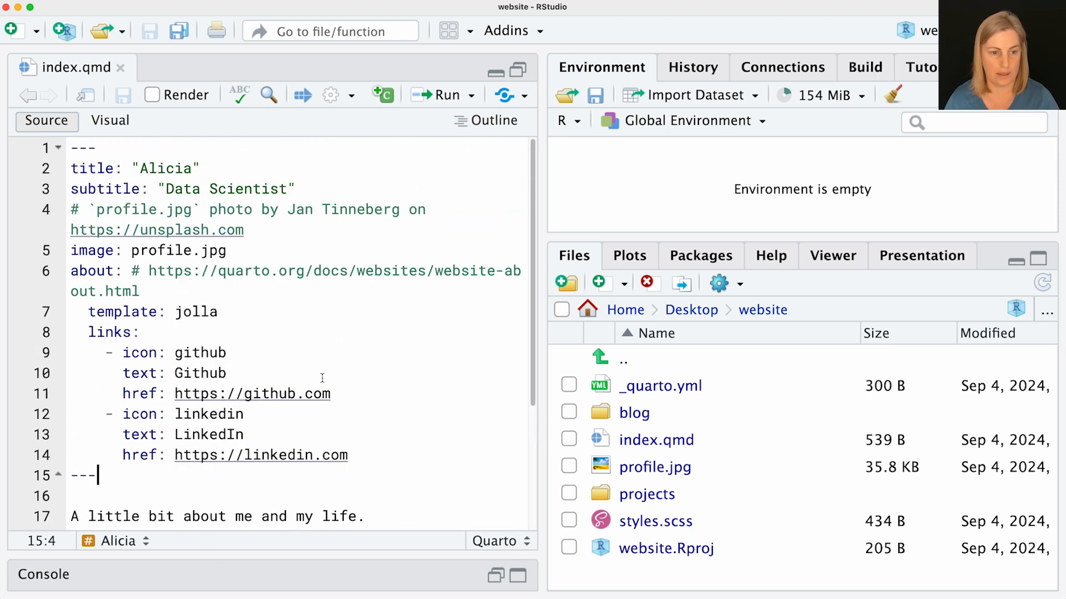
{"action": "mouse_move", "coordinate": [302, 100]}
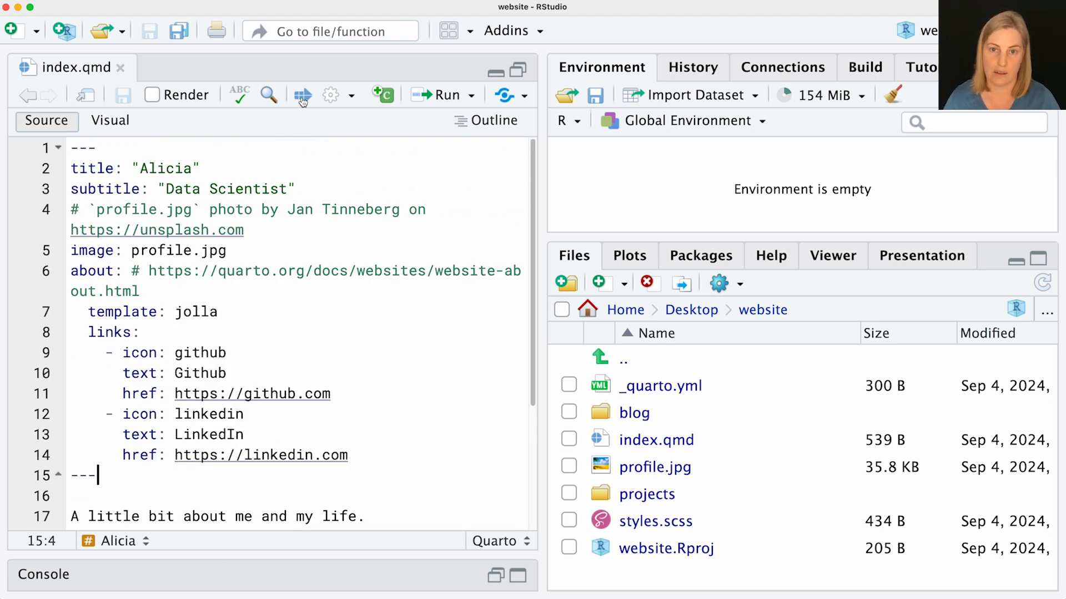
{"action": "mouse_move", "coordinate": [302, 95]}
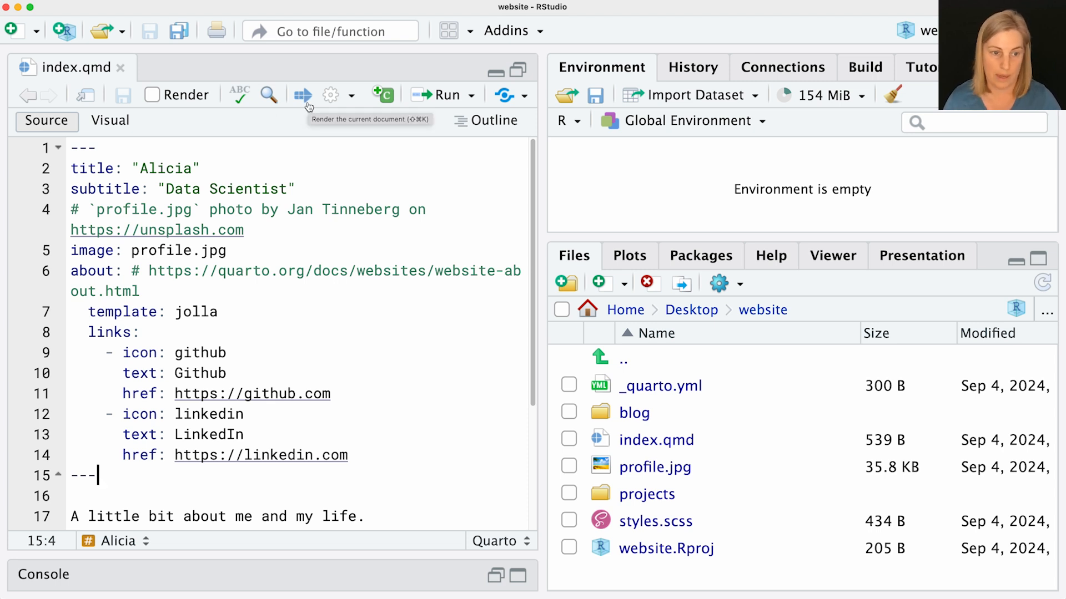
Render the website so the Viewer previews the home page with the profile photo.
{"action": "left_click", "coordinate": [185, 94]}
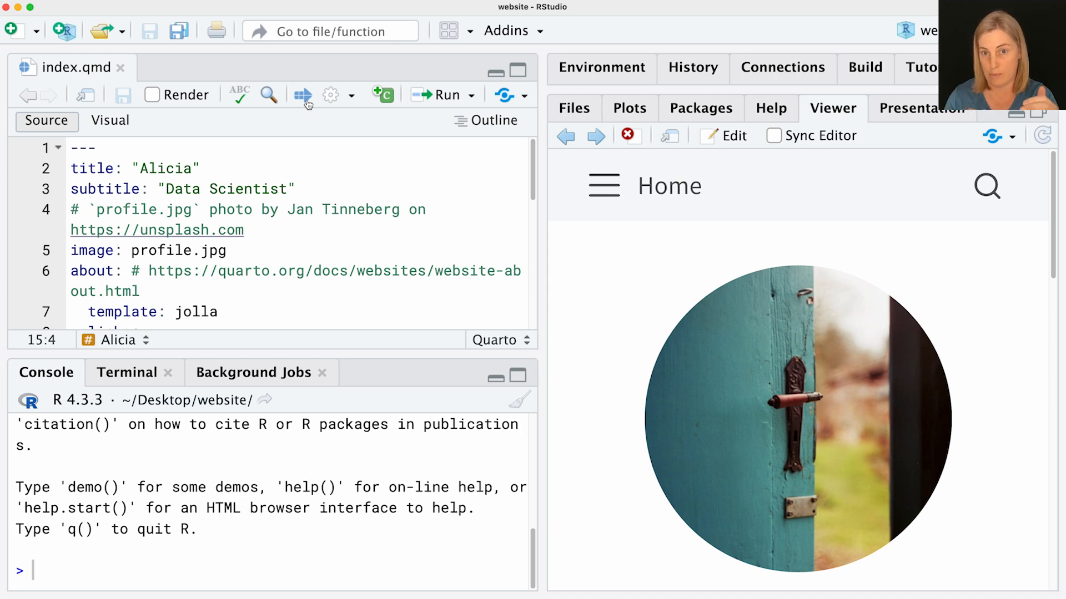
{"action": "mouse_move", "coordinate": [361, 107]}
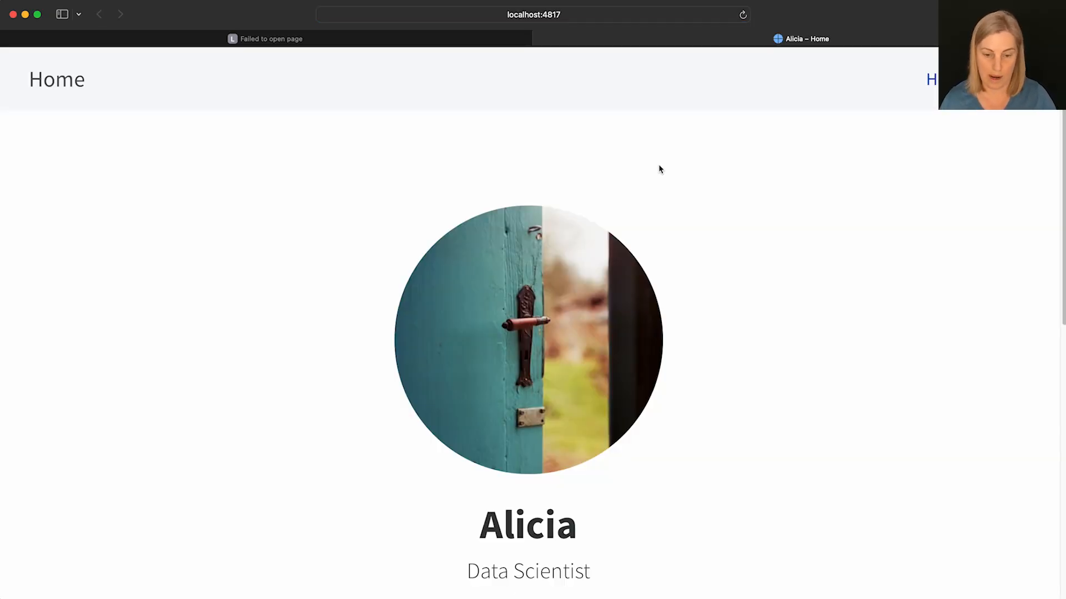
Scroll the localhost preview in Safari down to Education, Experience and the social links.
{"action": "scroll", "scroll_direction": "down", "scroll_amount": 3}
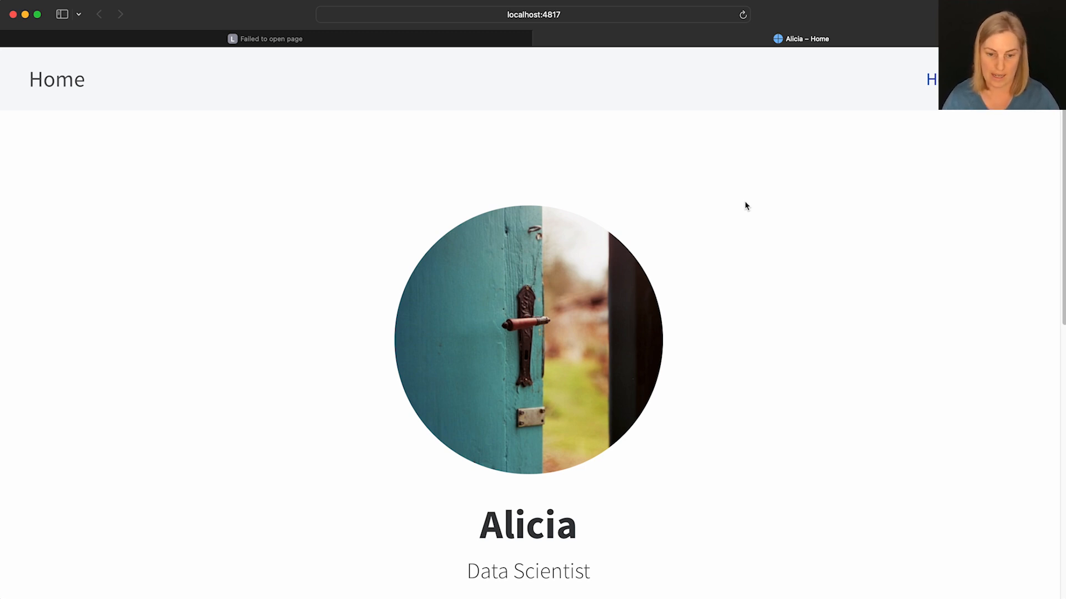
{"action": "mouse_move", "coordinate": [764, 232]}
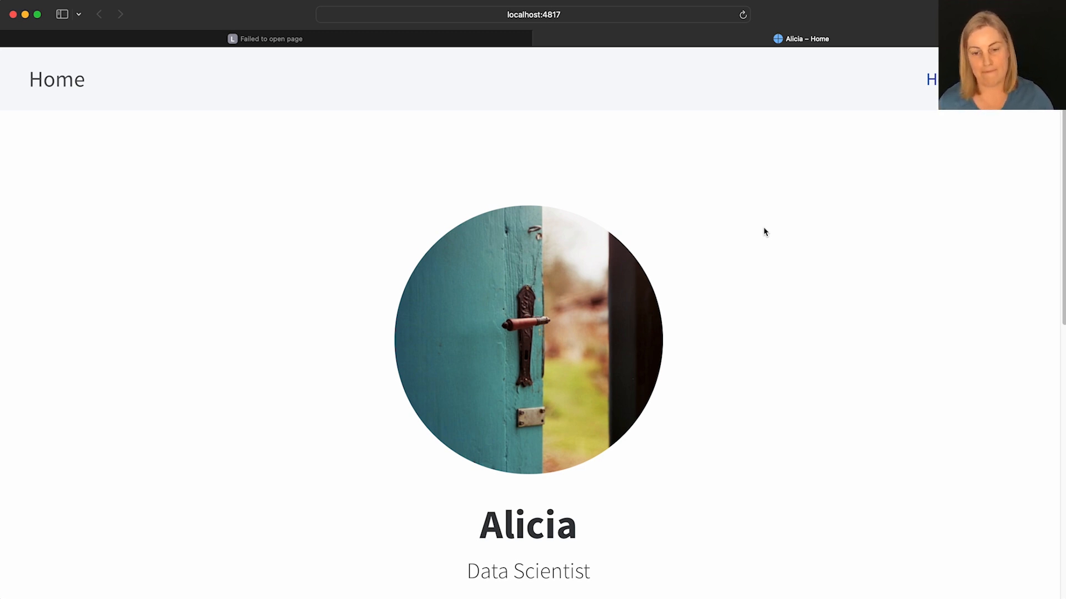
{"action": "mouse_move", "coordinate": [768, 243]}
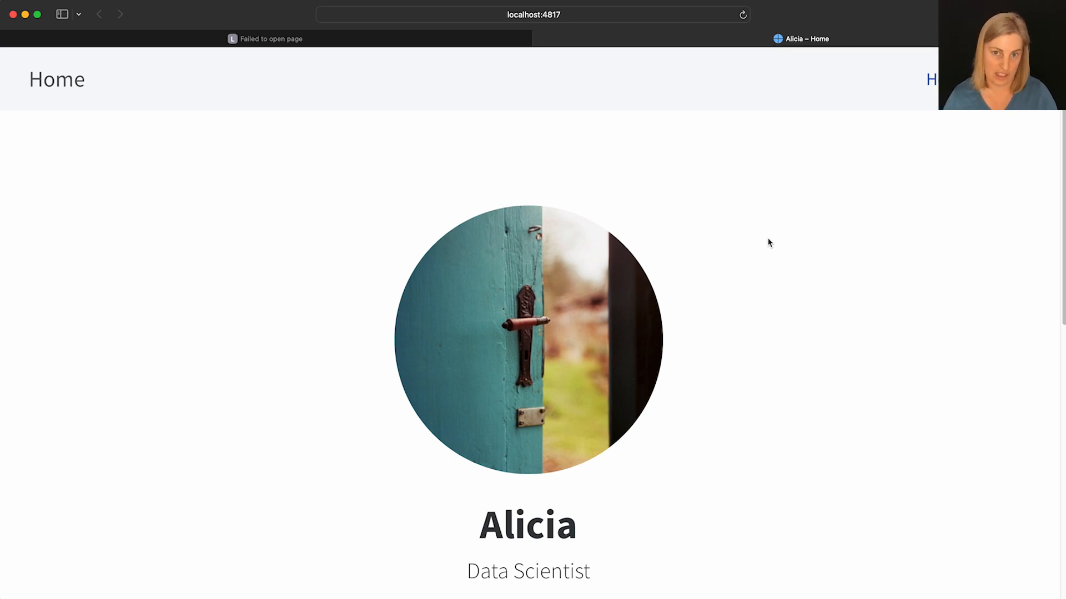
{"action": "scroll", "scroll_direction": "down", "scroll_amount": 3}
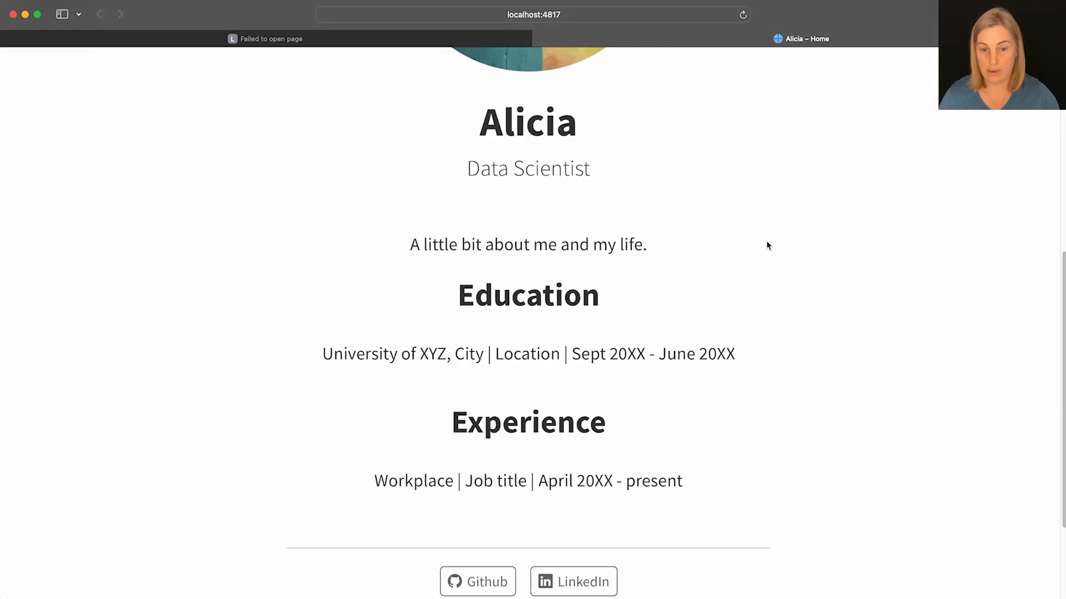
{"action": "mouse_move", "coordinate": [774, 236]}
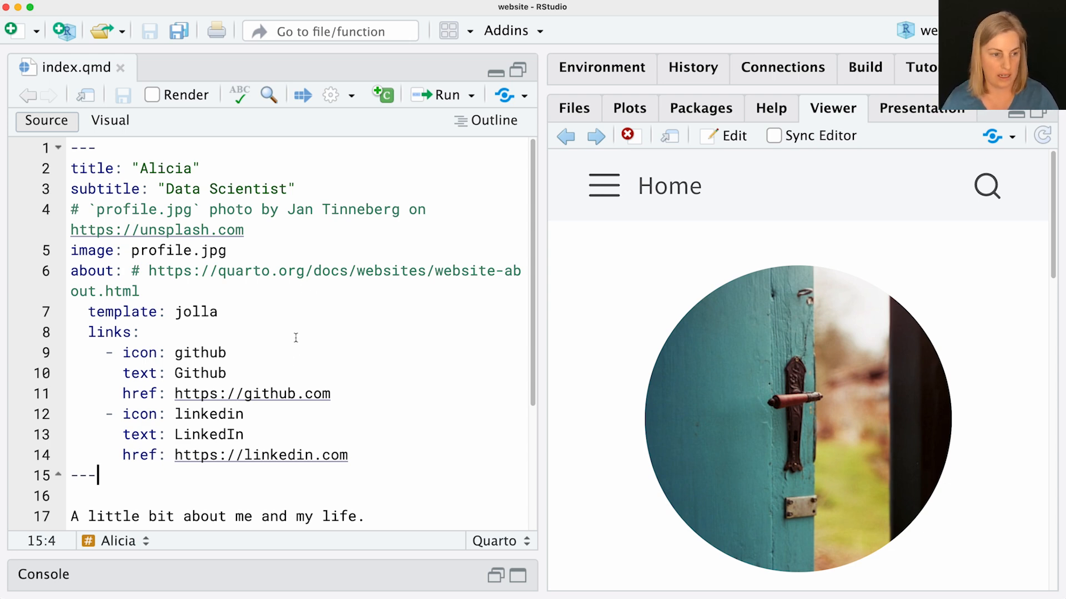
{"action": "mouse_move", "coordinate": [107, 176]}
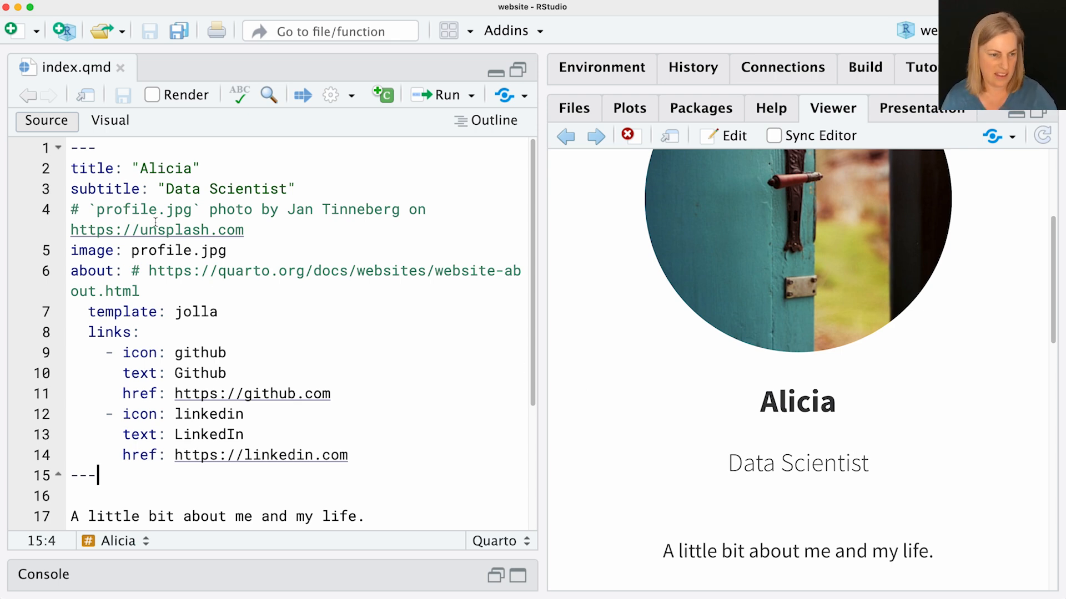
Retitle the site Charlotte Wickham with subtitle Data Scientist | Educator.
{"action": "left_click", "coordinate": [193, 169]}
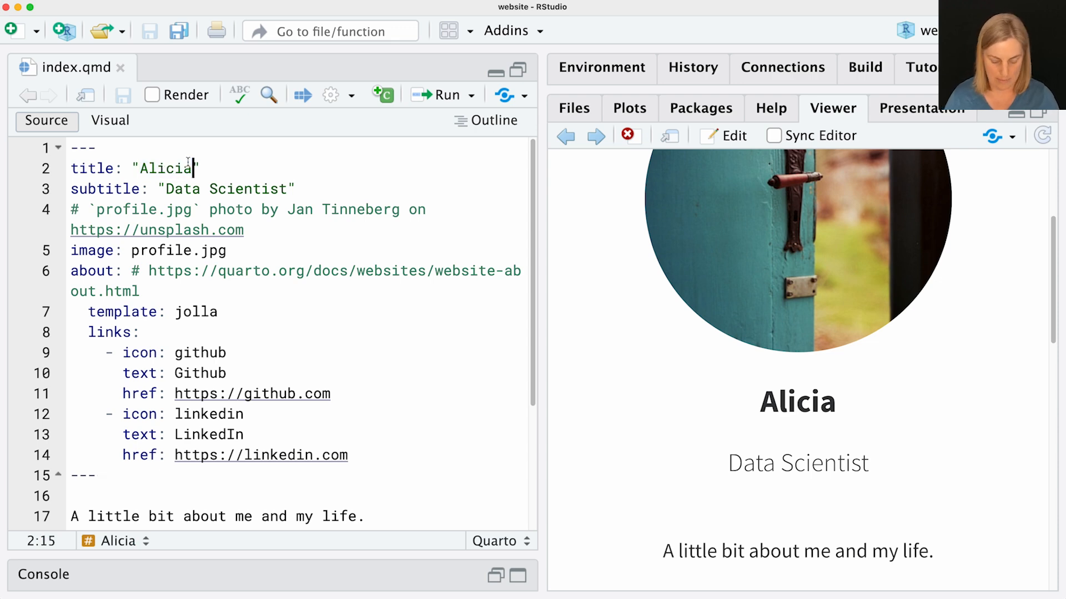
{"action": "key", "text": "BackSpace"}
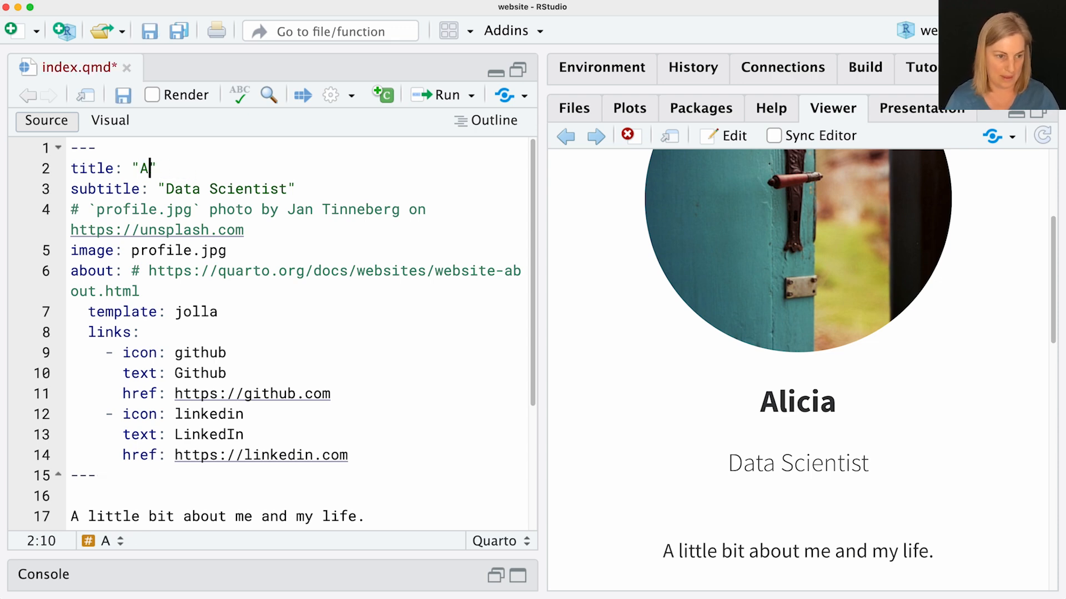
{"action": "type", "text": "harlotte Wickham"}
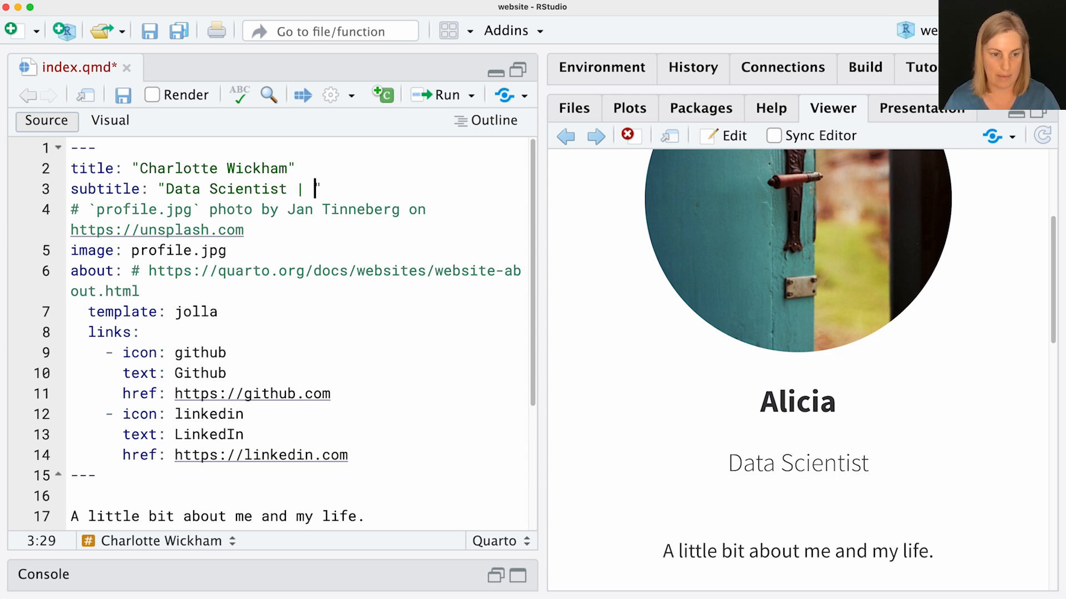
{"action": "type", "text": "Edut"}
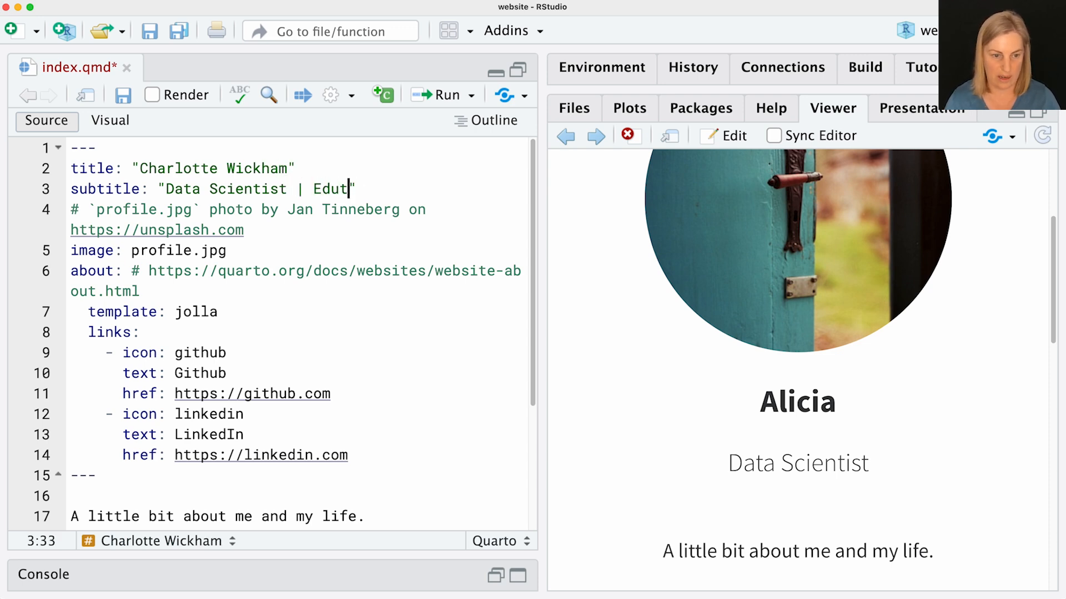
{"action": "type", "text": "at"}
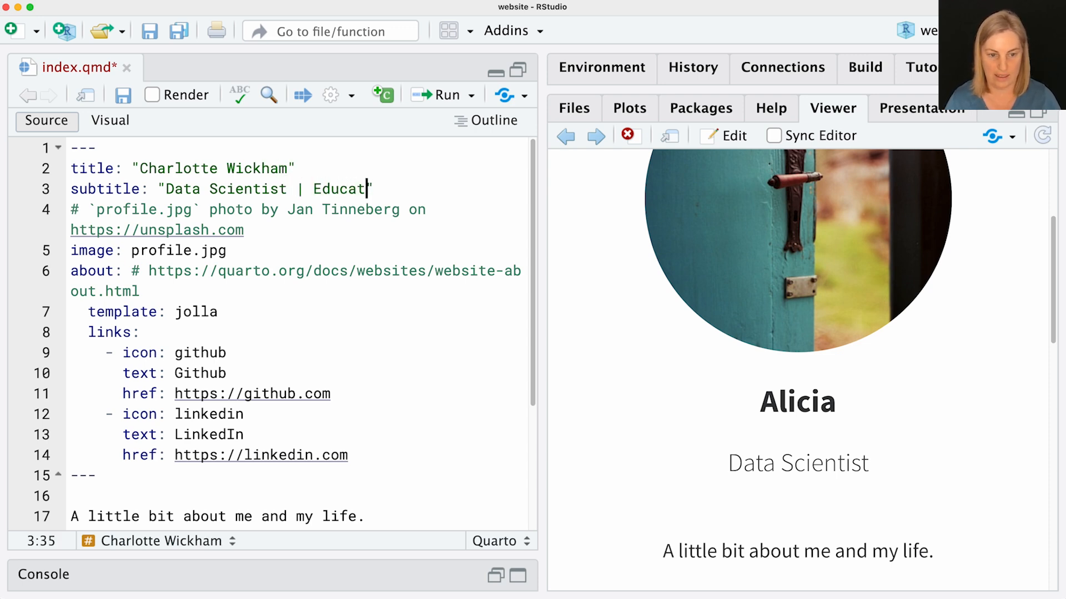
{"action": "type", "text": "or"}
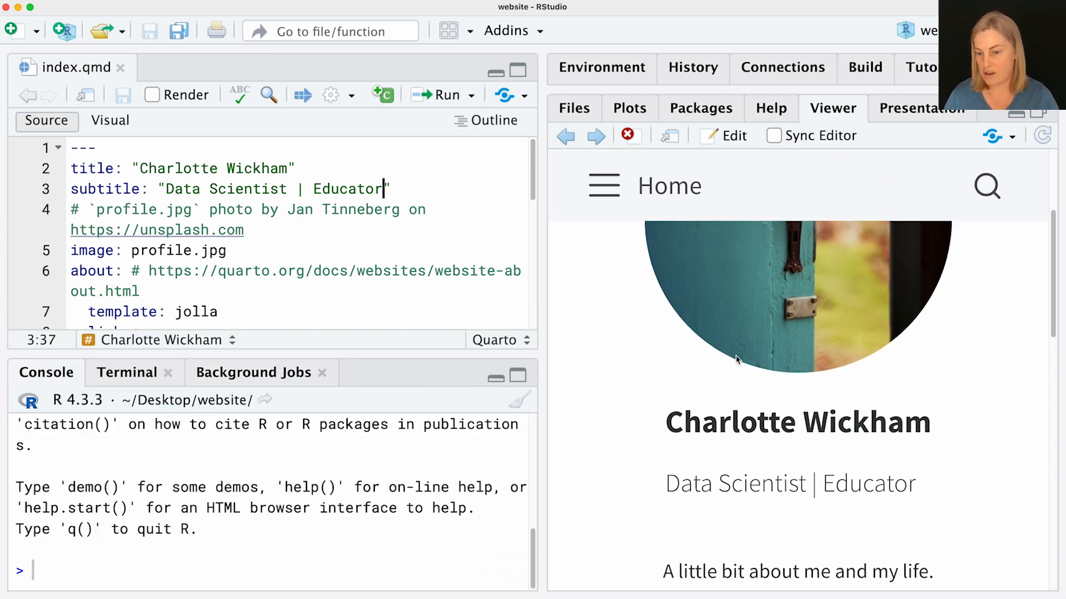
Scroll the Viewer preview down past Education and Experience into the lorem ipsum body text.
{"action": "scroll", "scroll_direction": "down", "scroll_amount": 3}
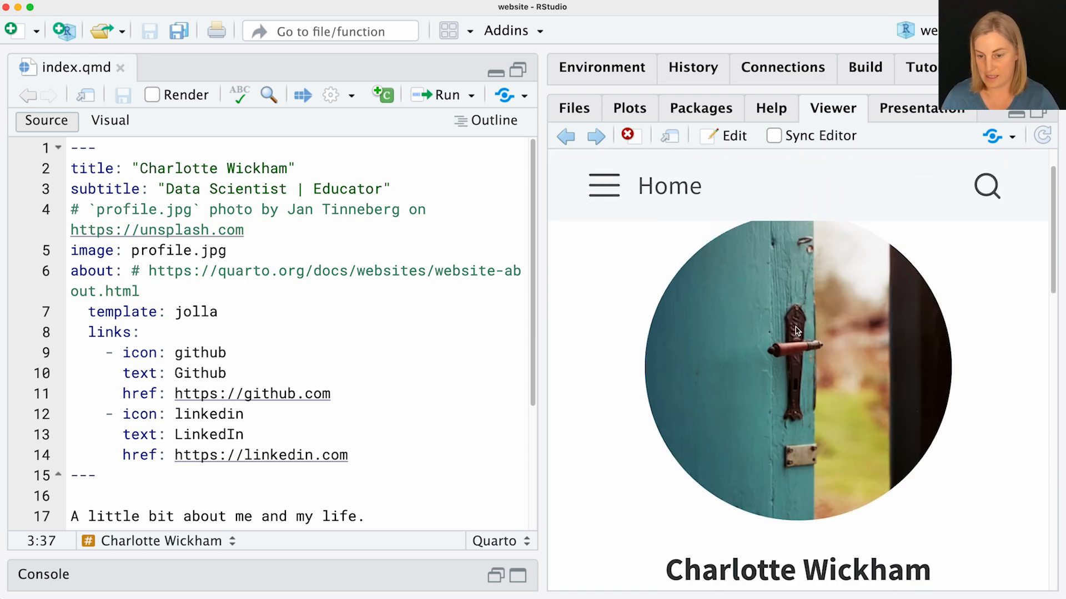
{"action": "mouse_move", "coordinate": [688, 340]}
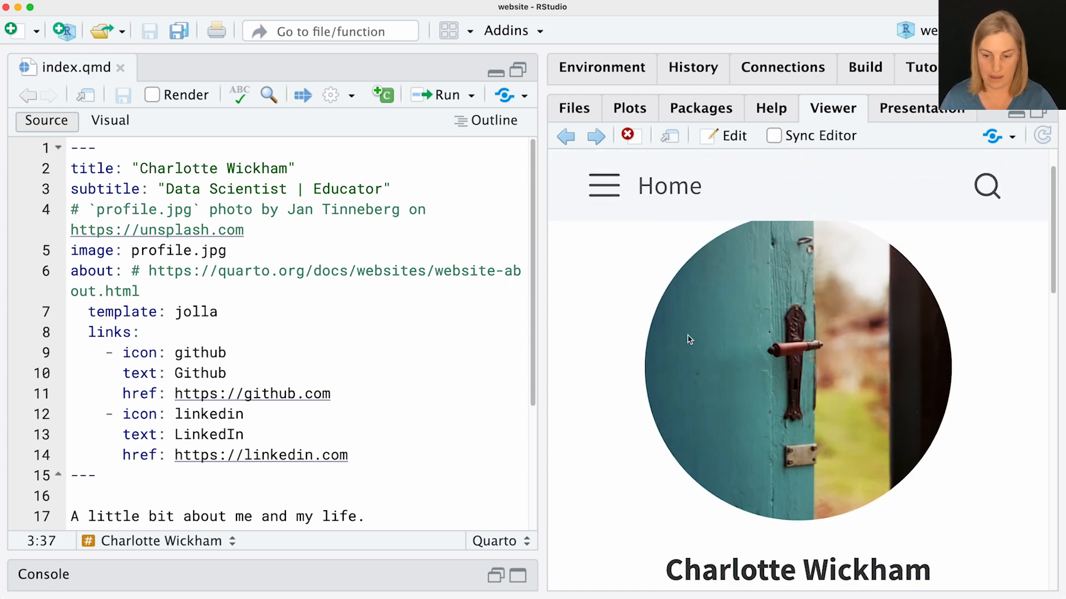
{"action": "scroll", "scroll_direction": "down", "scroll_amount": 3}
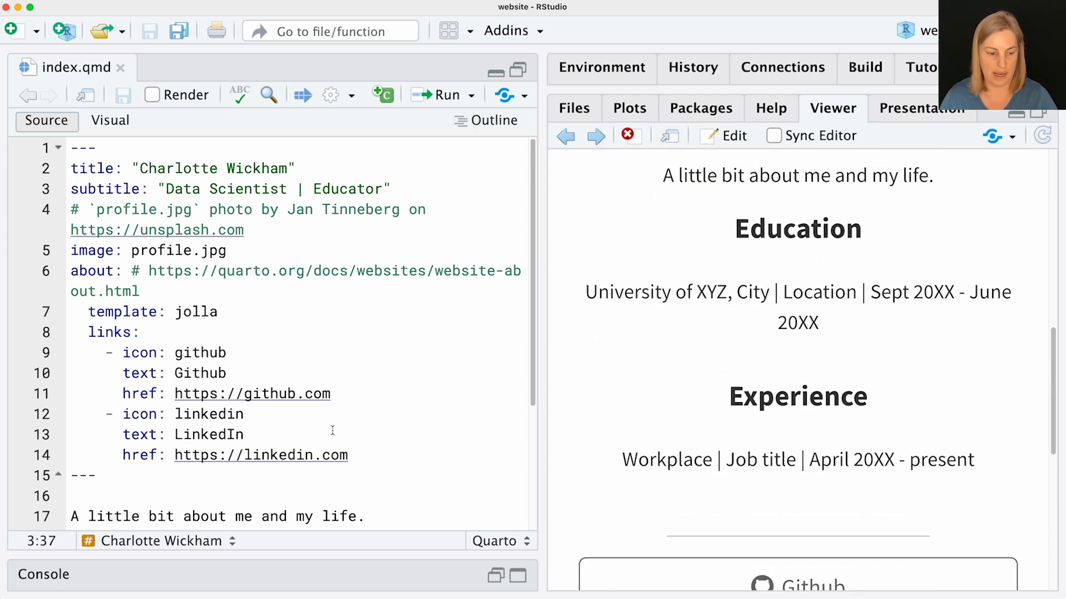
{"action": "scroll", "scroll_direction": "down", "scroll_amount": 3}
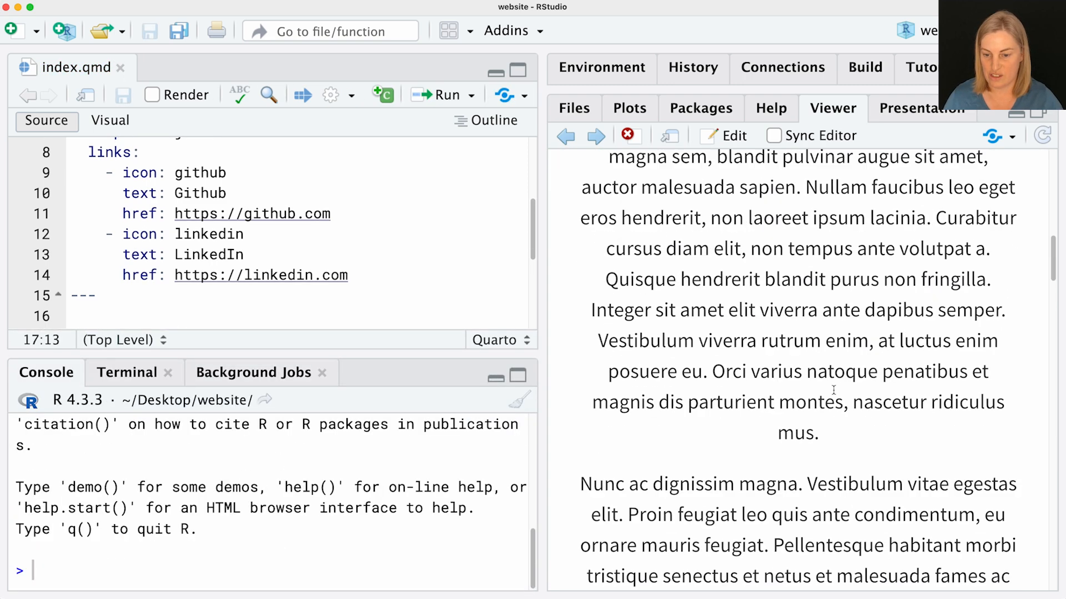
Limit the lipsum shortcode to 1 paragraph and check the page in Safari.
{"action": "scroll", "scroll_direction": "down", "scroll_amount": 3}
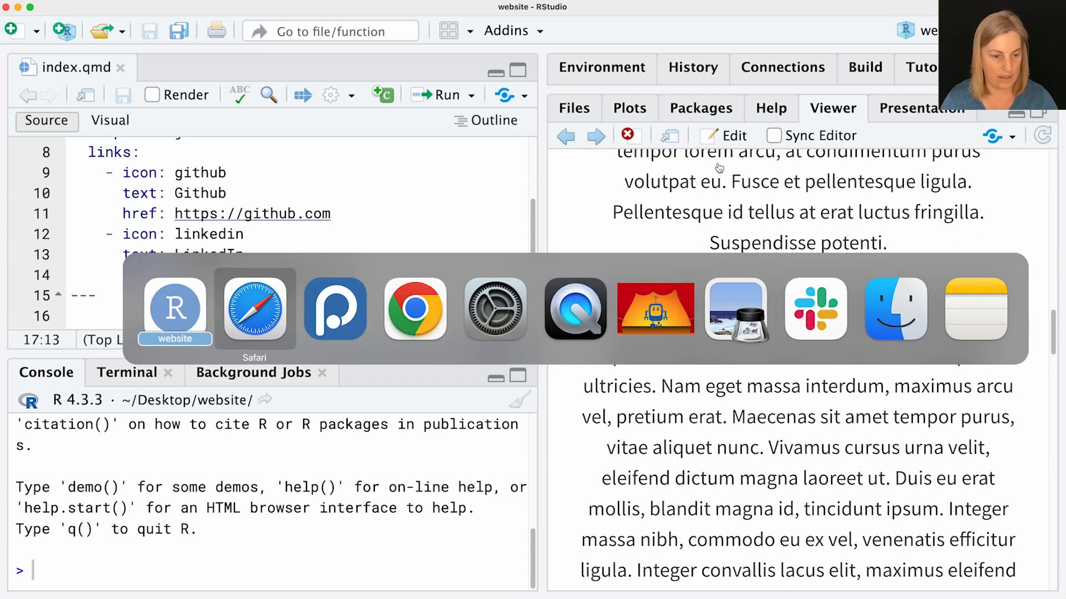
{"action": "left_click", "coordinate": [254, 310]}
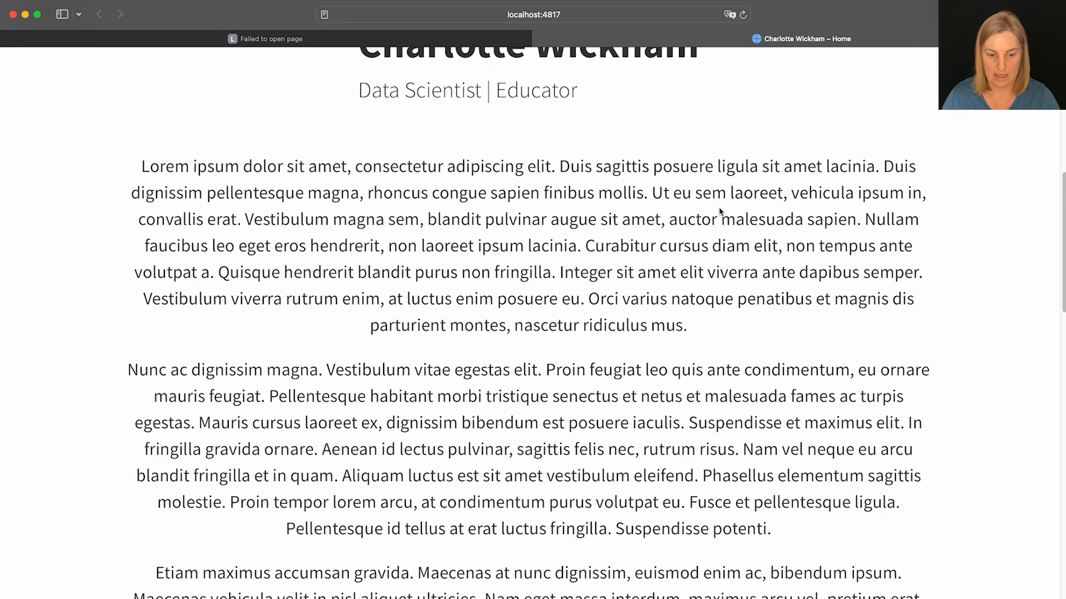
{"action": "scroll", "scroll_direction": "down", "scroll_amount": 3}
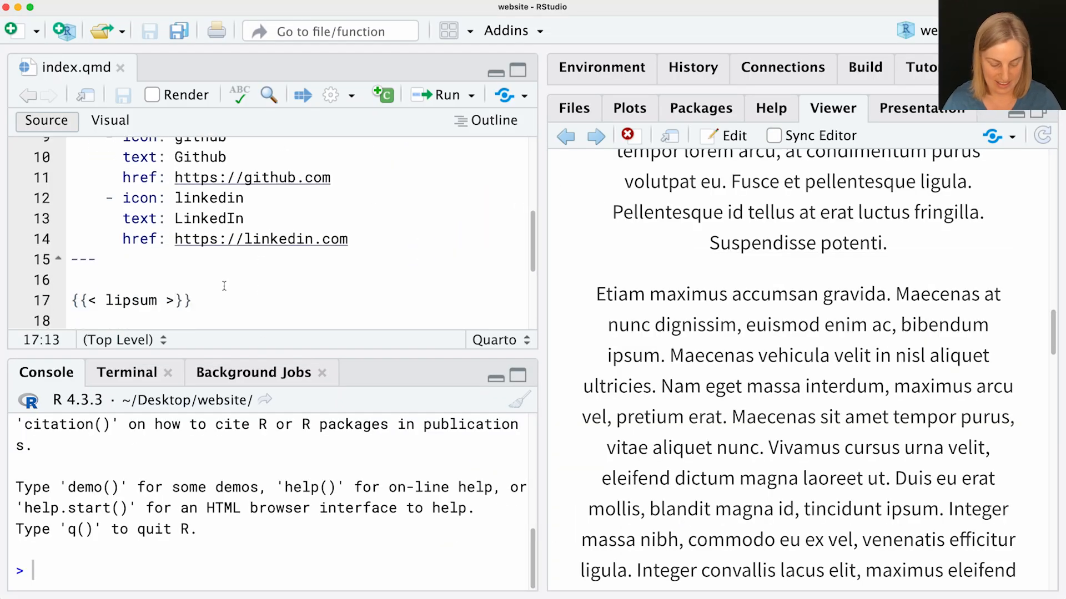
{"action": "type", "text": "17"}
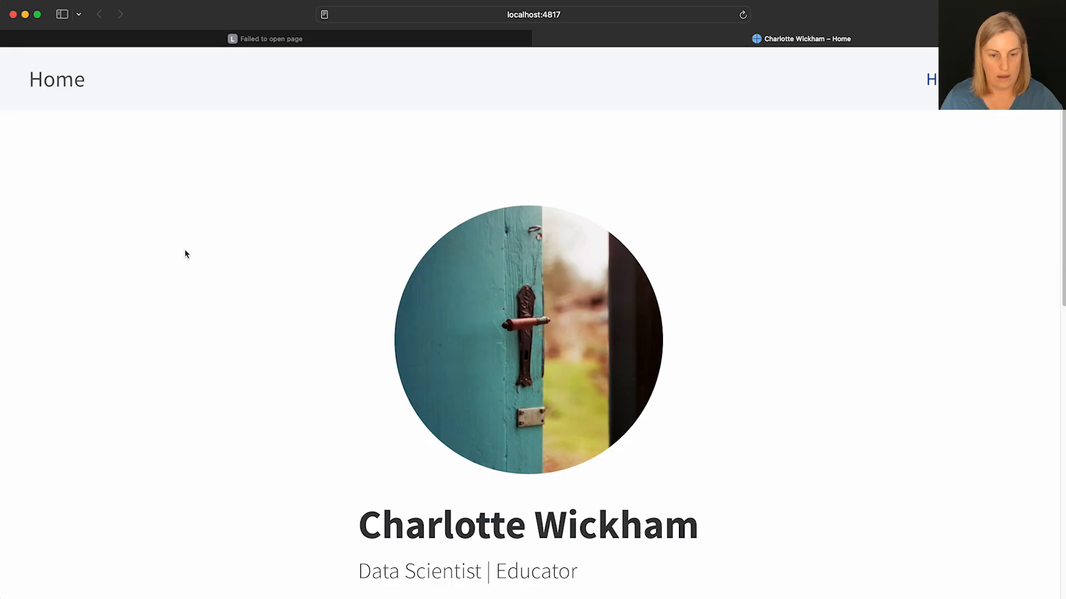
{"action": "scroll", "scroll_direction": "down", "scroll_amount": 3}
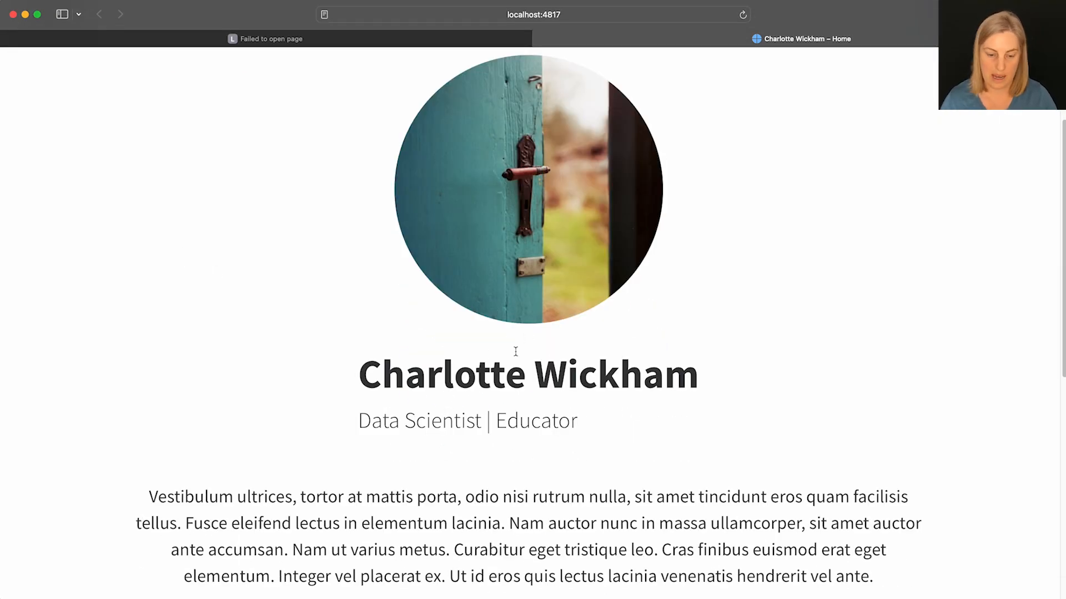
{"action": "scroll", "scroll_direction": "down", "scroll_amount": 3}
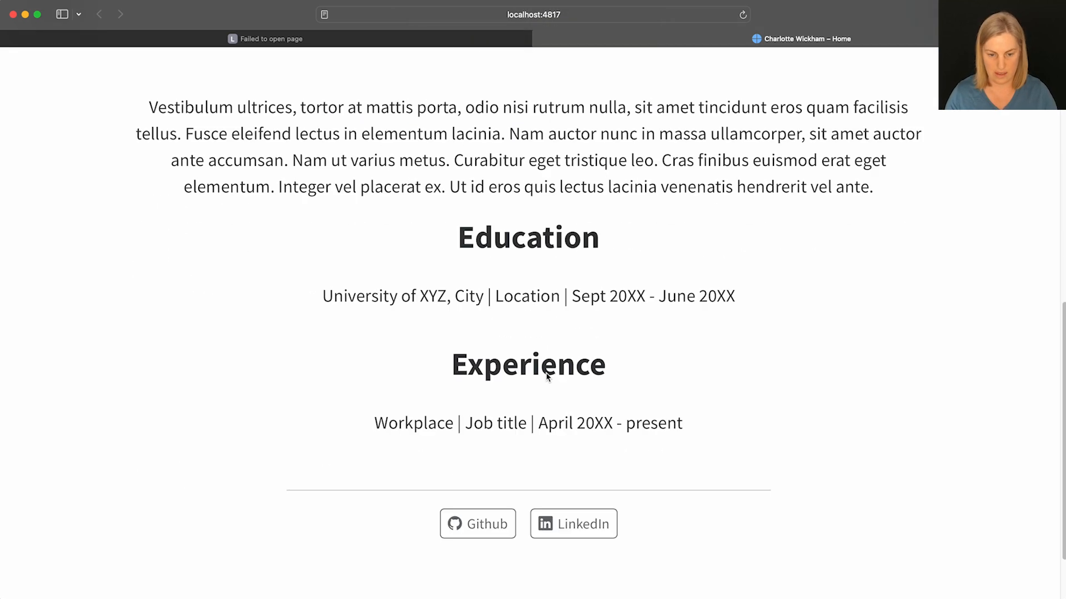
{"action": "scroll", "scroll_direction": "down", "scroll_amount": 3}
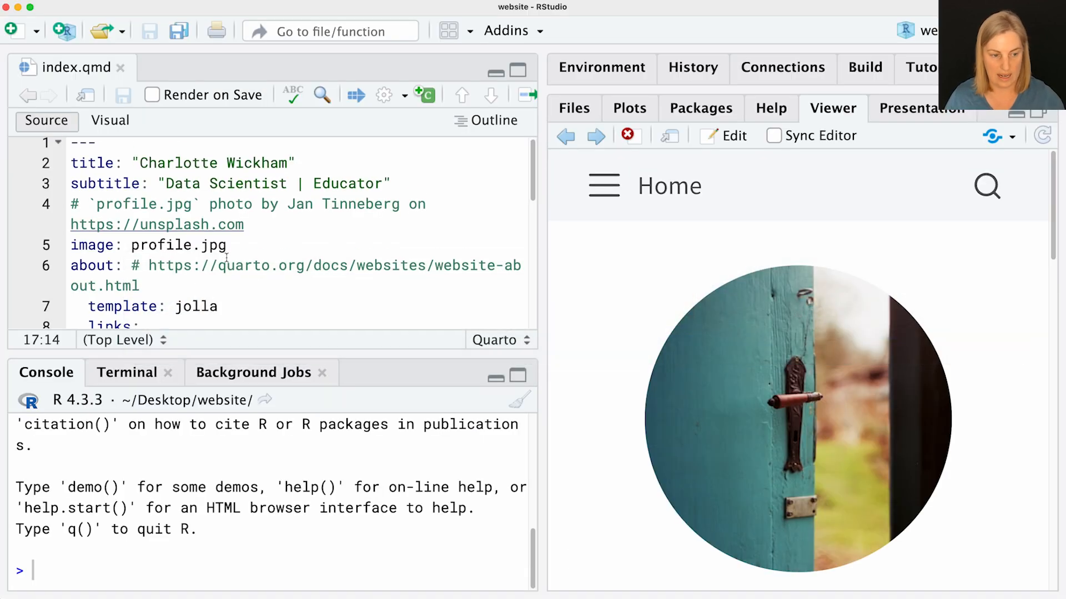
Set the about template to trestles and view the photo beside the text in Safari.
{"action": "scroll", "scroll_direction": "down", "scroll_amount": 3}
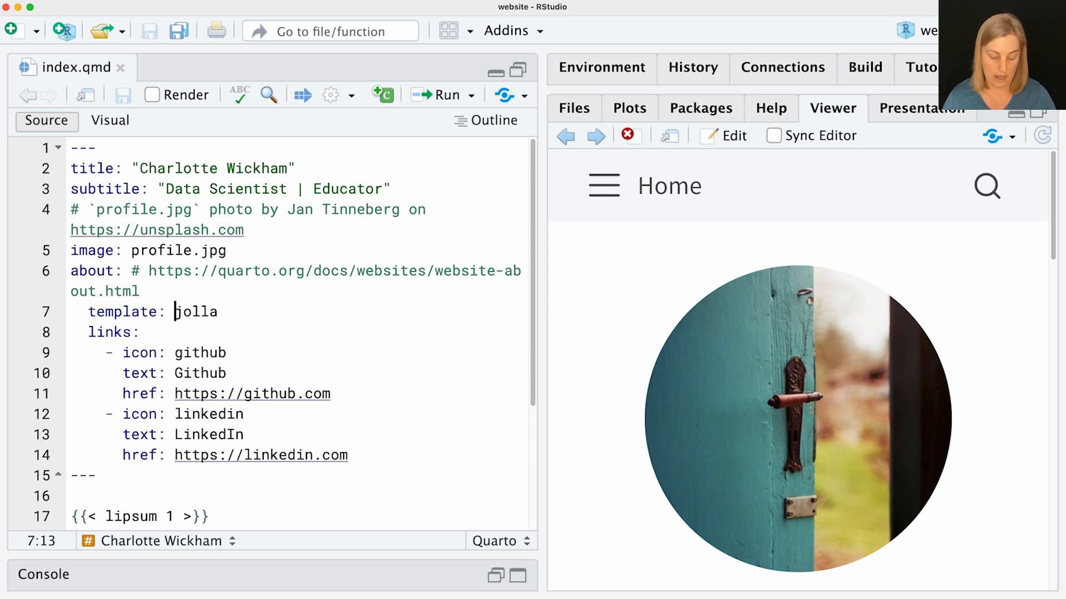
{"action": "type", "text": "tre"}
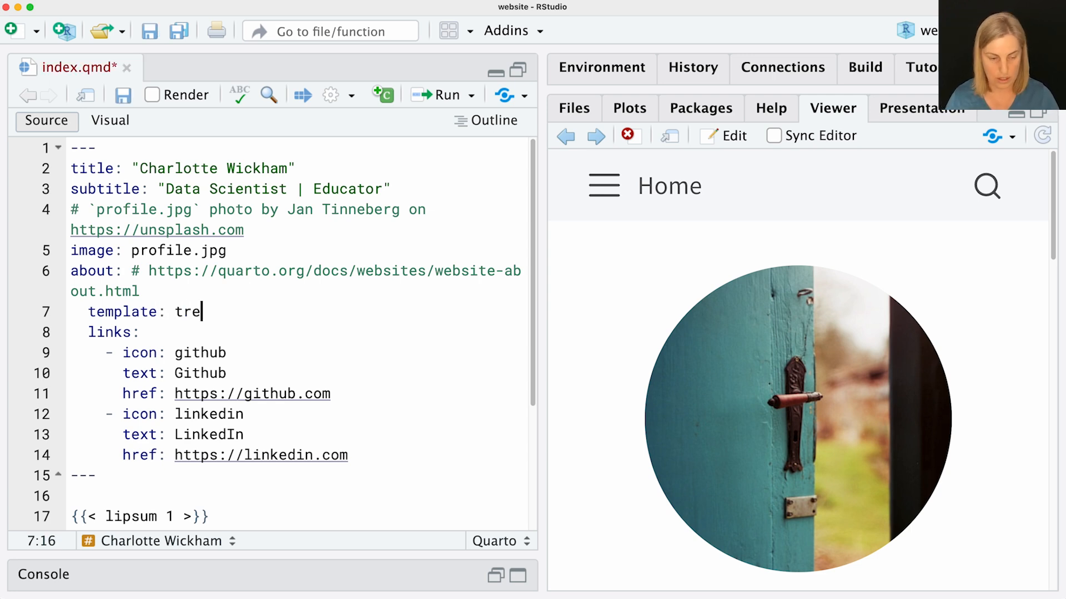
{"action": "type", "text": "stles"}
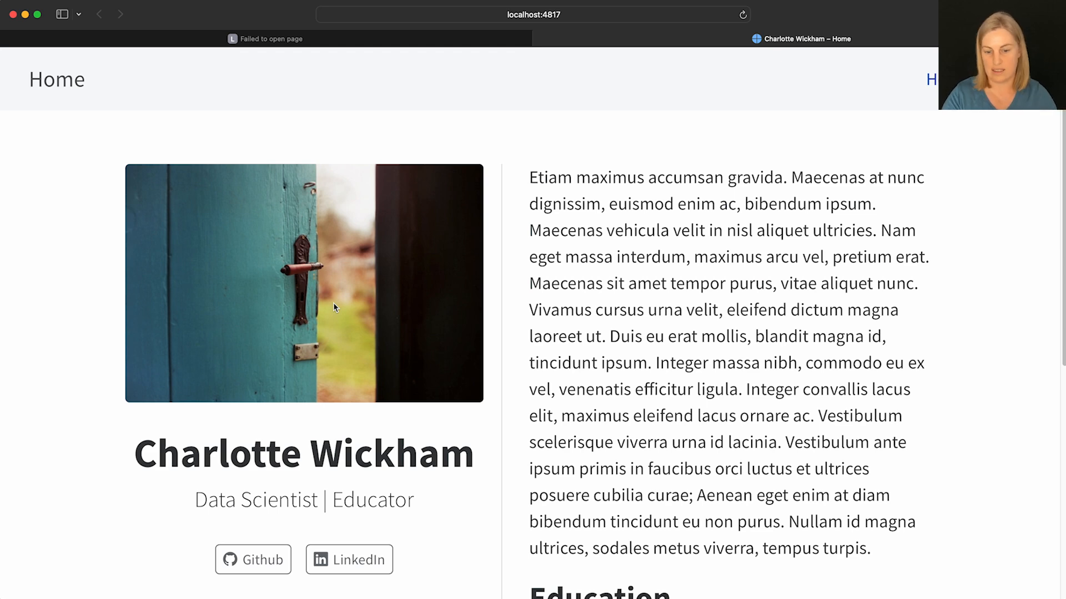
{"action": "scroll", "scroll_direction": "down", "scroll_amount": 3}
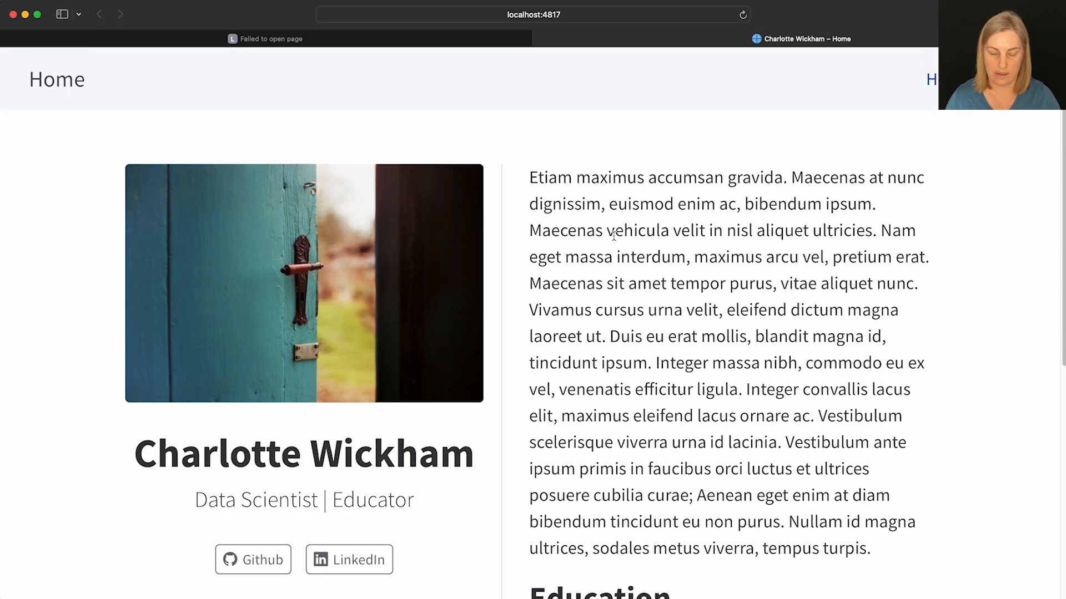
{"action": "mouse_move", "coordinate": [548, 266]}
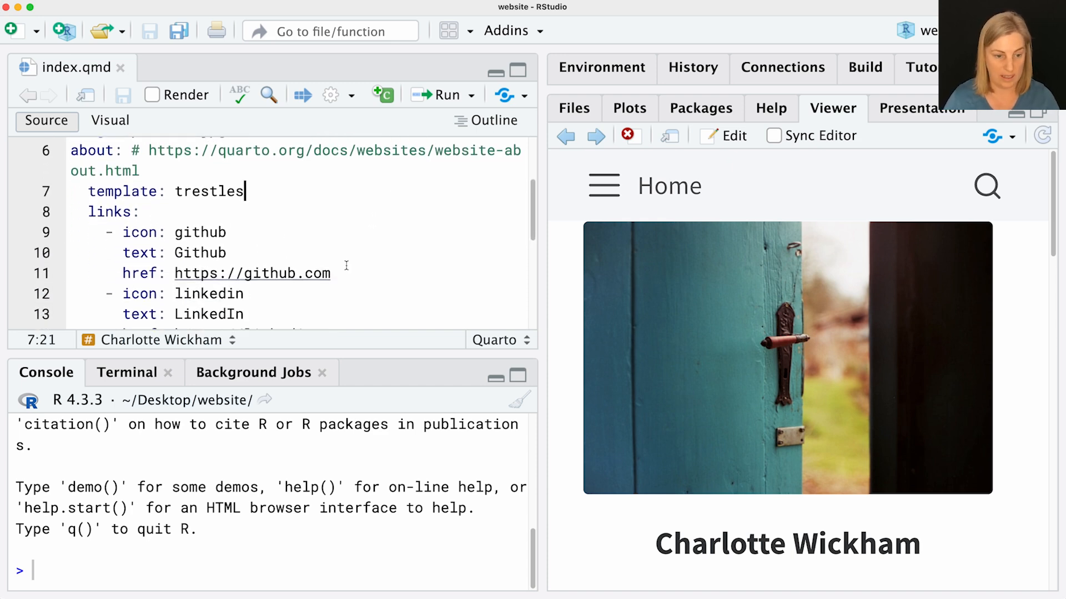
Point the Github href at github.com/cwickham and drop the LinkedIn entry from links: in index.qmd.
{"action": "type", "text": "/cwickham"}
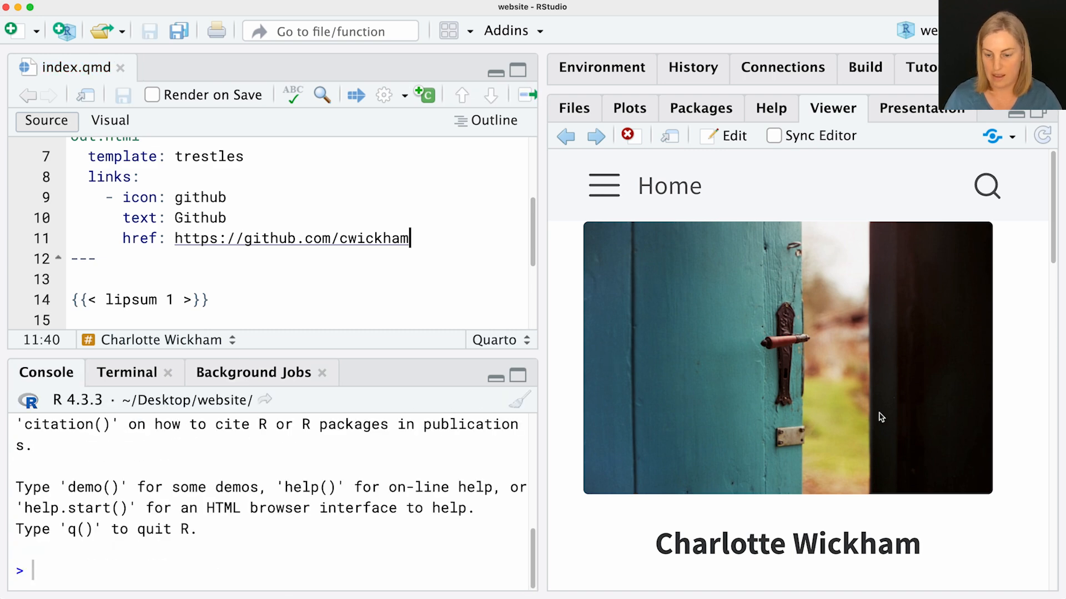
{"action": "scroll", "scroll_direction": "down", "scroll_amount": 3}
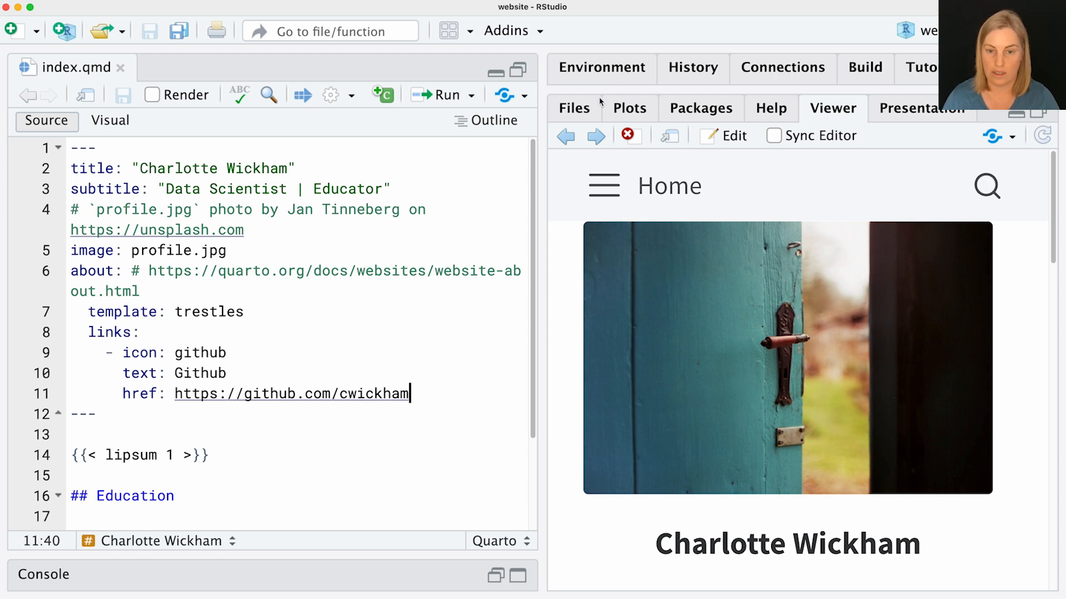
Rename the downloaded Unsplash photo to profile.jpg and move it into the website folder, replacing the old one.
{"action": "left_click", "coordinate": [572, 108]}
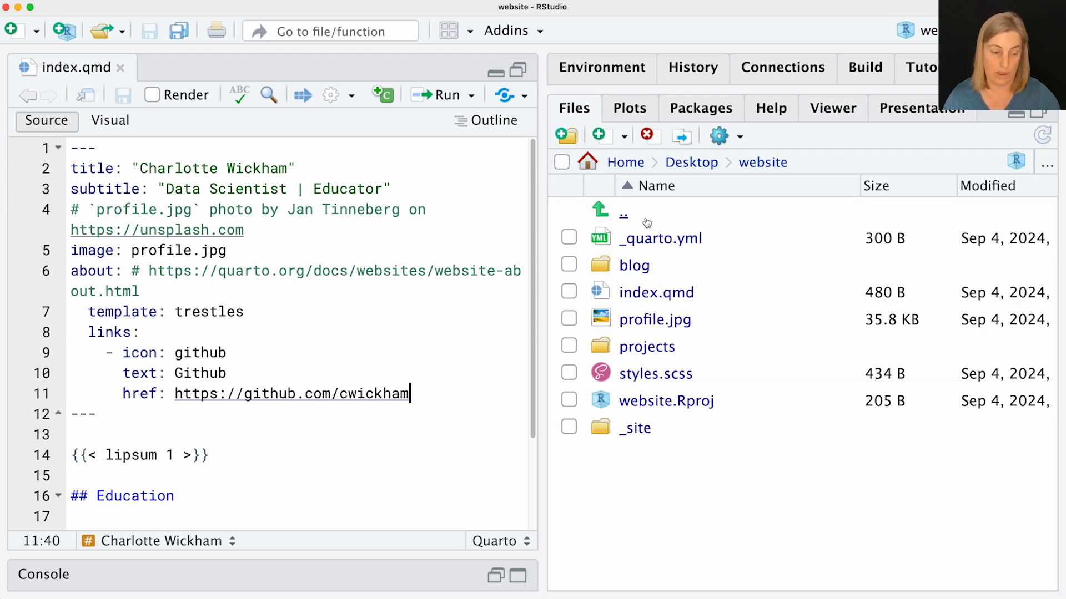
{"action": "mouse_move", "coordinate": [646, 287]}
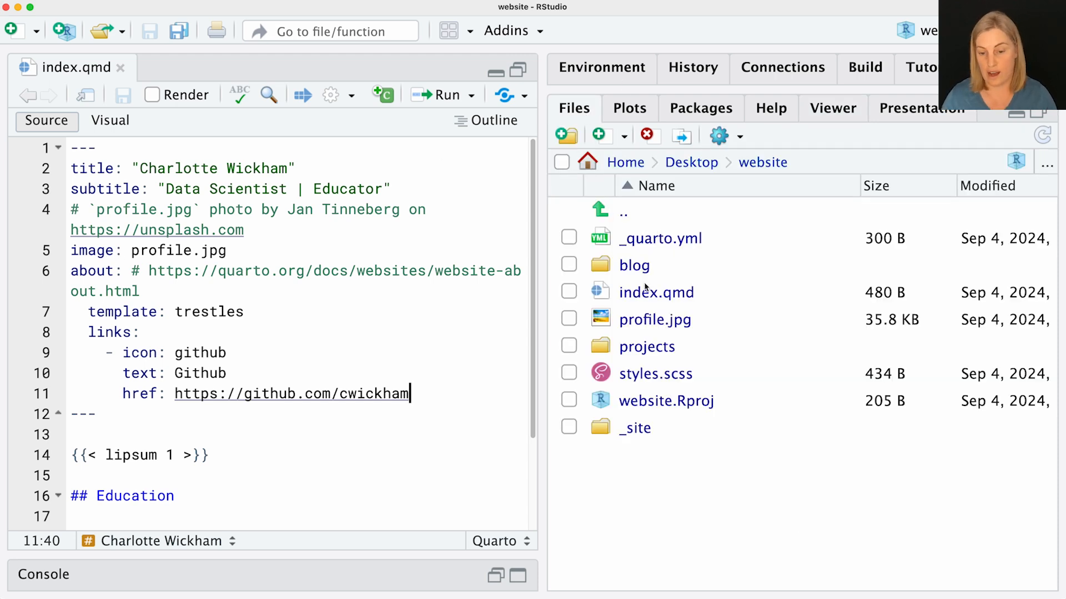
{"action": "mouse_move", "coordinate": [655, 319]}
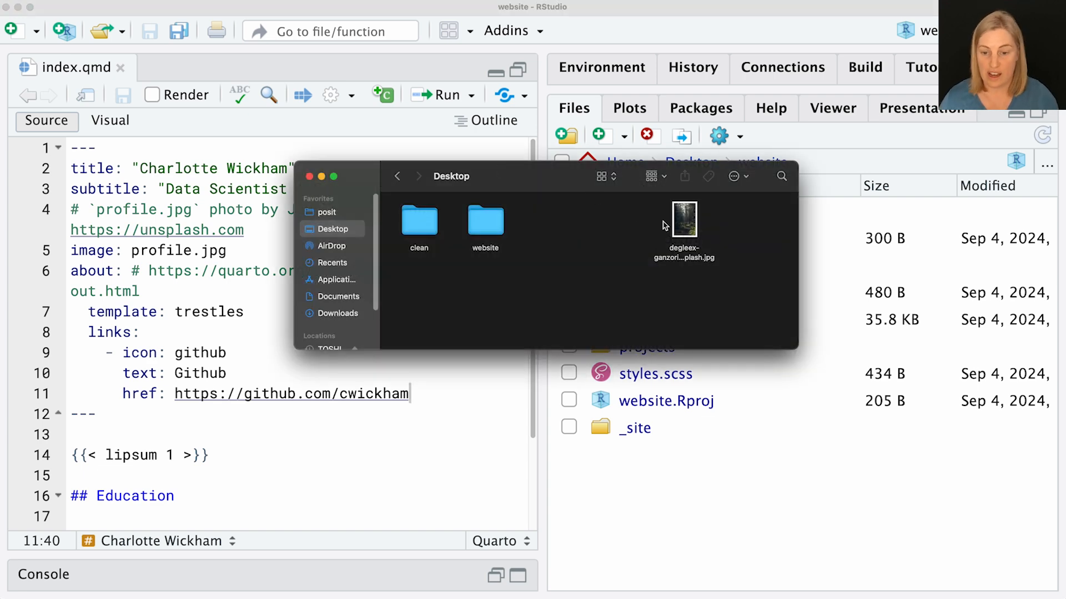
{"action": "double_click", "coordinate": [684, 218]}
{"action": "type", "text": "profile"}
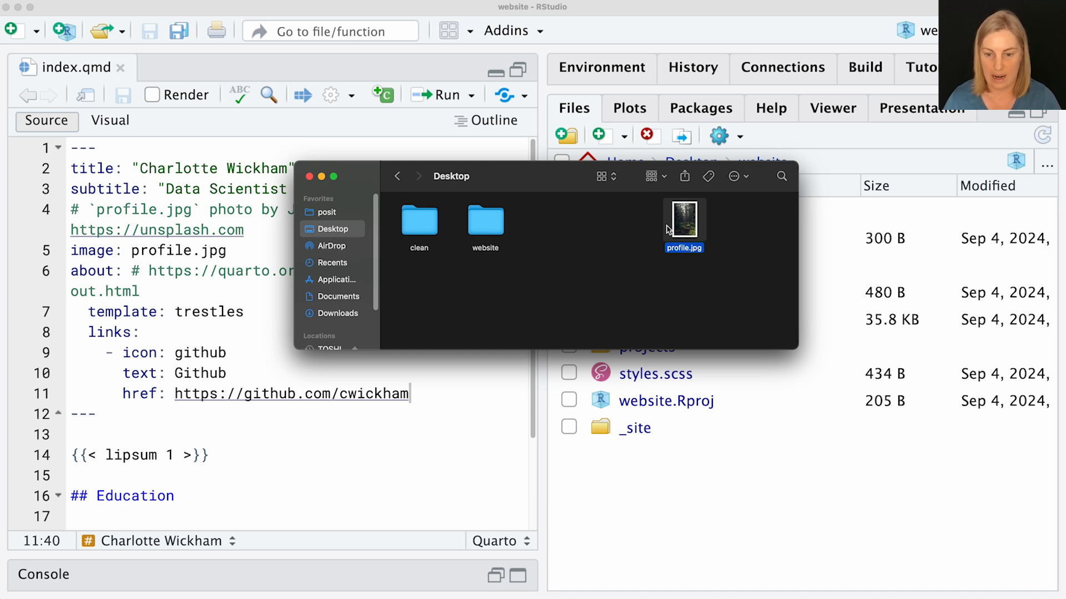
{"action": "left_click_drag", "start_coordinate": [684, 224], "coordinate": [486, 224]}
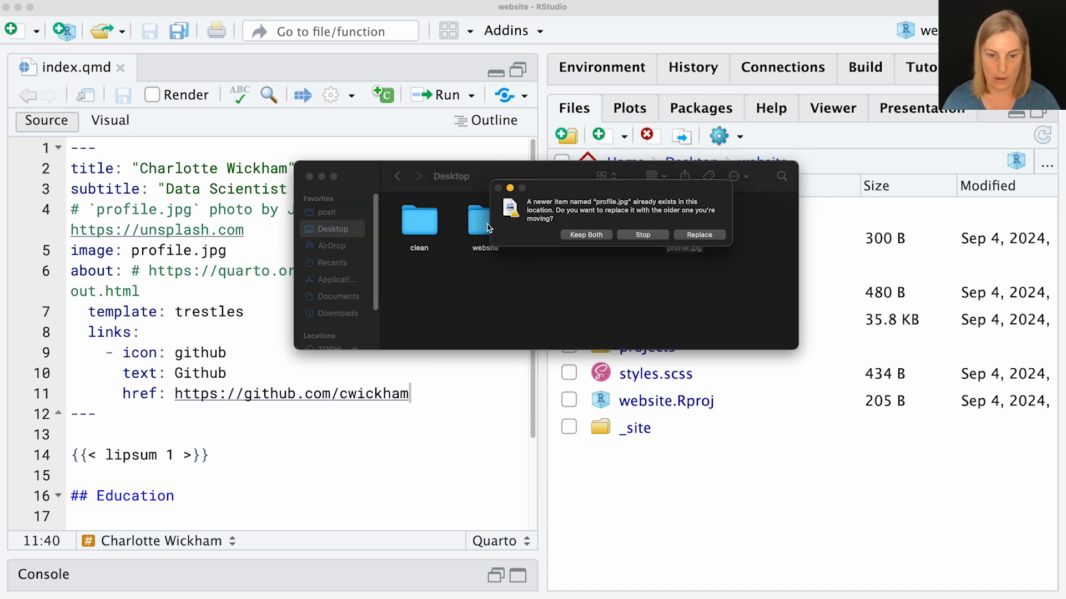
{"action": "left_click", "coordinate": [698, 234]}
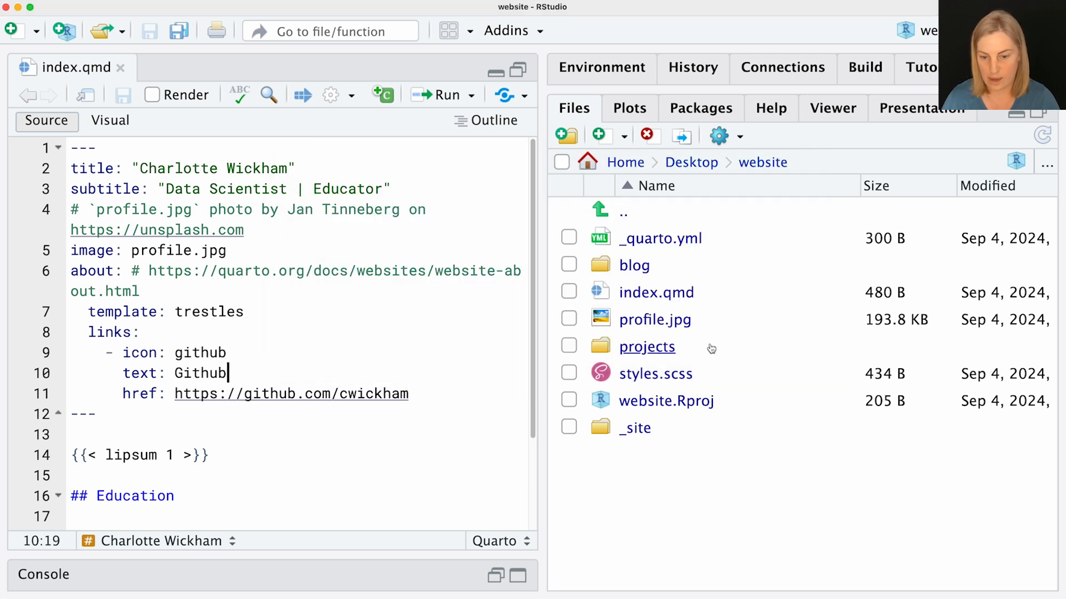
{"action": "mouse_move", "coordinate": [679, 323]}
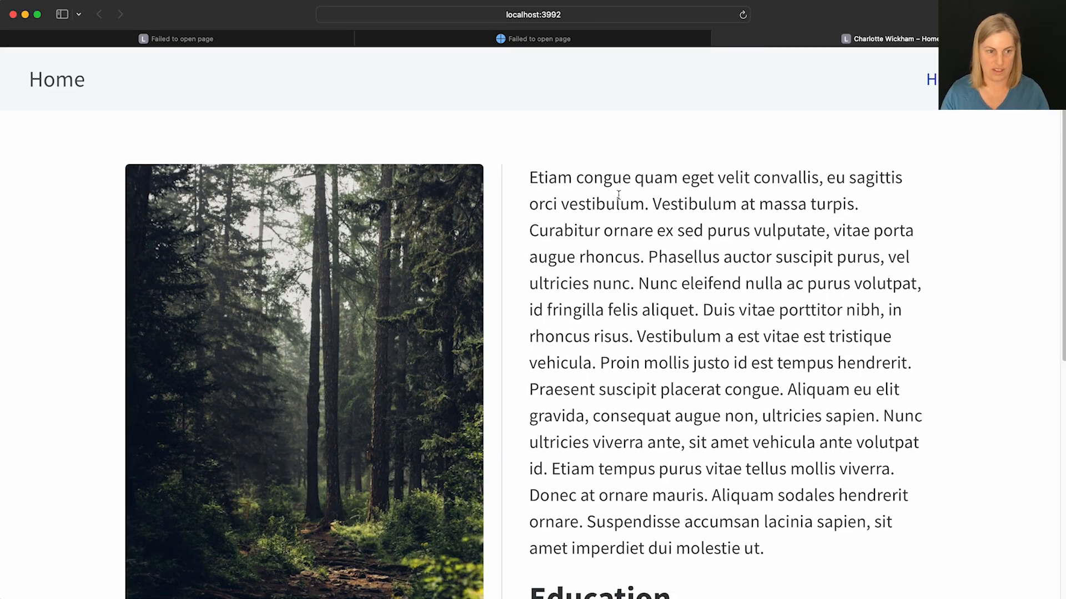
Check the localhost preview showing the forest photo, then return to the RStudio website project.
{"action": "scroll", "scroll_direction": "down", "scroll_amount": 3}
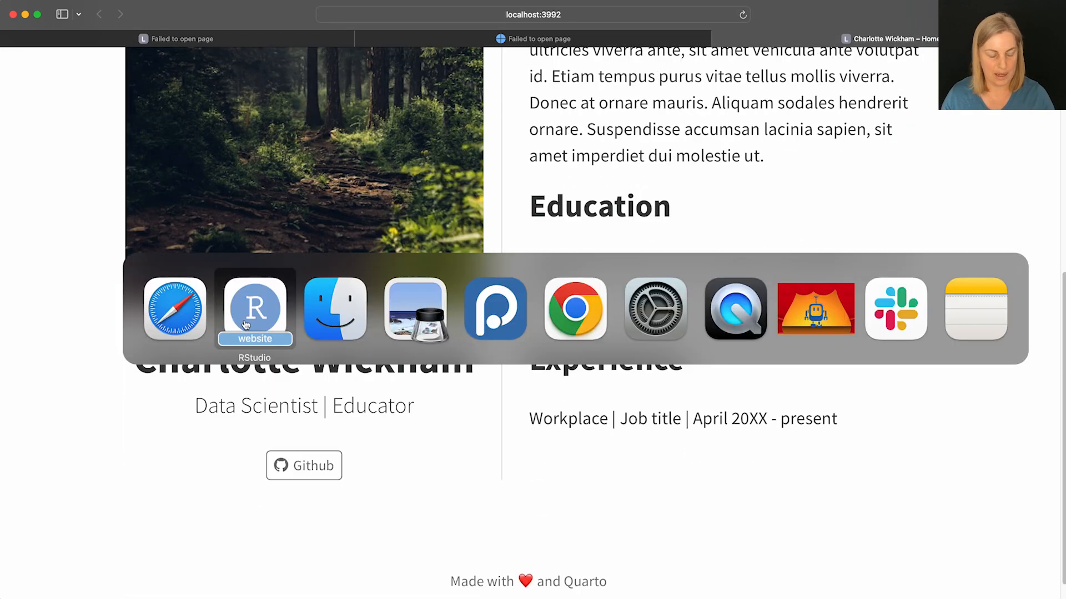
{"action": "left_click", "coordinate": [254, 308]}
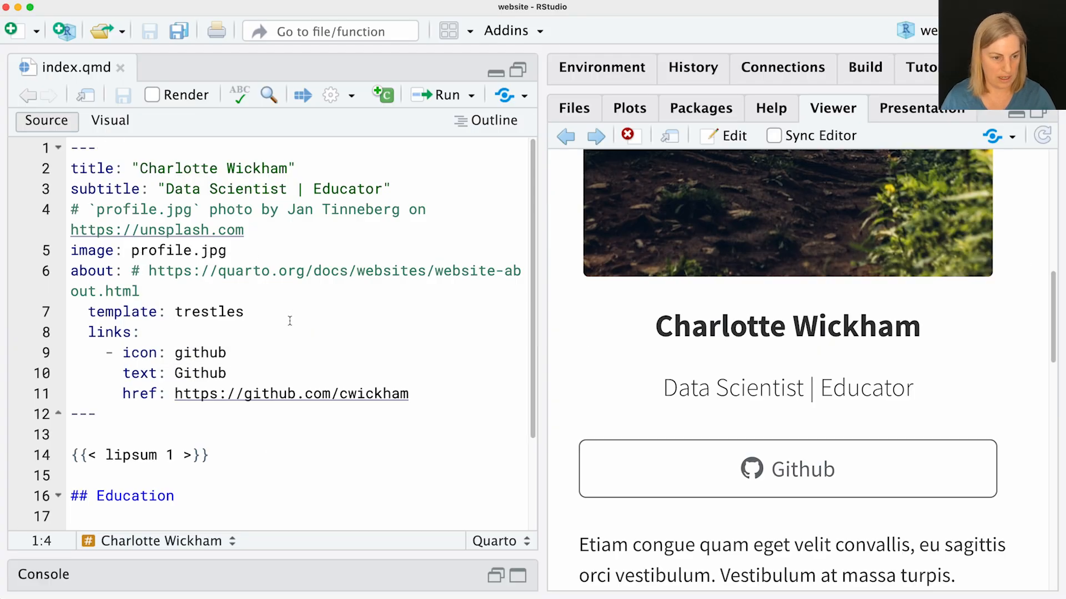
Add image-shape: round under template: trestles in index.qmd and verify the circular photo in both previews.
{"action": "left_click", "coordinate": [284, 312]}
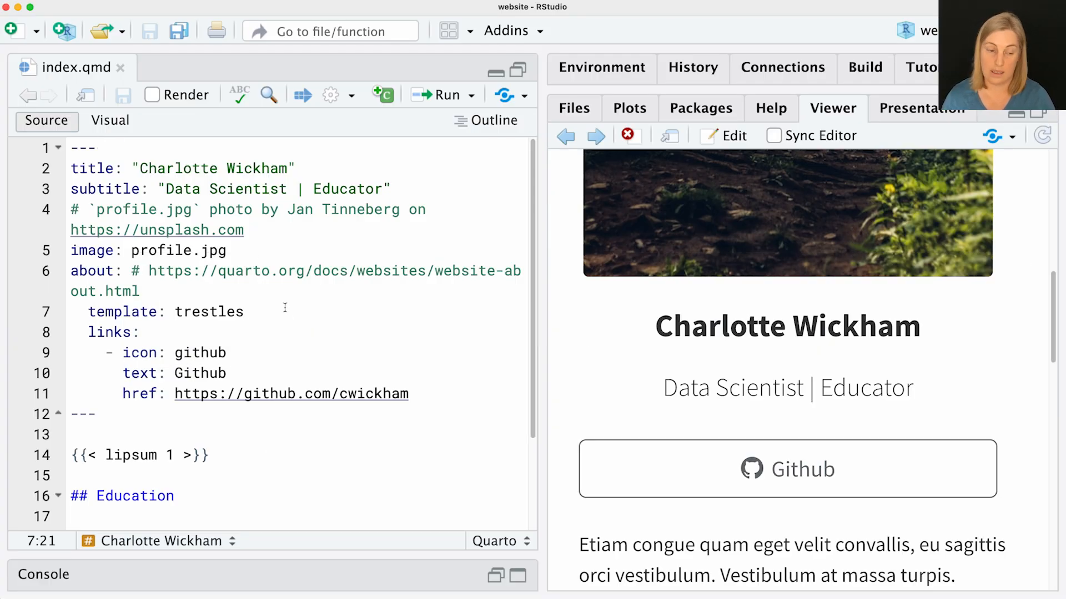
{"action": "key", "text": "Enter"}
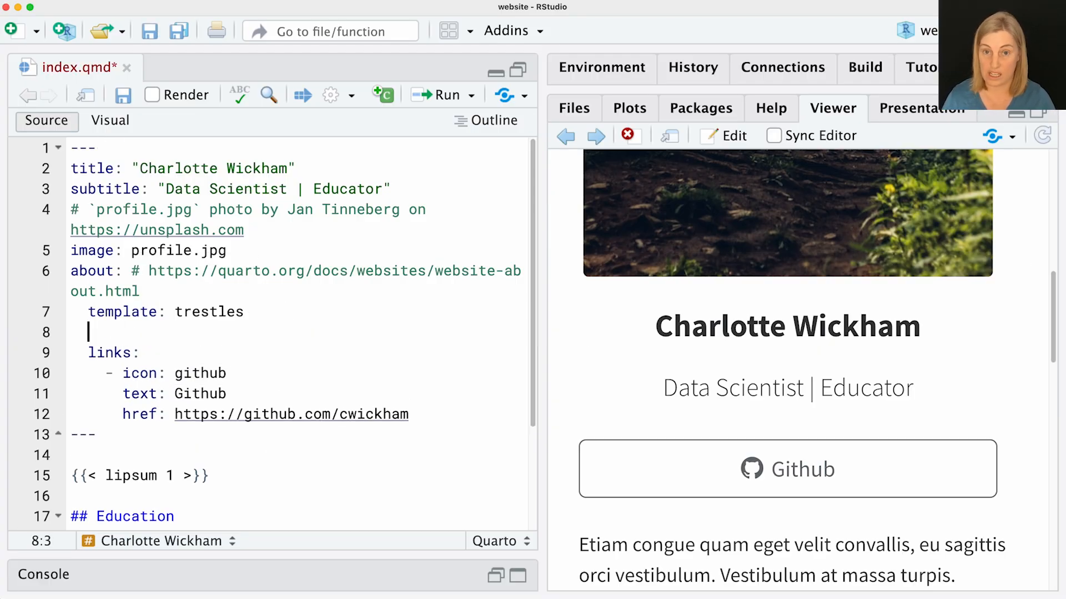
{"action": "type", "text": "image-shape: round"}
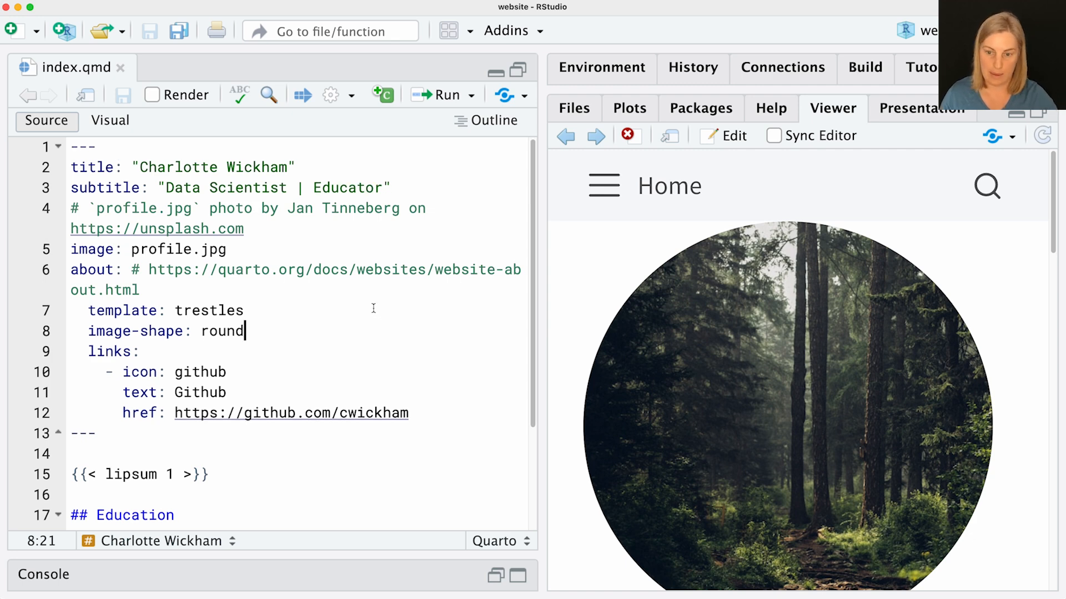
{"action": "scroll", "scroll_direction": "down", "scroll_amount": 3}
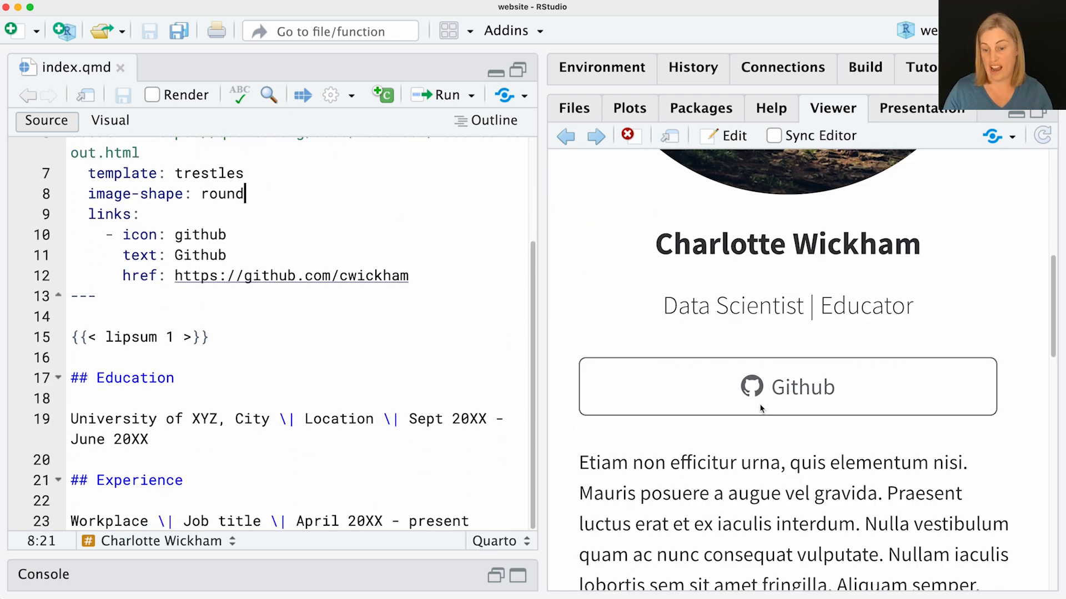
{"action": "scroll", "scroll_direction": "down", "scroll_amount": 3}
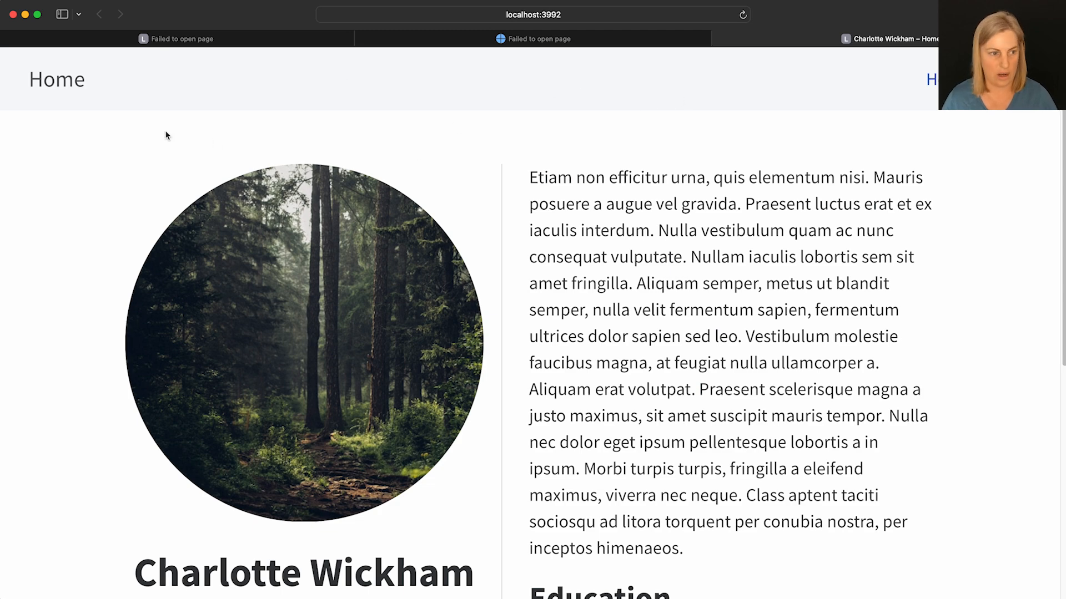
{"action": "mouse_move", "coordinate": [56, 78]}
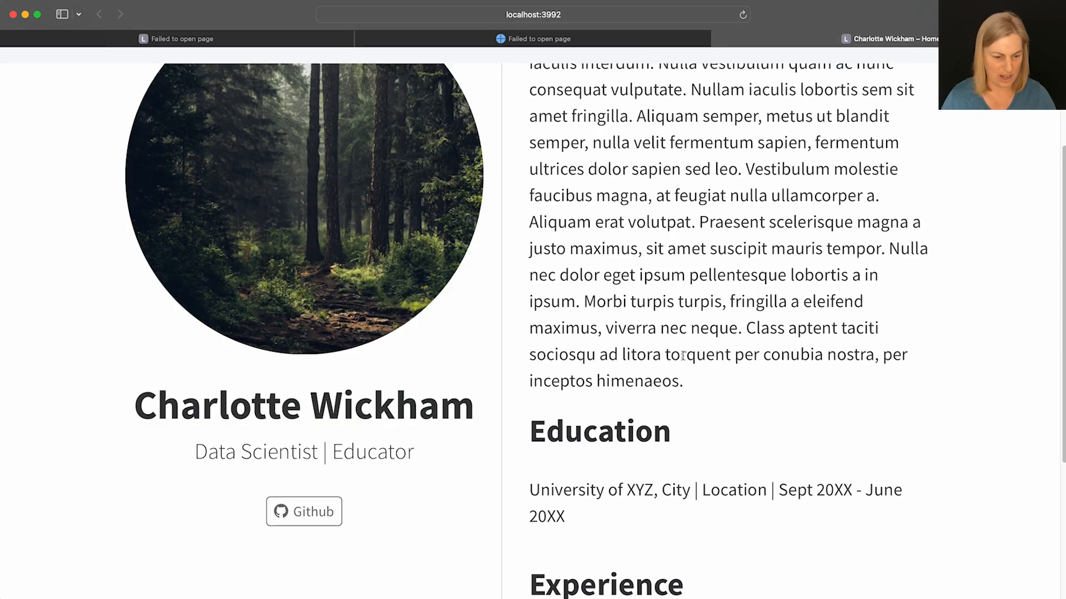
{"action": "scroll", "scroll_direction": "down", "scroll_amount": 3}
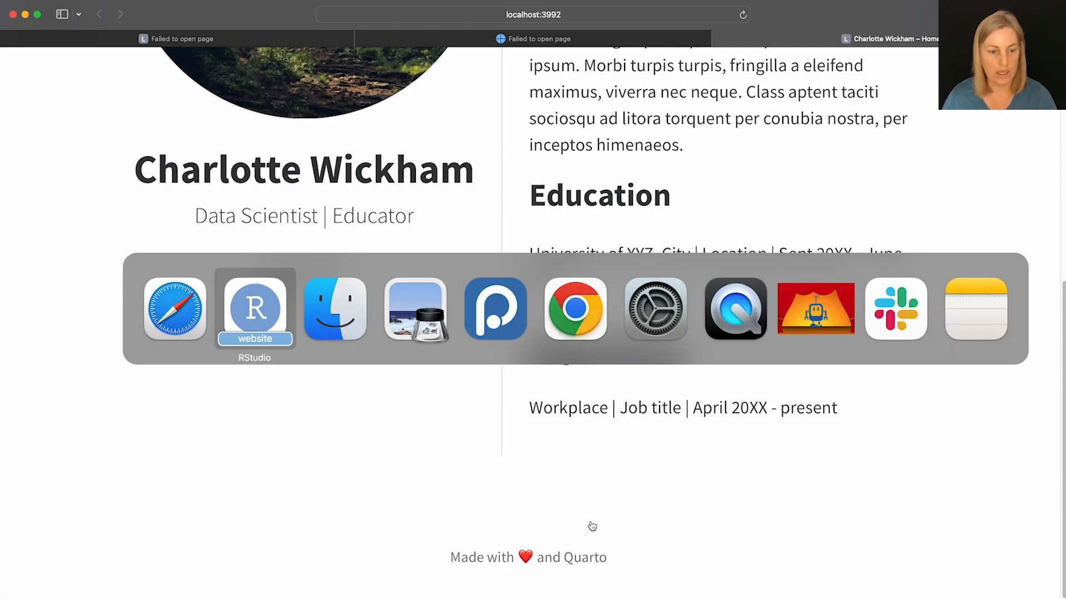
{"action": "left_click", "coordinate": [254, 310]}
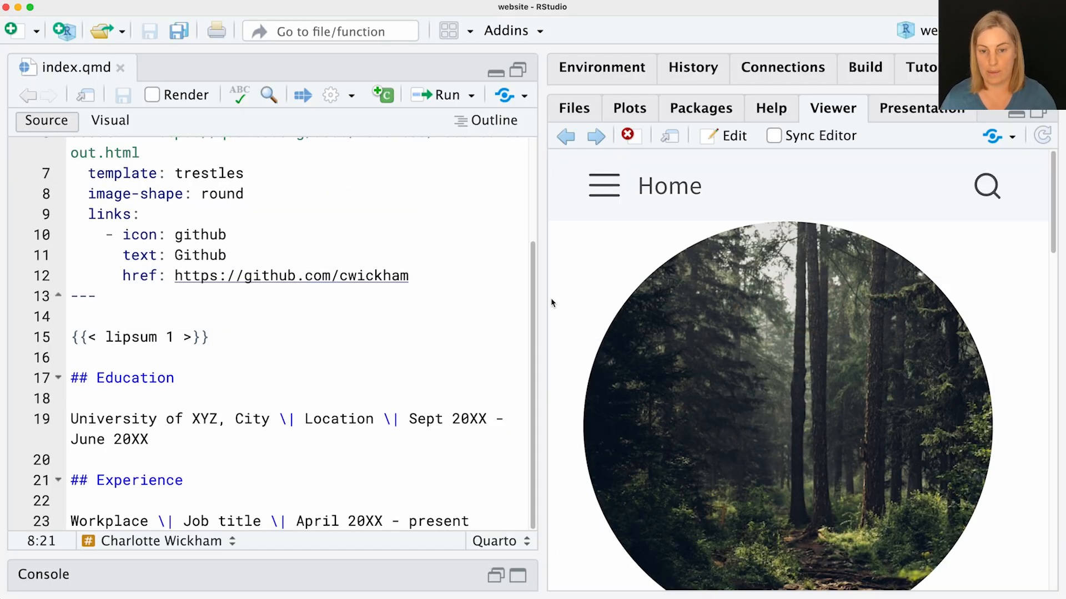
Open _quarto.yml from the project's file listing for editing.
{"action": "left_click", "coordinate": [574, 107]}
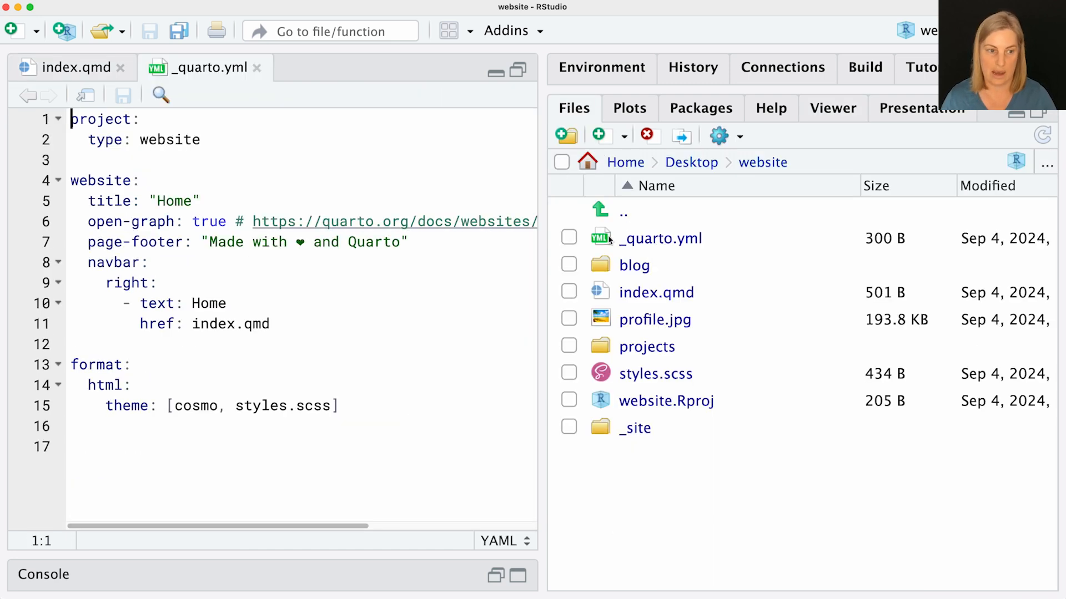
{"action": "left_click", "coordinate": [276, 140]}
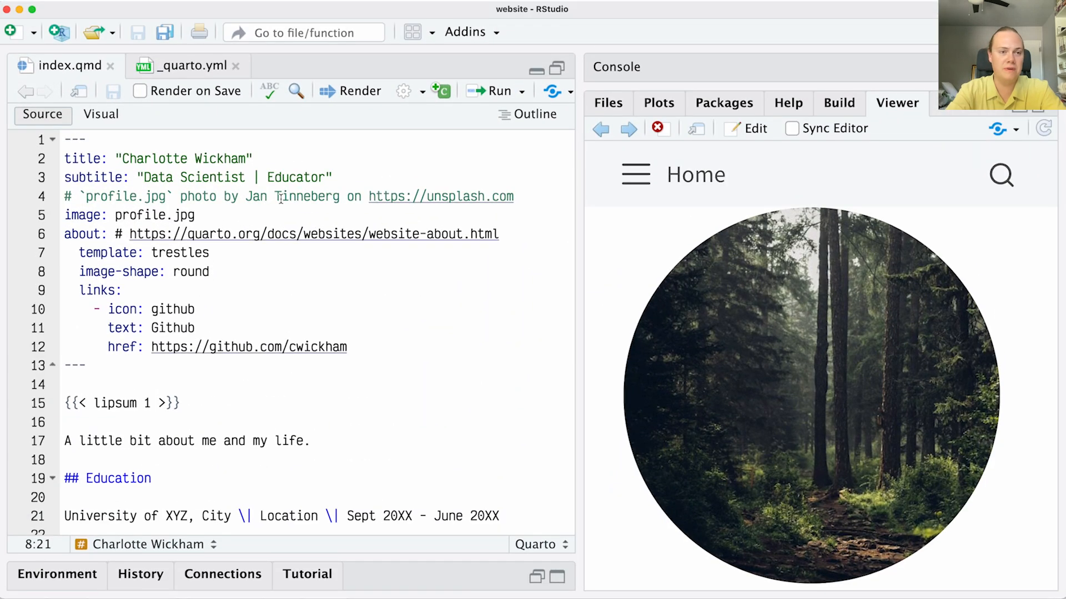
Scroll the Viewer preview past the circular photo to the name, subtitle and Github link.
{"action": "scroll", "scroll_direction": "down", "scroll_amount": 3}
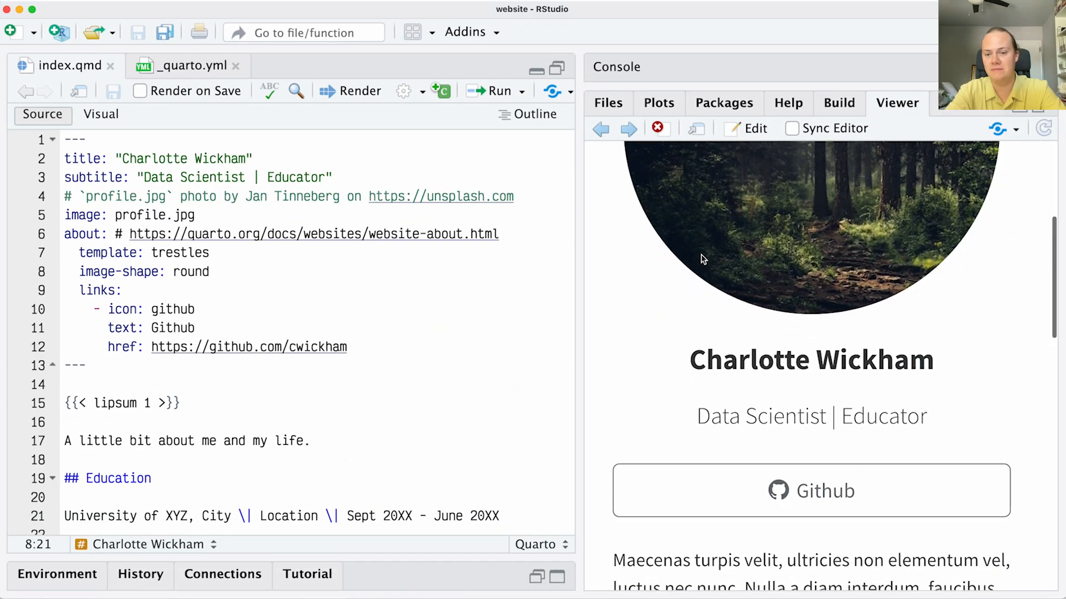
Add backgroundcolor: "#eeffee" under format: html: in _quarto.yml and save to re-render.
{"action": "scroll", "scroll_direction": "down", "scroll_amount": 3}
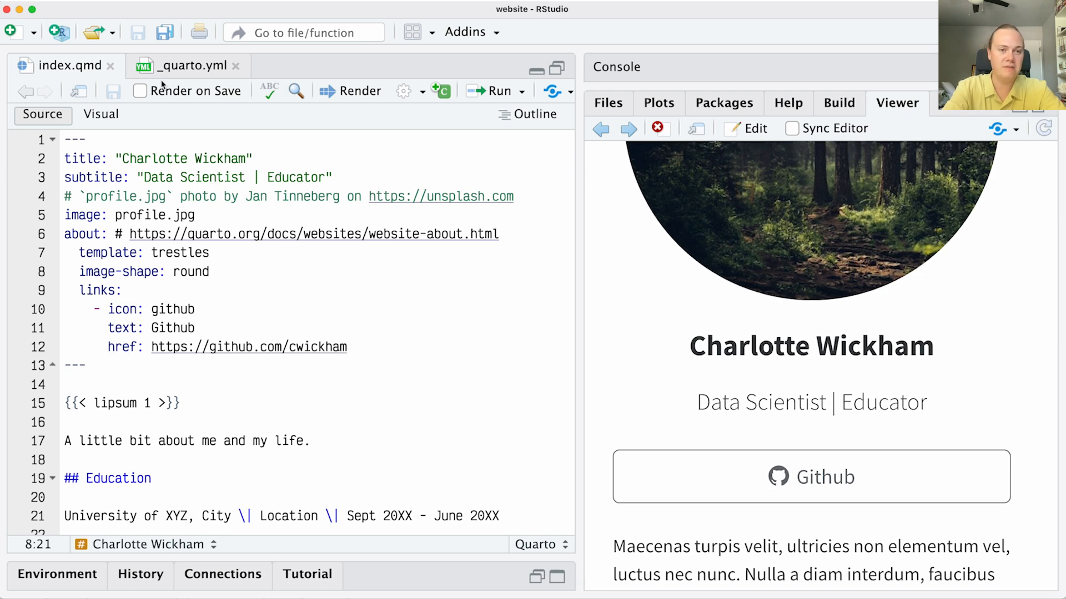
{"action": "left_click", "coordinate": [184, 65]}
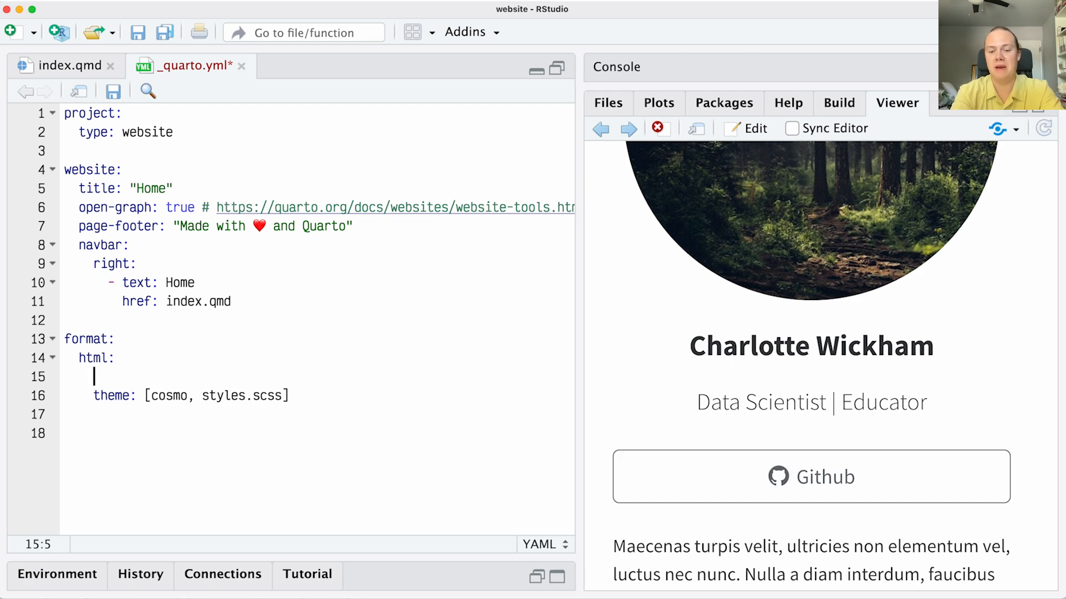
{"action": "type", "text": "backgroundcolor: \"##eaffe3"}
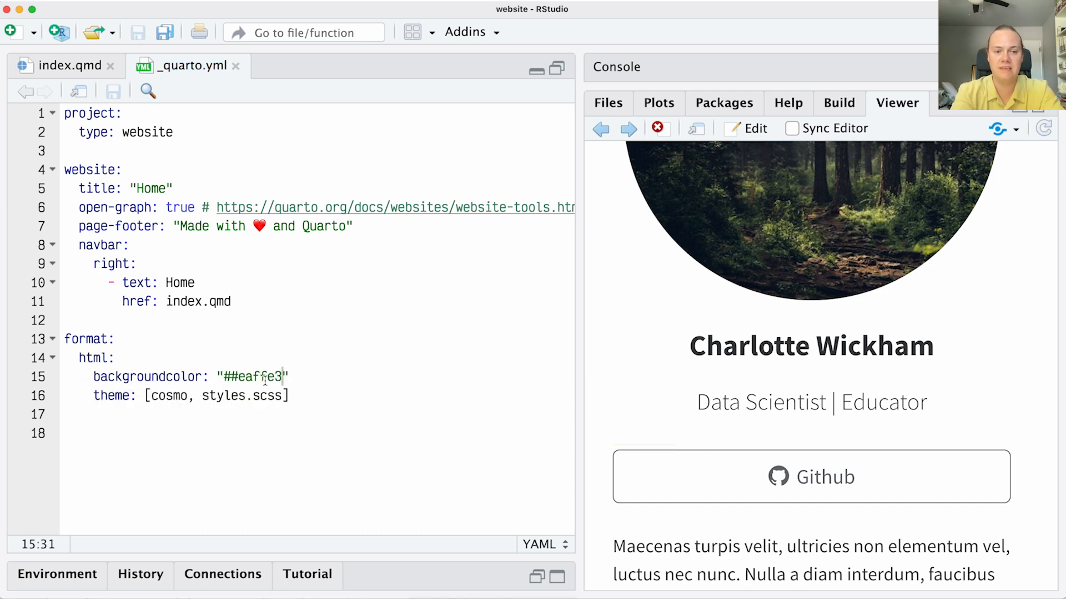
{"action": "key", "text": "Backspace"}
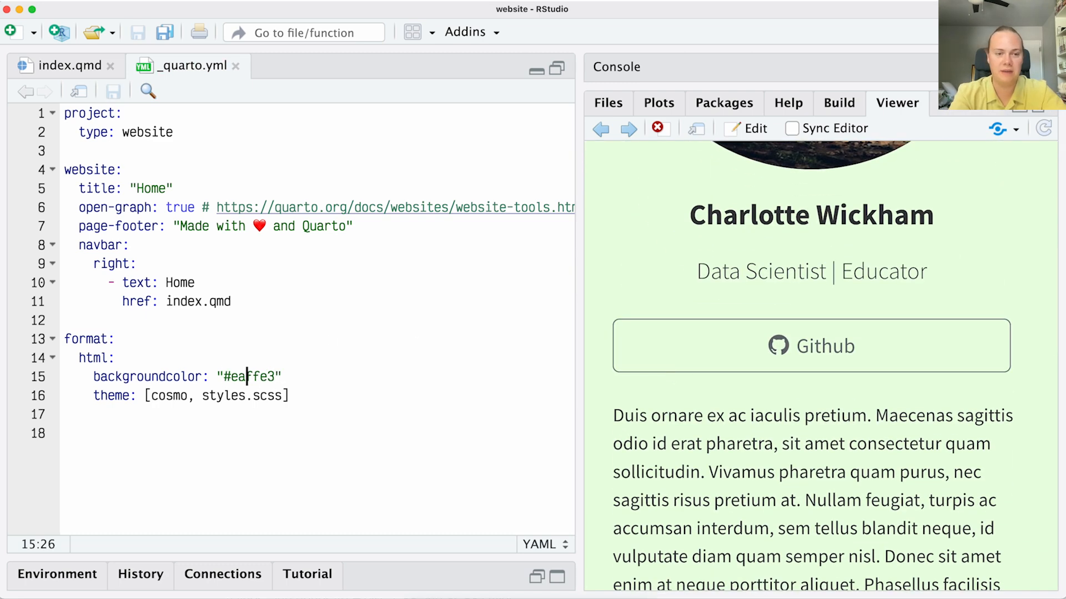
{"action": "type", "text": "eeffe3"}
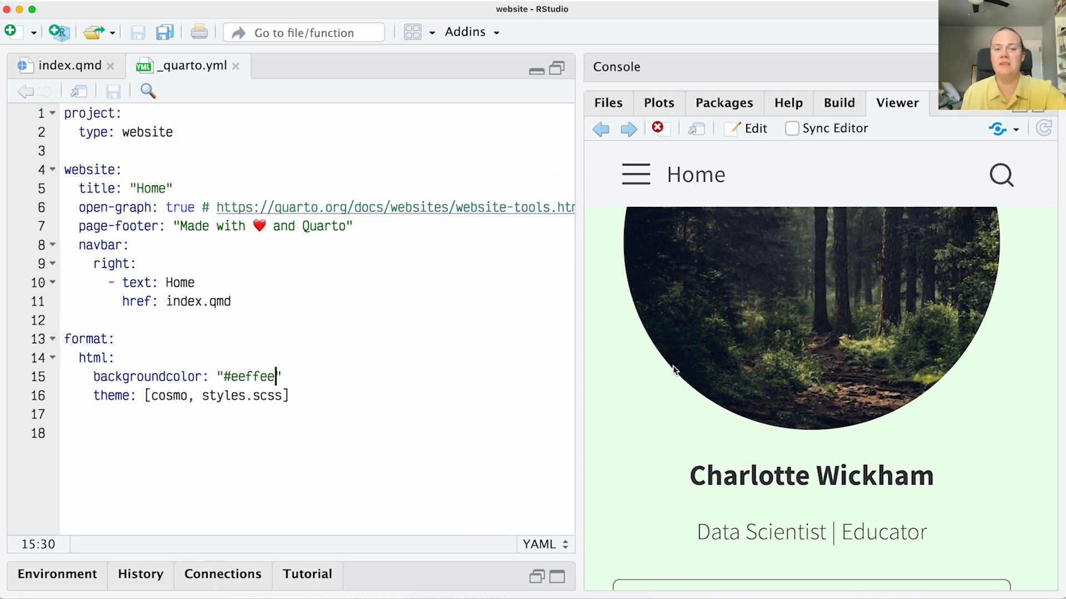
Add fontcolor: "darkgreen" below the background colour and confirm the dark green name in the preview.
{"action": "key", "text": "enter"}
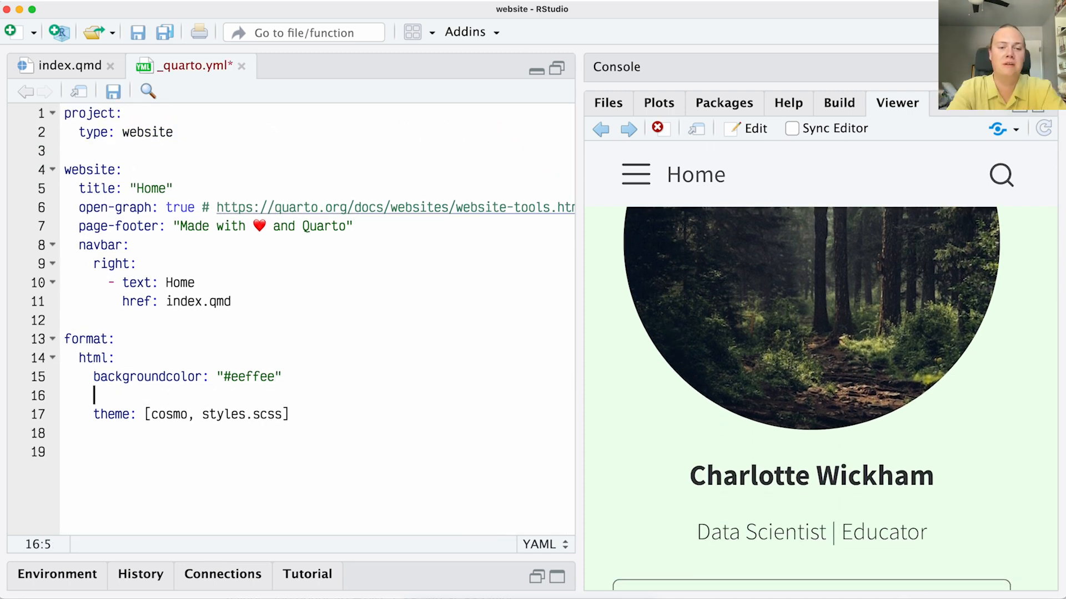
{"action": "type", "text": "fontcolor: \"da"}
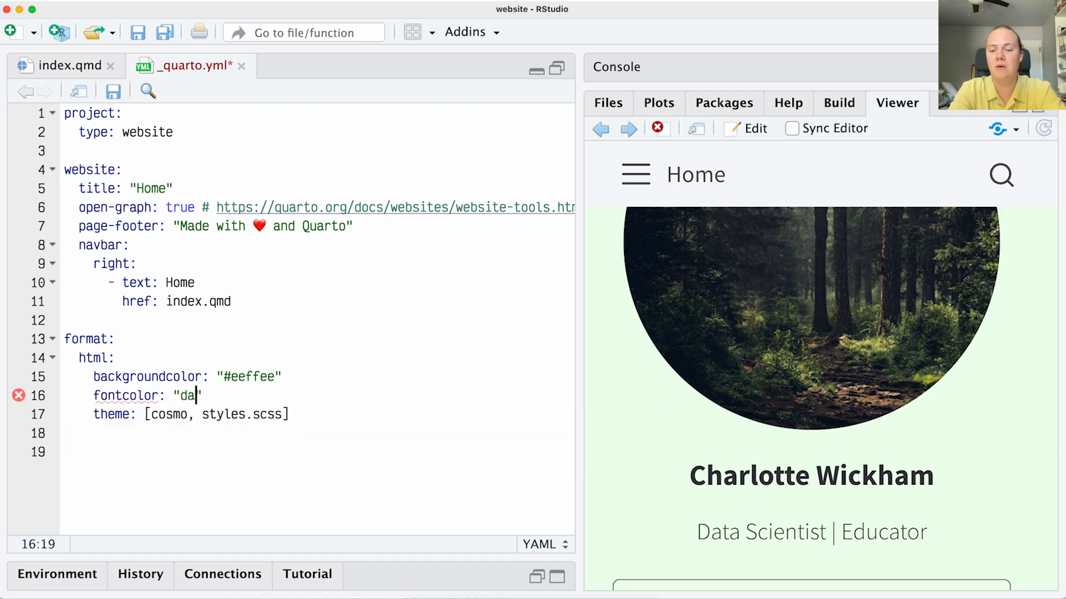
{"action": "type", "text": "rkgreen"}
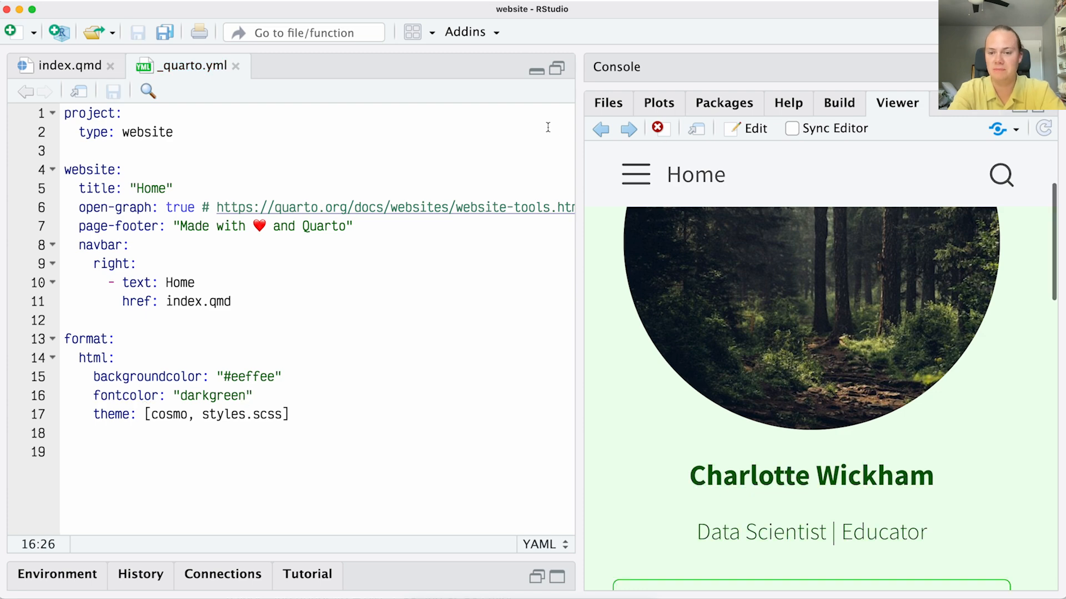
{"action": "mouse_move", "coordinate": [665, 405]}
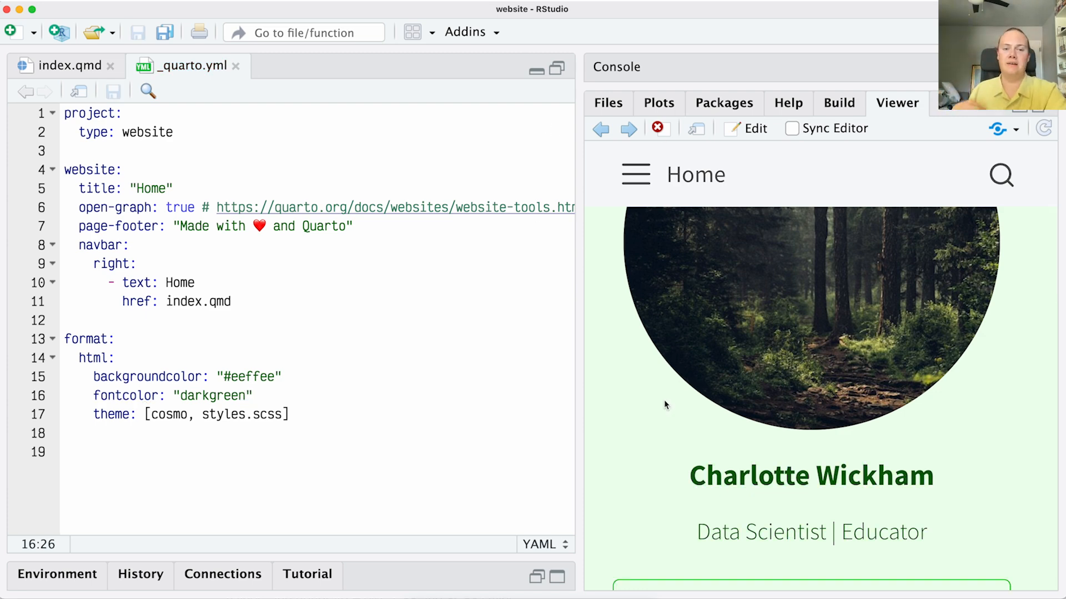
{"action": "mouse_move", "coordinate": [640, 411]}
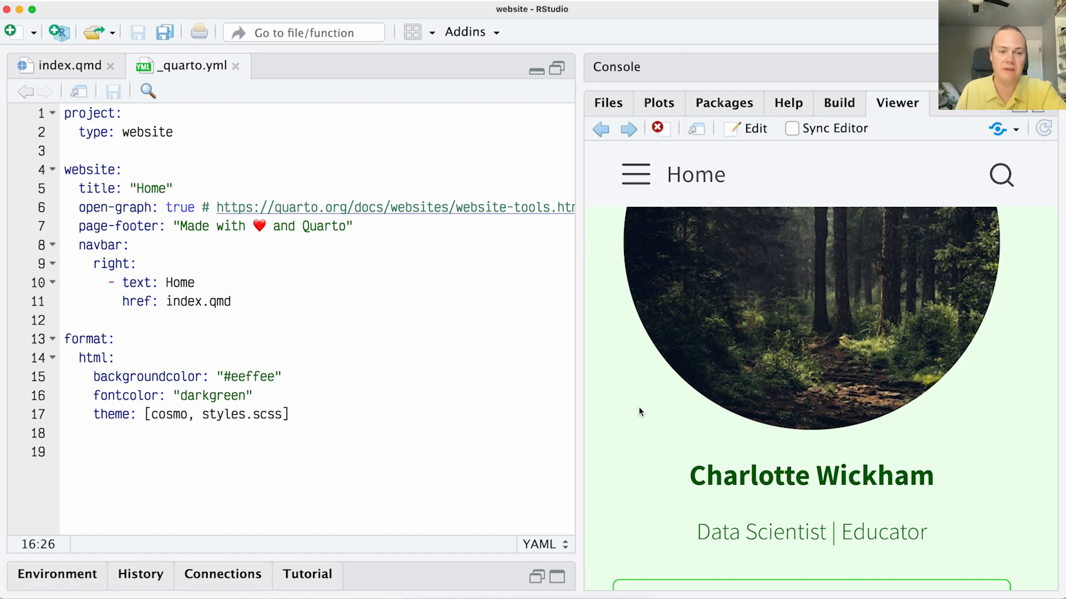
{"action": "scroll", "scroll_direction": "down", "scroll_amount": 3}
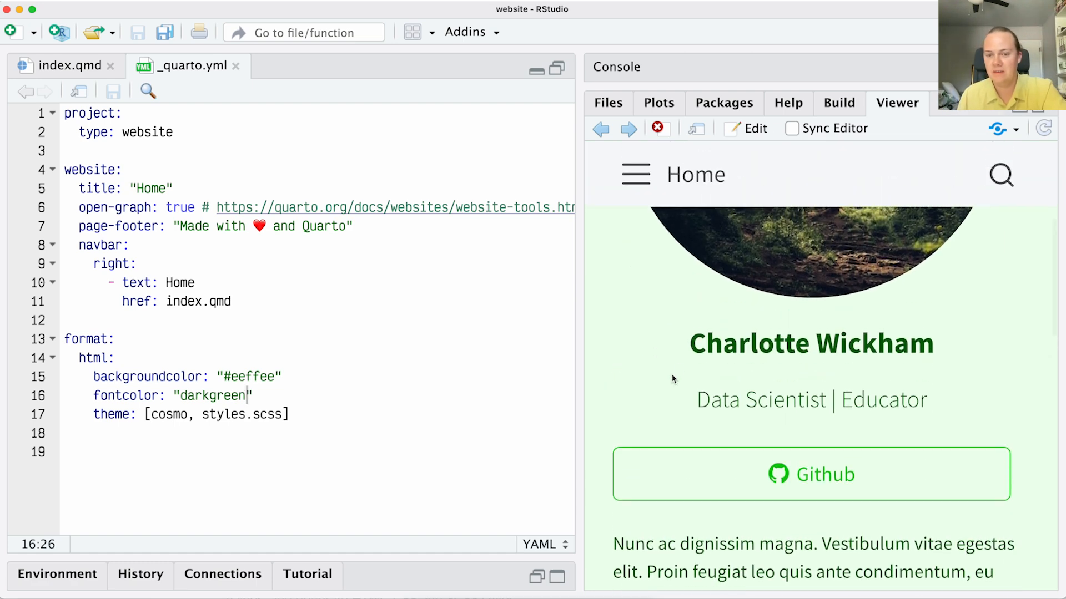
{"action": "double_click", "coordinate": [811, 343]}
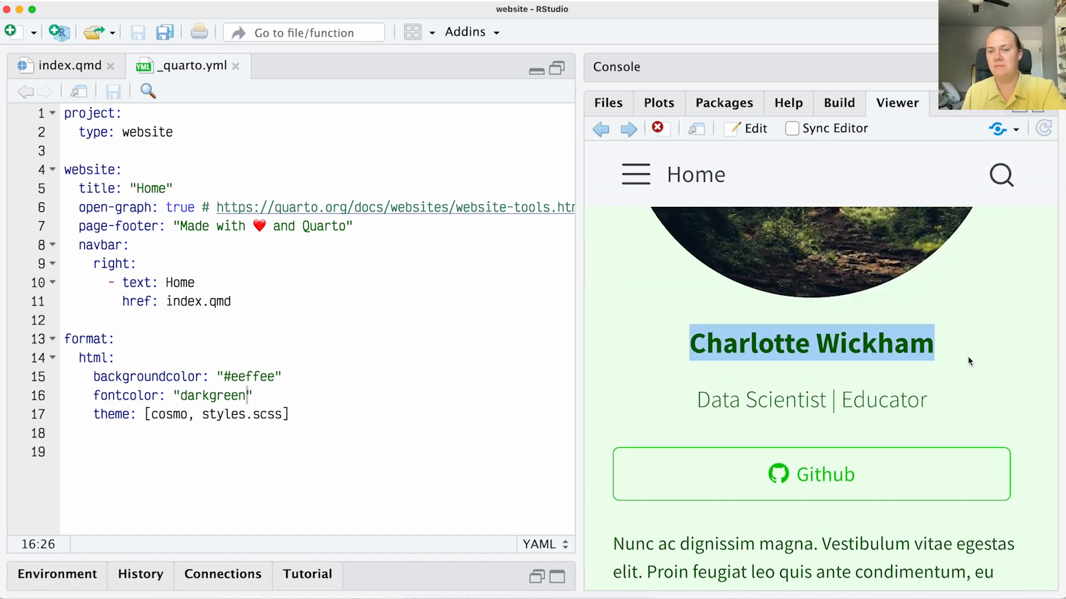
{"action": "scroll", "scroll_direction": "down", "scroll_amount": 3}
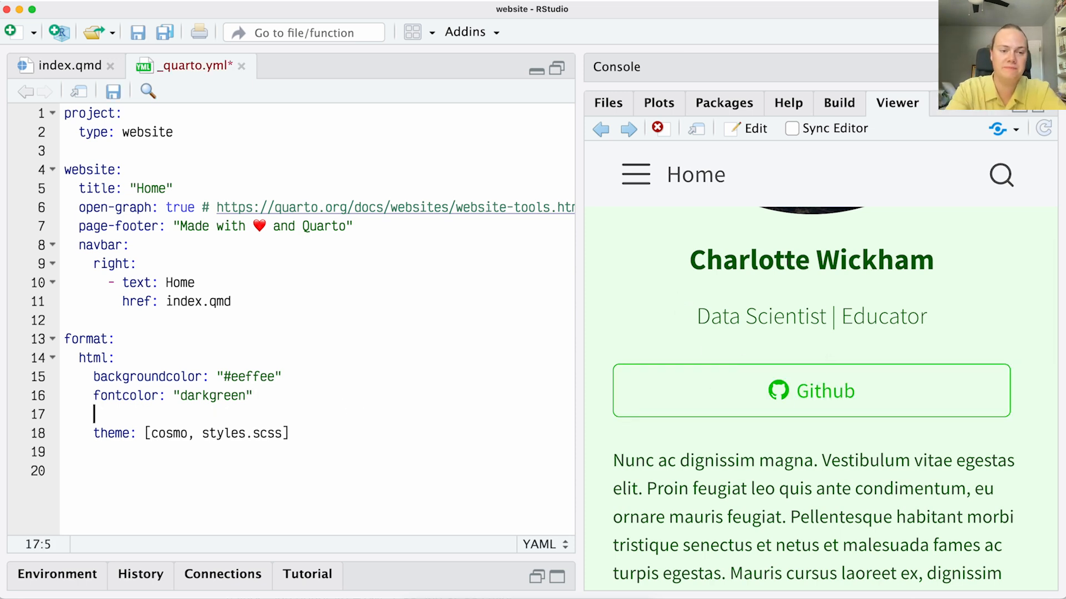
Add linkcolor: "black" under fontcolor, save, and check the Github button in the Viewer.
{"action": "type", "text": "linkcolor:"}
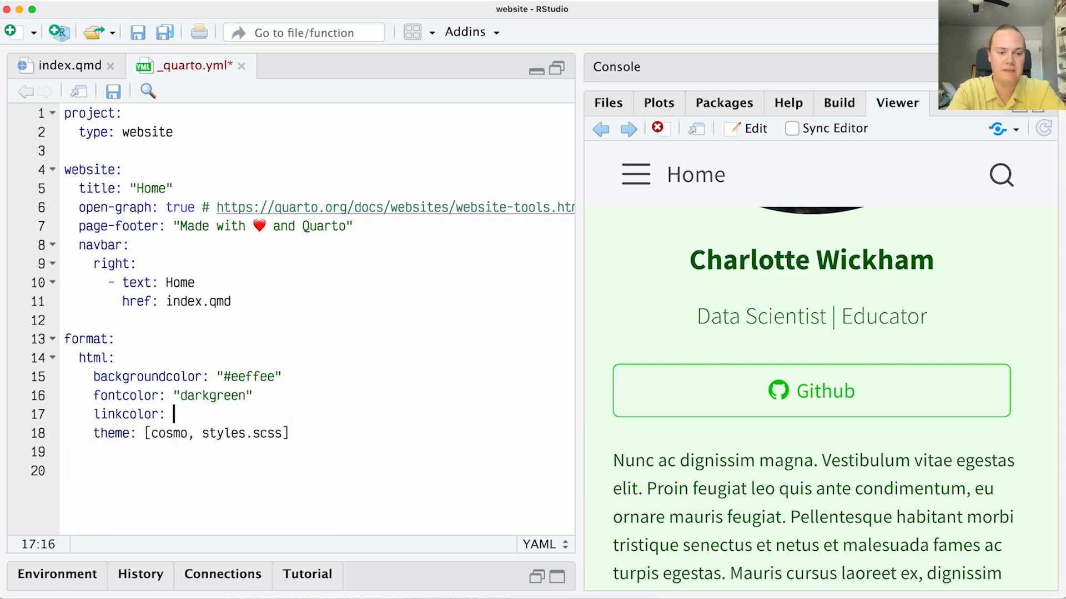
{"action": "type", "text": "\"\""}
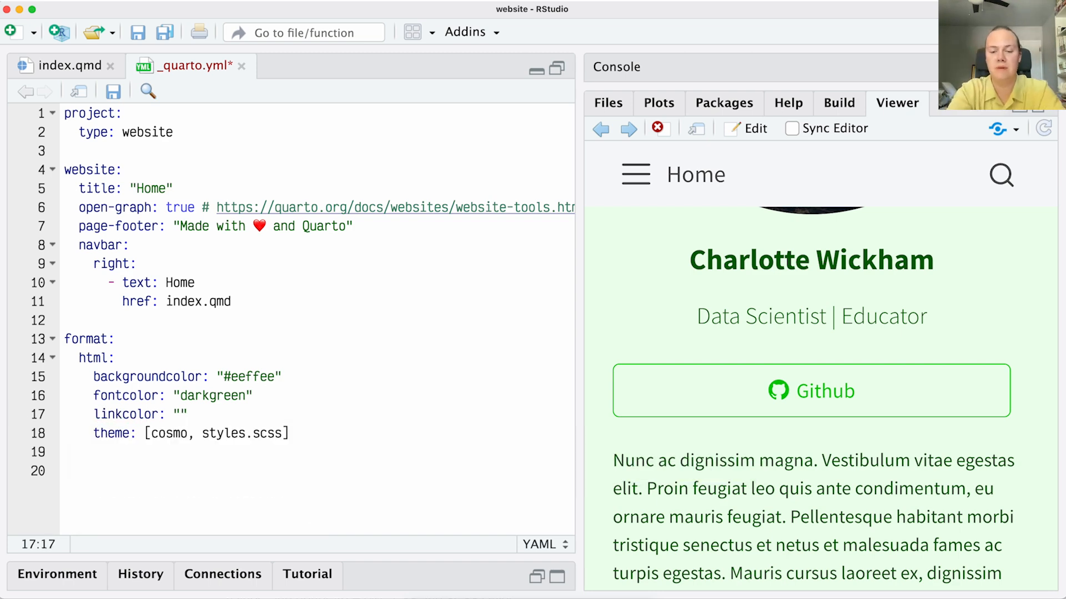
{"action": "type", "text": "black"}
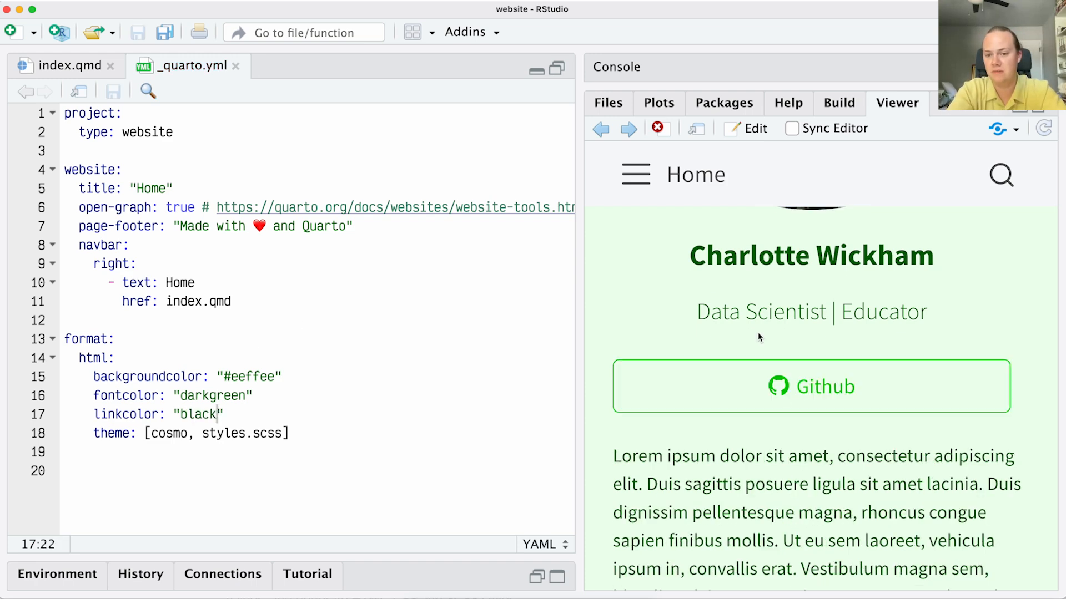
{"action": "scroll", "scroll_direction": "down", "scroll_amount": 3}
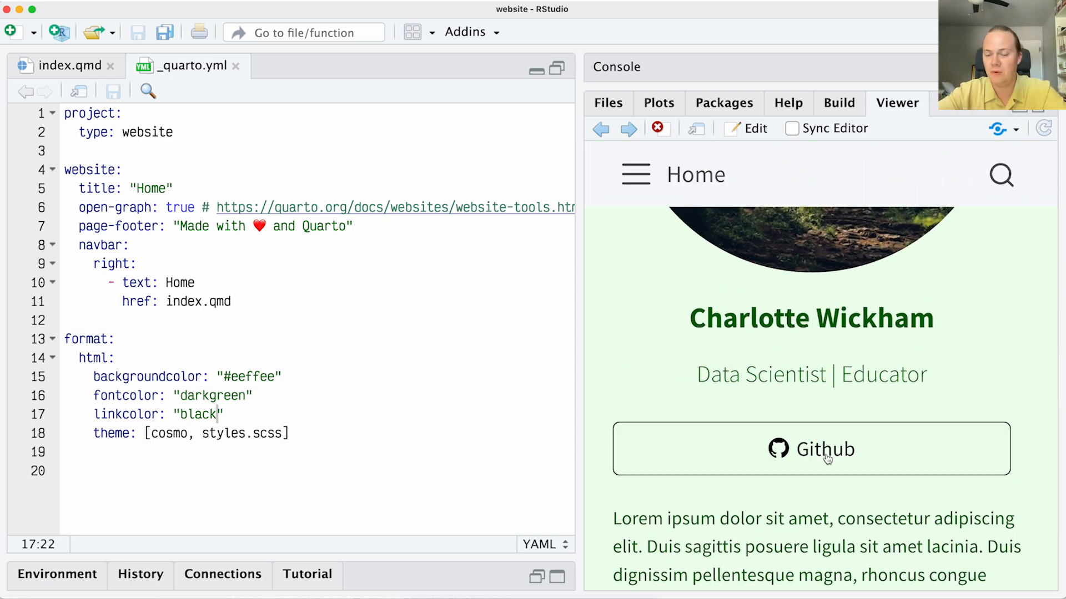
{"action": "scroll", "scroll_direction": "down", "scroll_amount": 3}
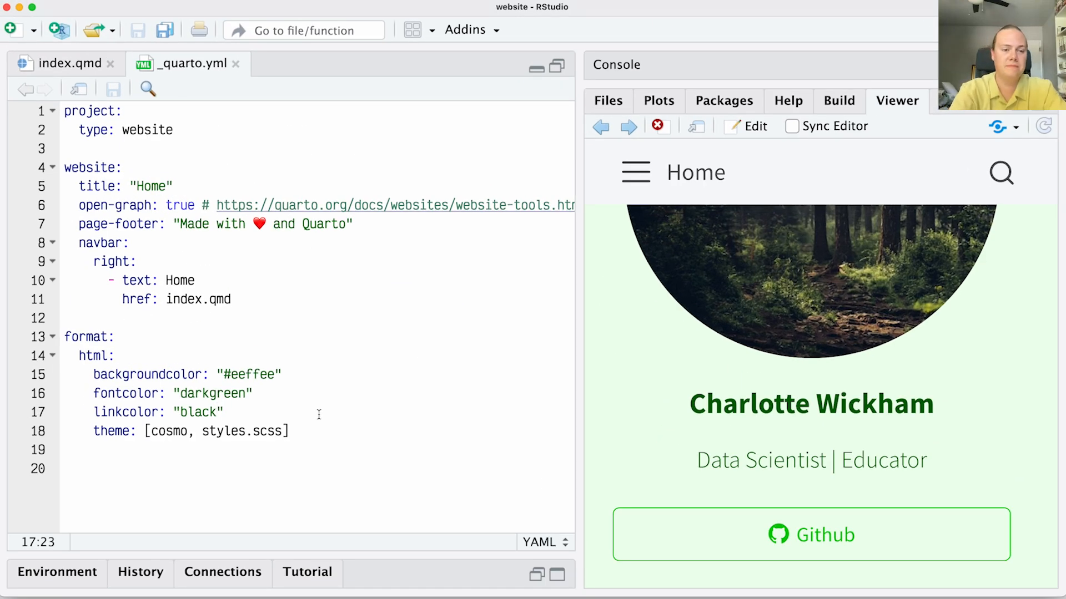
Add mainfont: "sarif", then change it to "monospace" and confirm the monospace text in the preview.
{"action": "type", "text": "ma"}
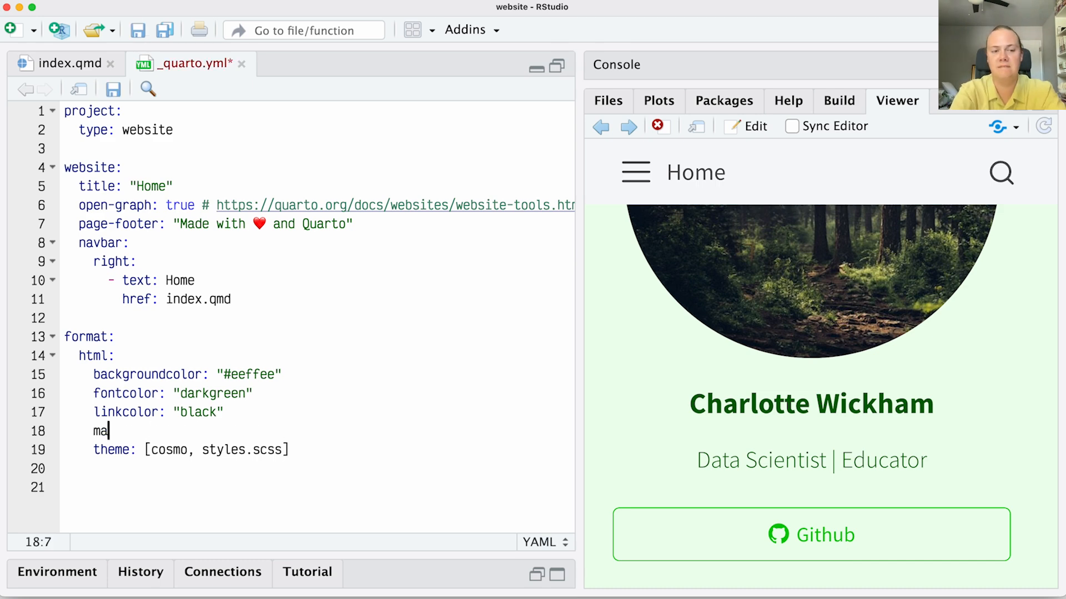
{"action": "type", "text": "infont: \""}
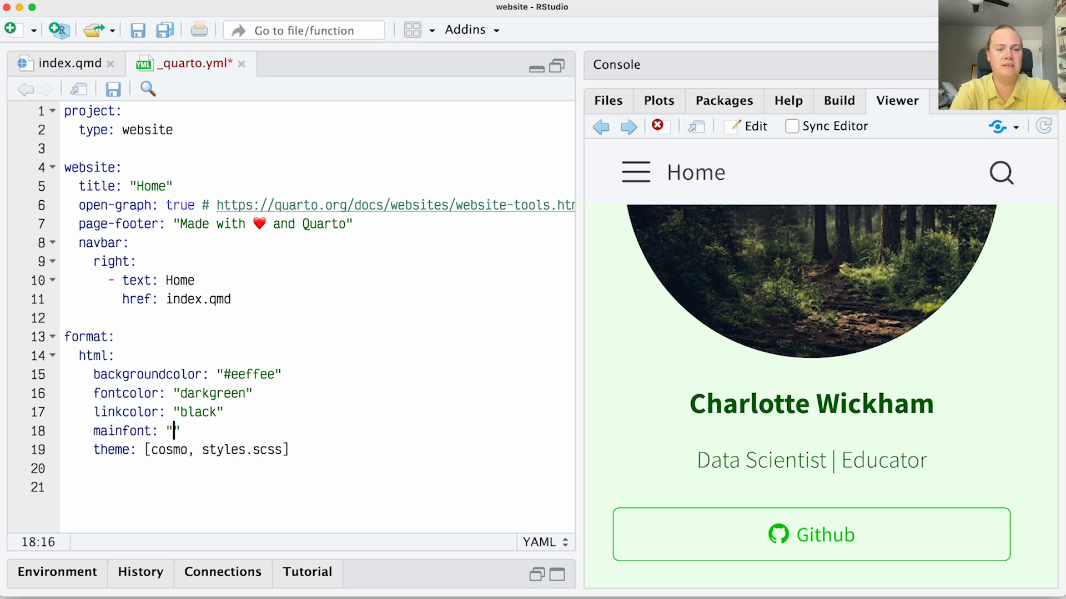
{"action": "type", "text": "sarif"}
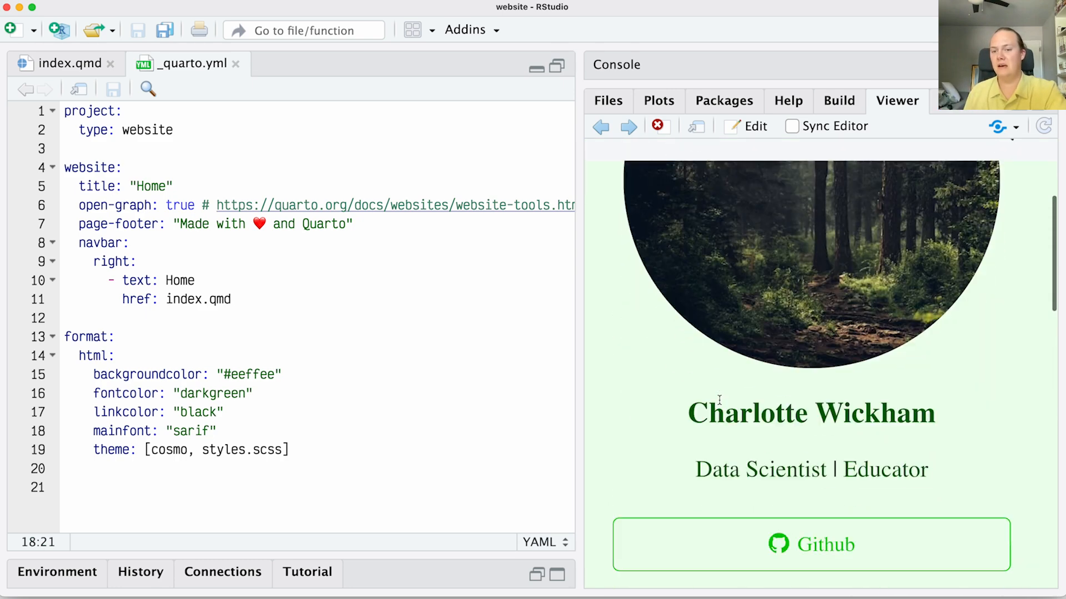
{"action": "scroll", "scroll_direction": "down", "scroll_amount": 3}
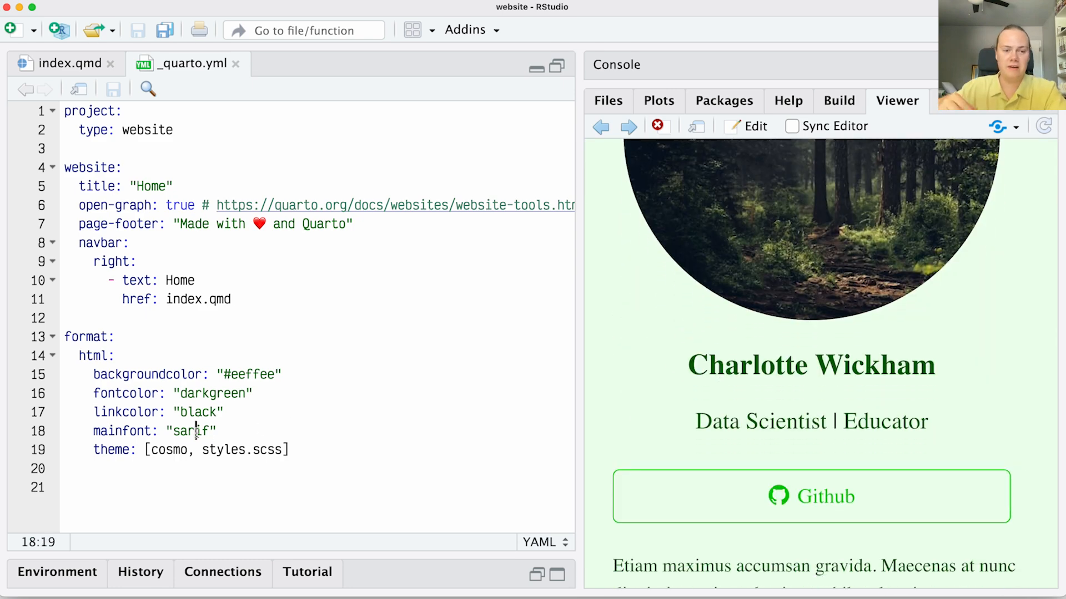
{"action": "type", "text": "monospace"}
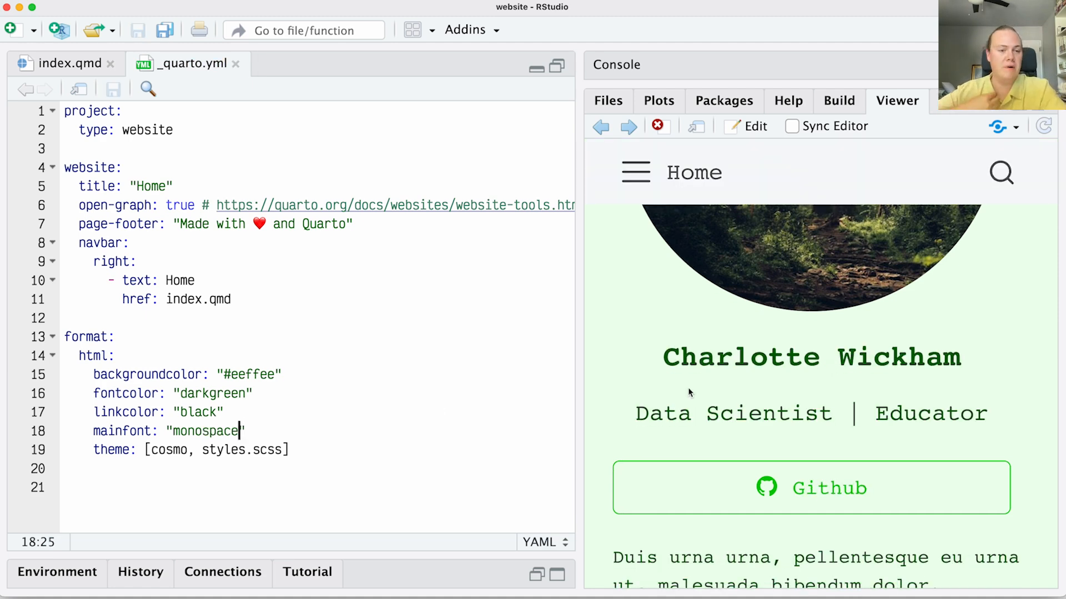
{"action": "scroll", "scroll_direction": "down", "scroll_amount": 3}
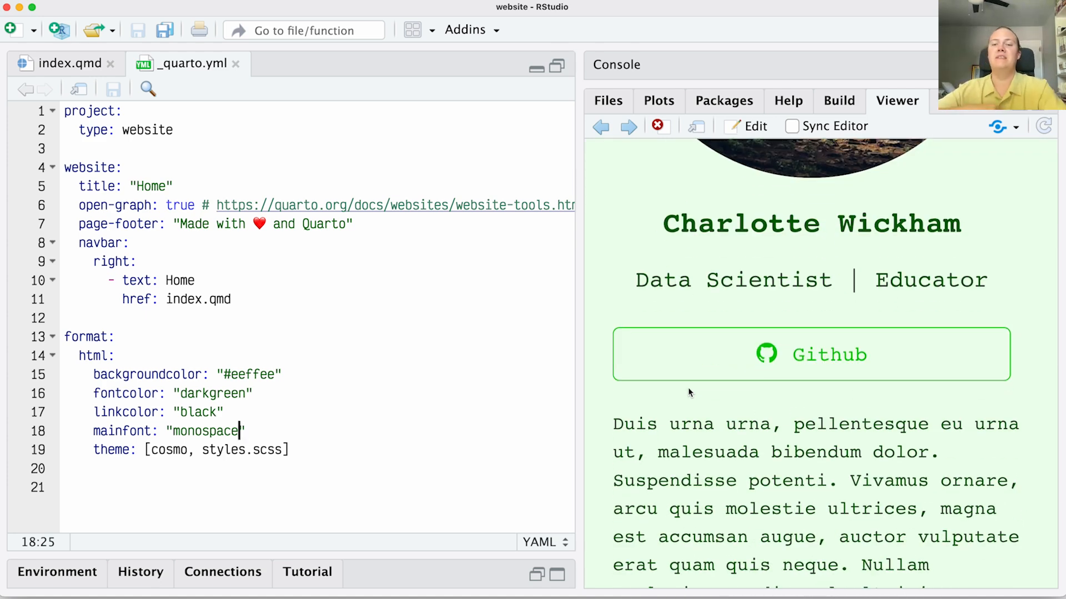
{"action": "scroll", "scroll_direction": "down", "scroll_amount": 3}
{"action": "type", "text": "f"}
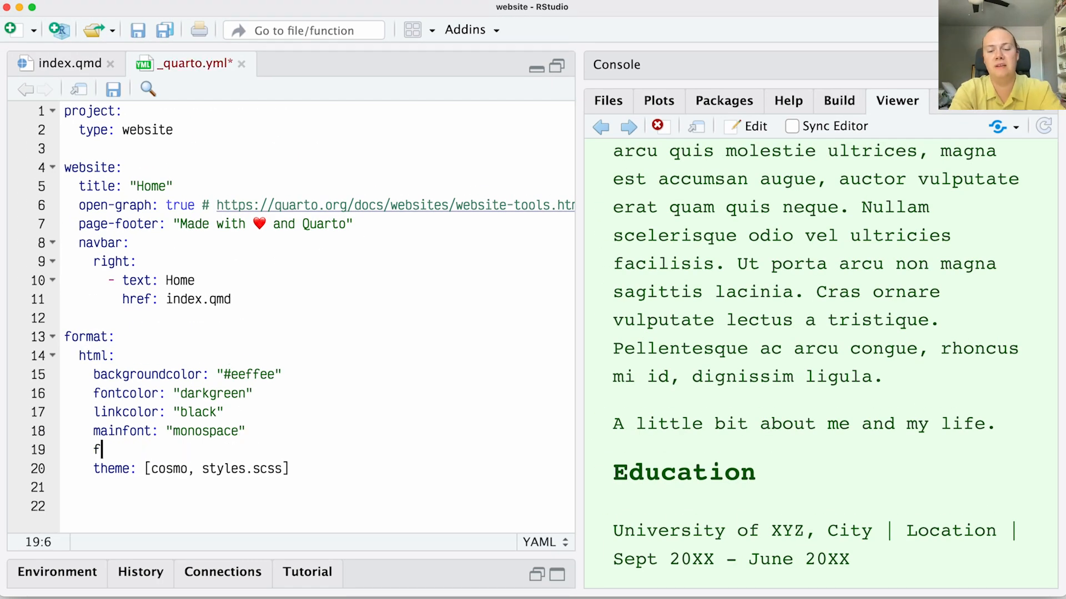
Add fontsize: 20px under mainfont in _quarto.yml.
{"action": "type", "text": "ontsize:"}
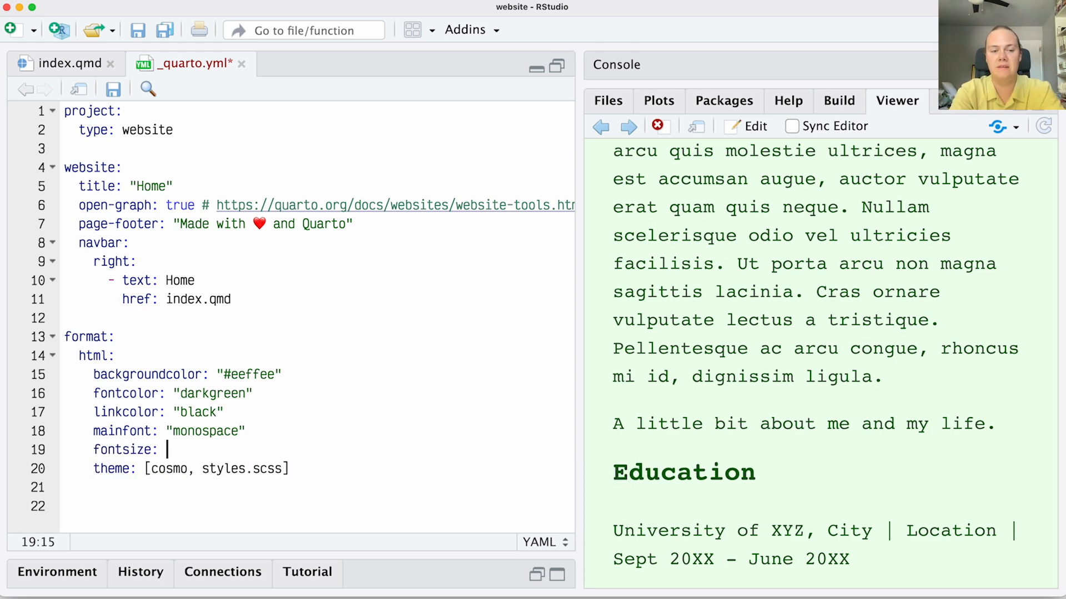
{"action": "type", "text": "20px"}
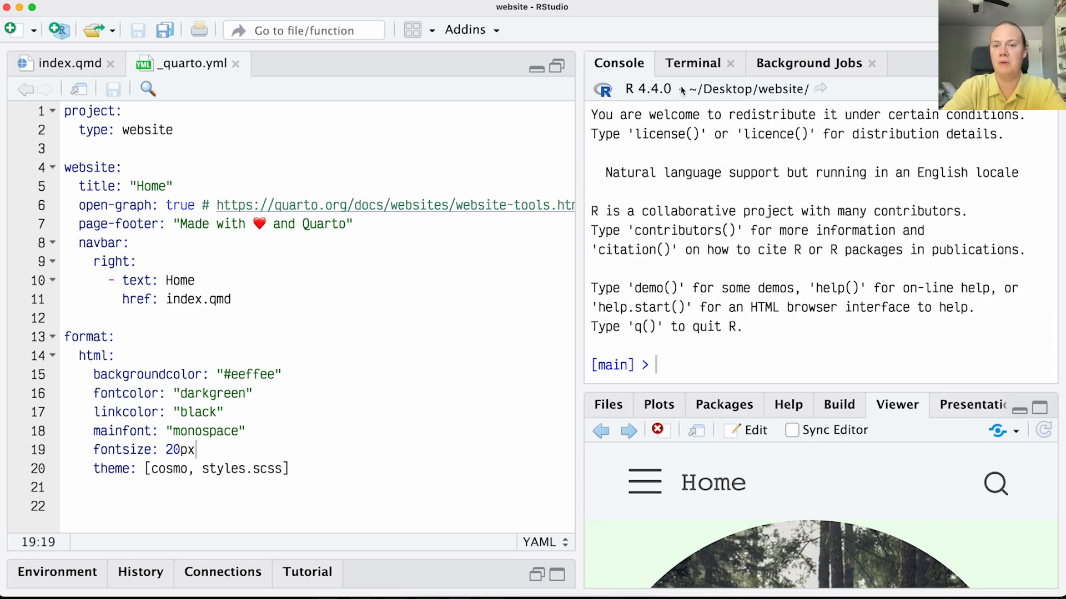
Run quarto publish quarto-pub in the Terminal to start publishing the site.
{"action": "left_click", "coordinate": [692, 64]}
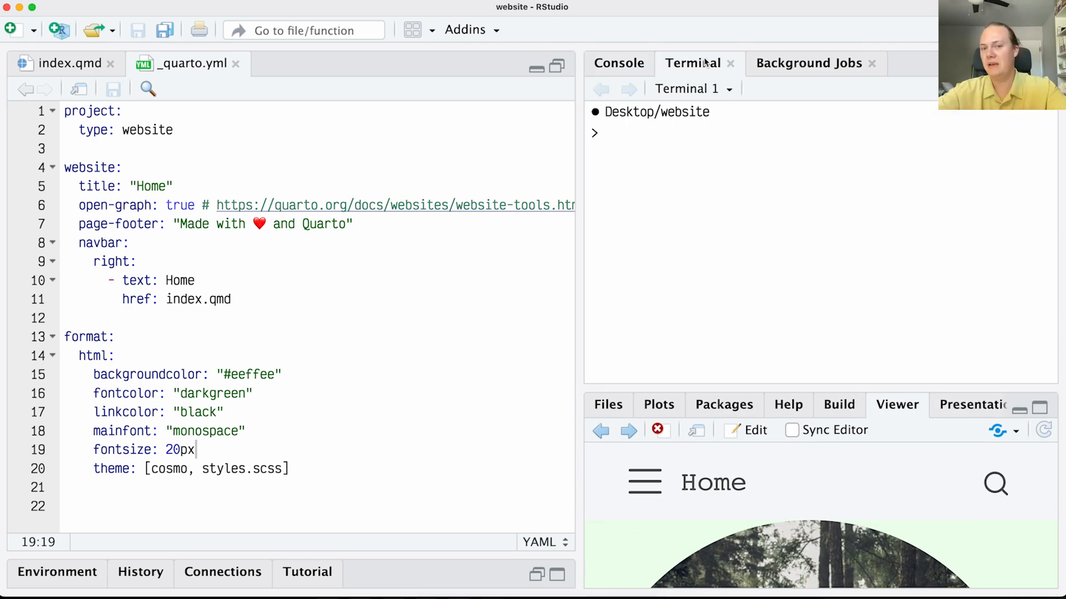
{"action": "type", "text": "quarto"}
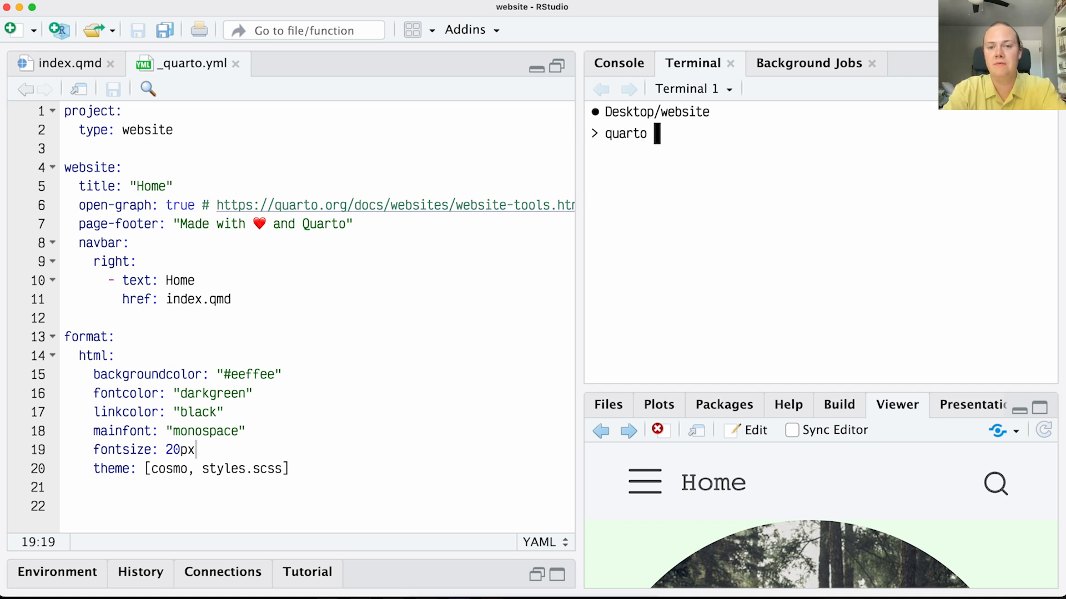
{"action": "type", "text": "publ"}
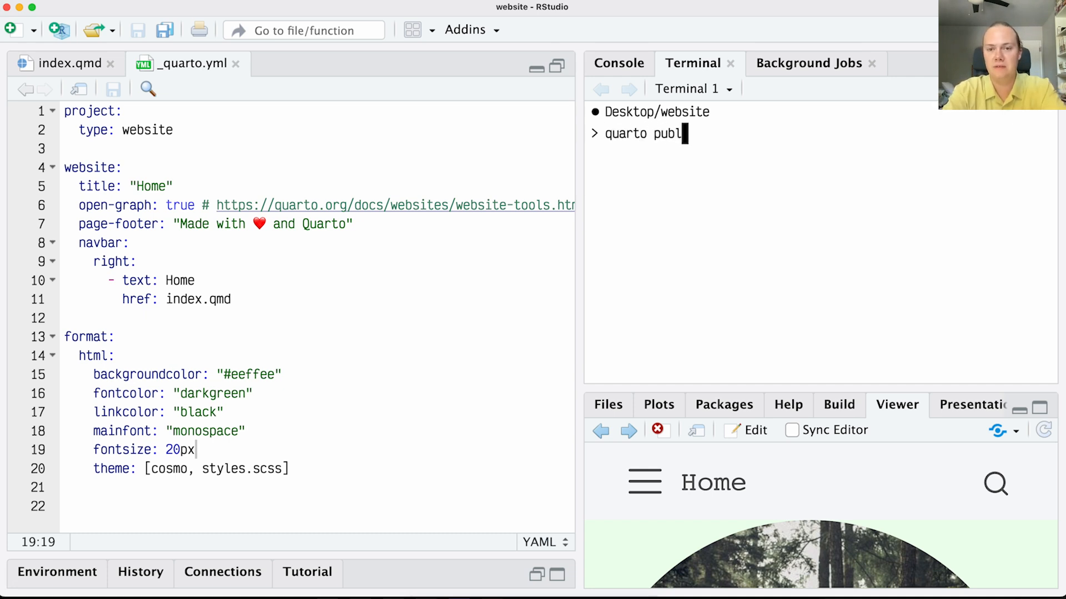
{"action": "type", "text": "ish"}
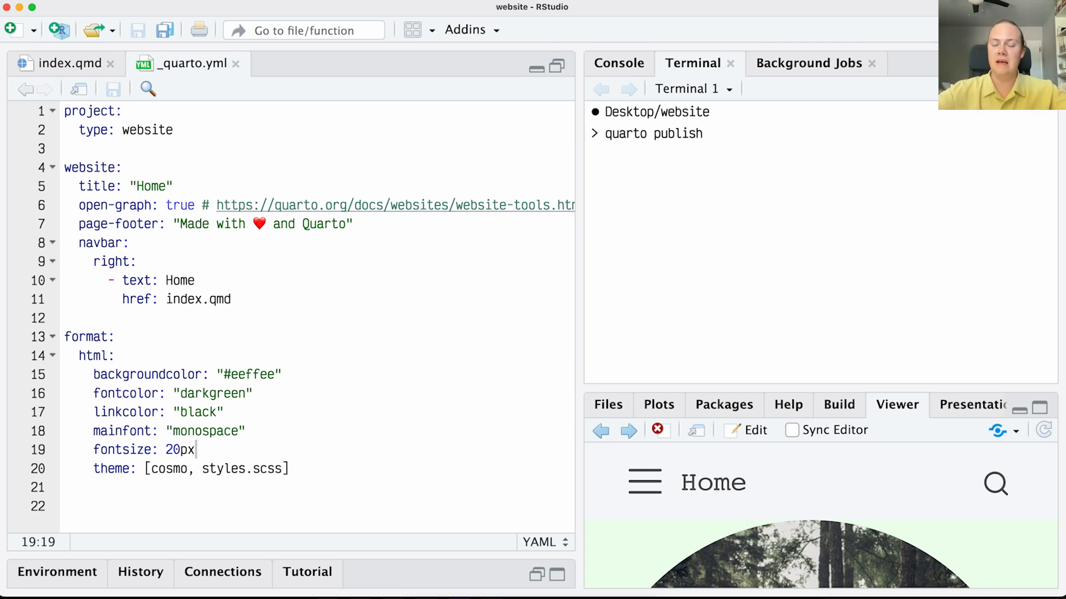
{"action": "left_click", "coordinate": [707, 133]}
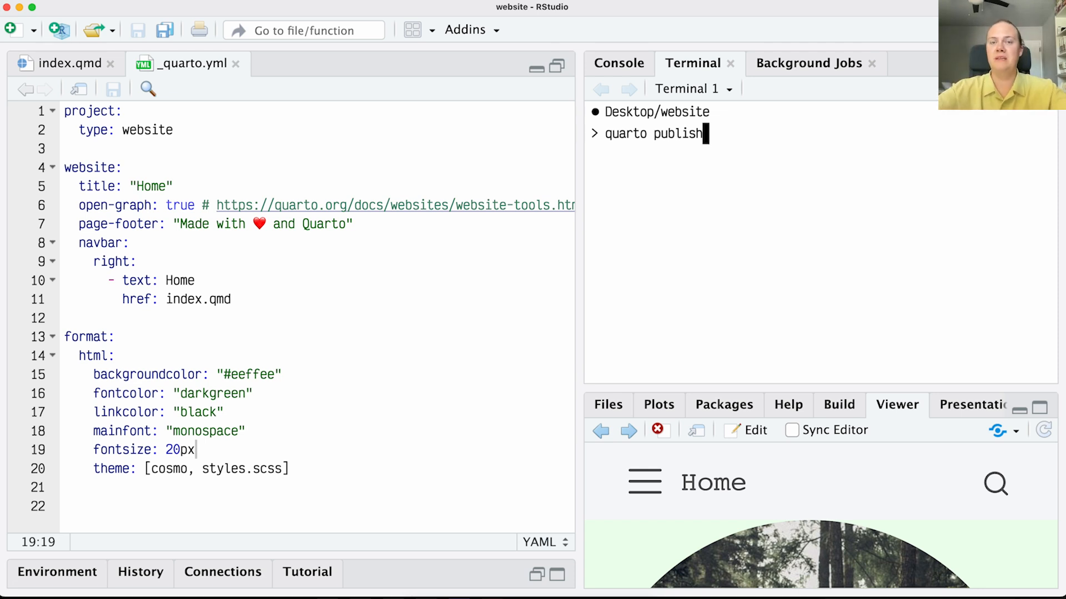
{"action": "type", "text": "quarto-pub"}
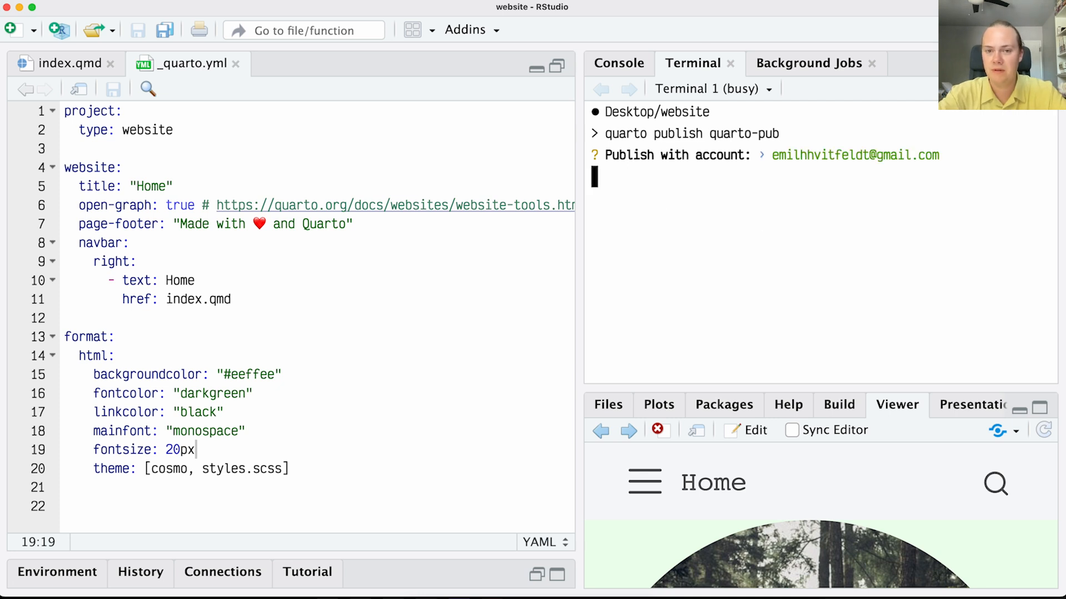
{"action": "key", "text": "enter"}
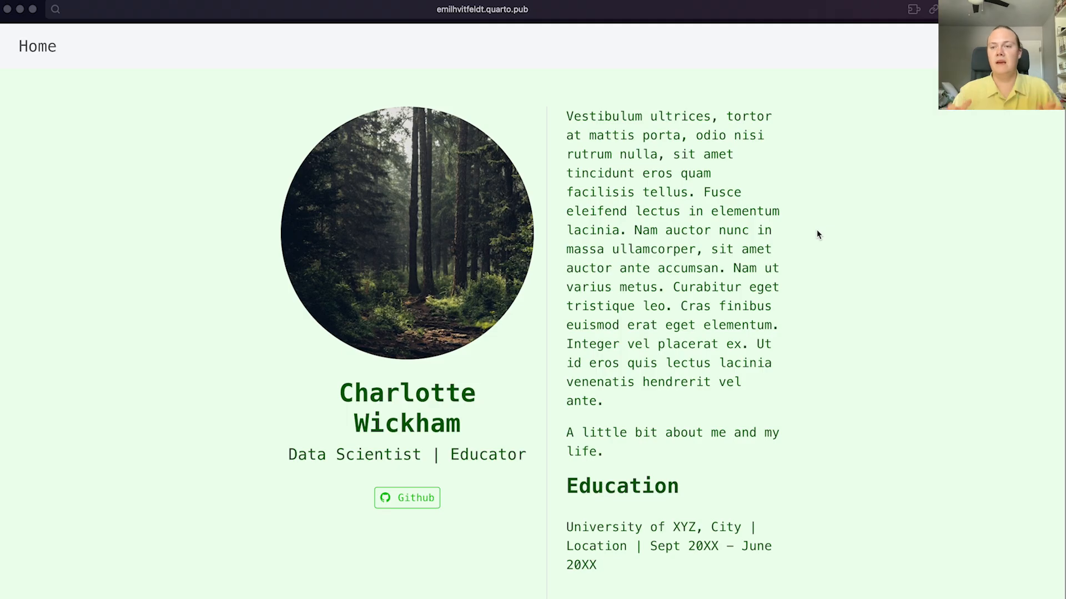
{"action": "mouse_move", "coordinate": [804, 222]}
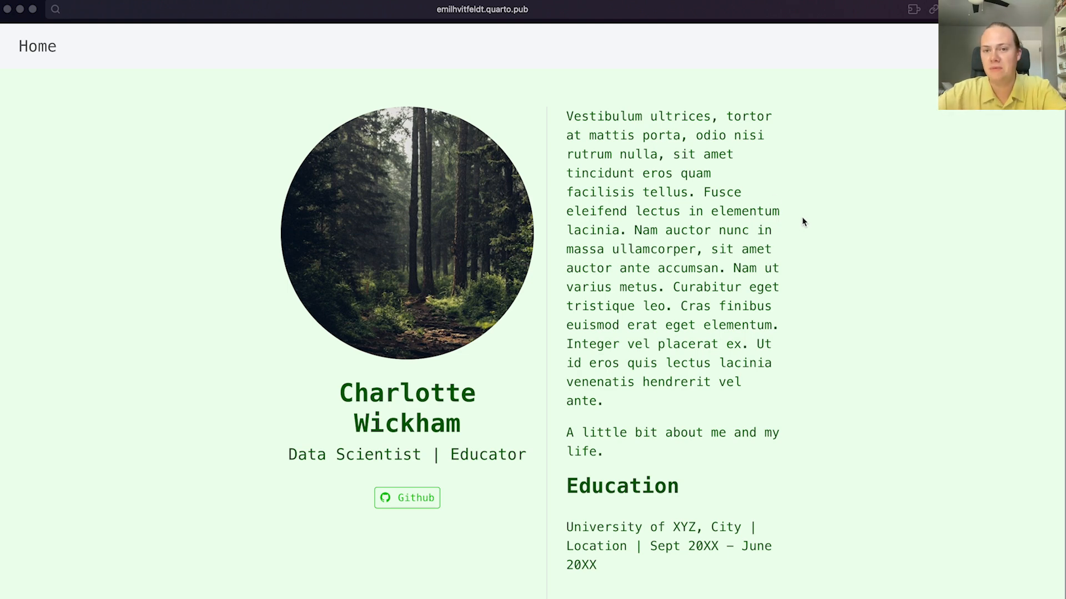
{"action": "mouse_move", "coordinate": [818, 234]}
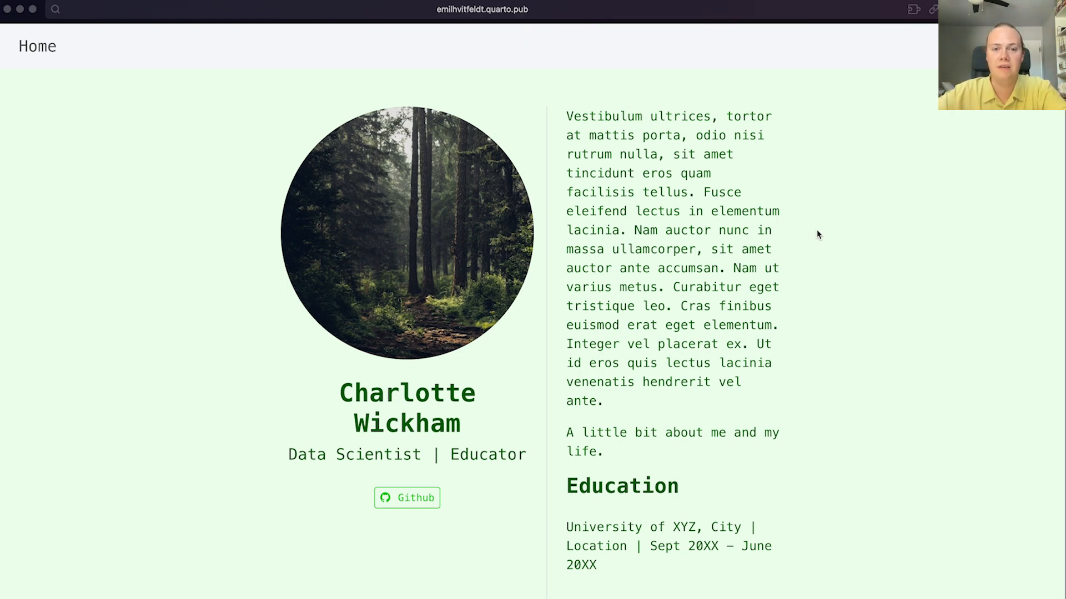
{"action": "mouse_move", "coordinate": [761, 192]}
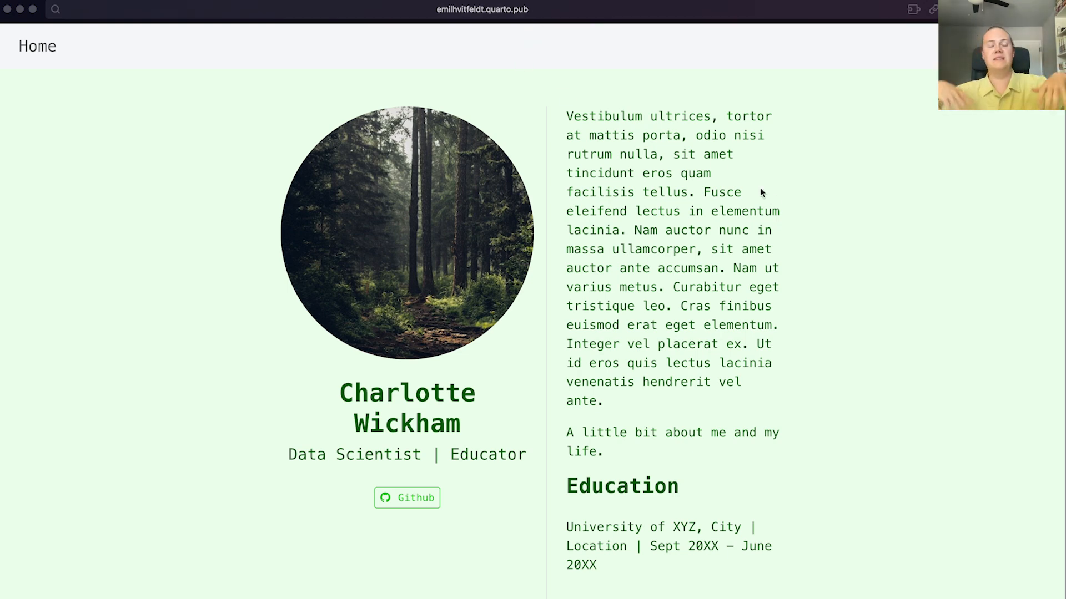